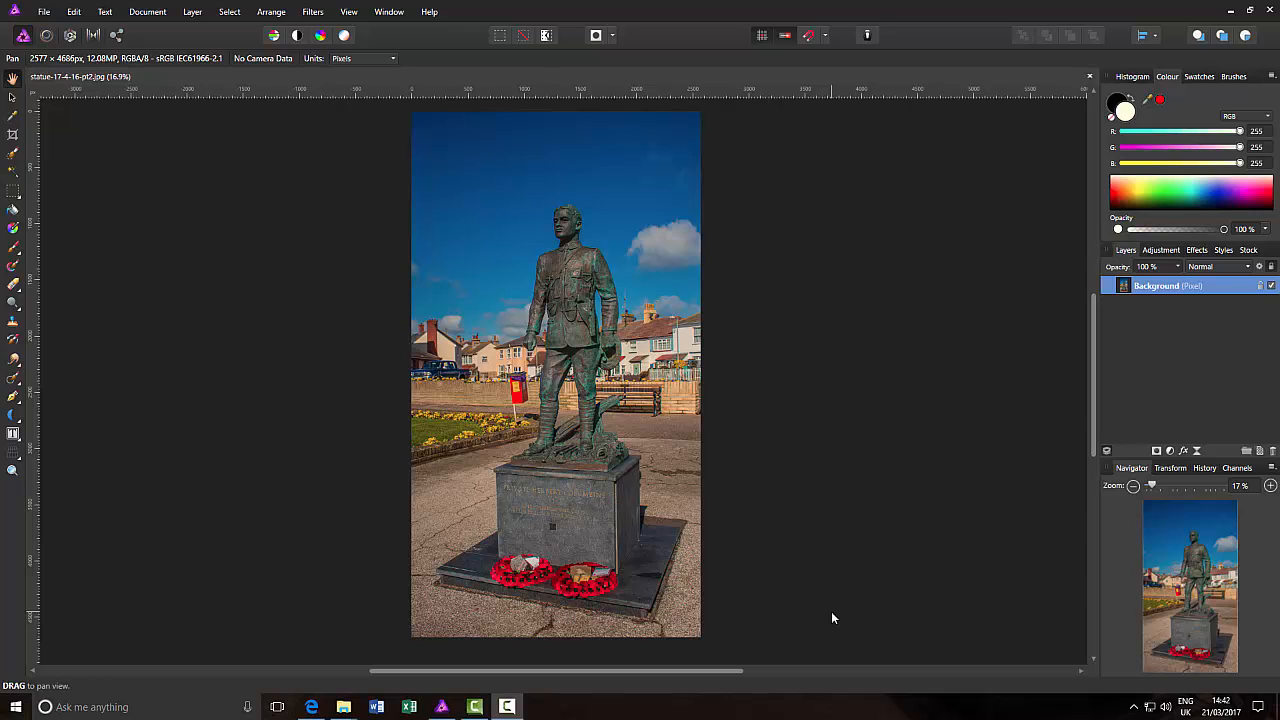
pyautogui.moveTo(830, 612)
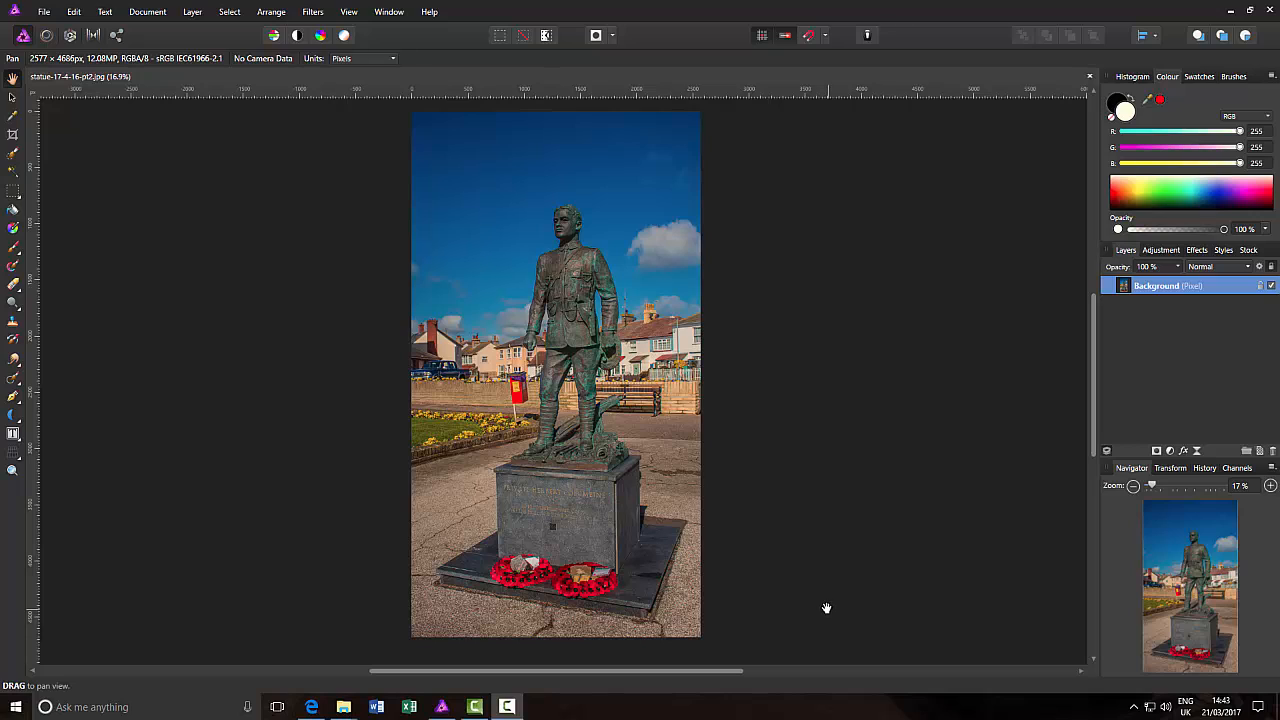
pyautogui.moveTo(812, 532)
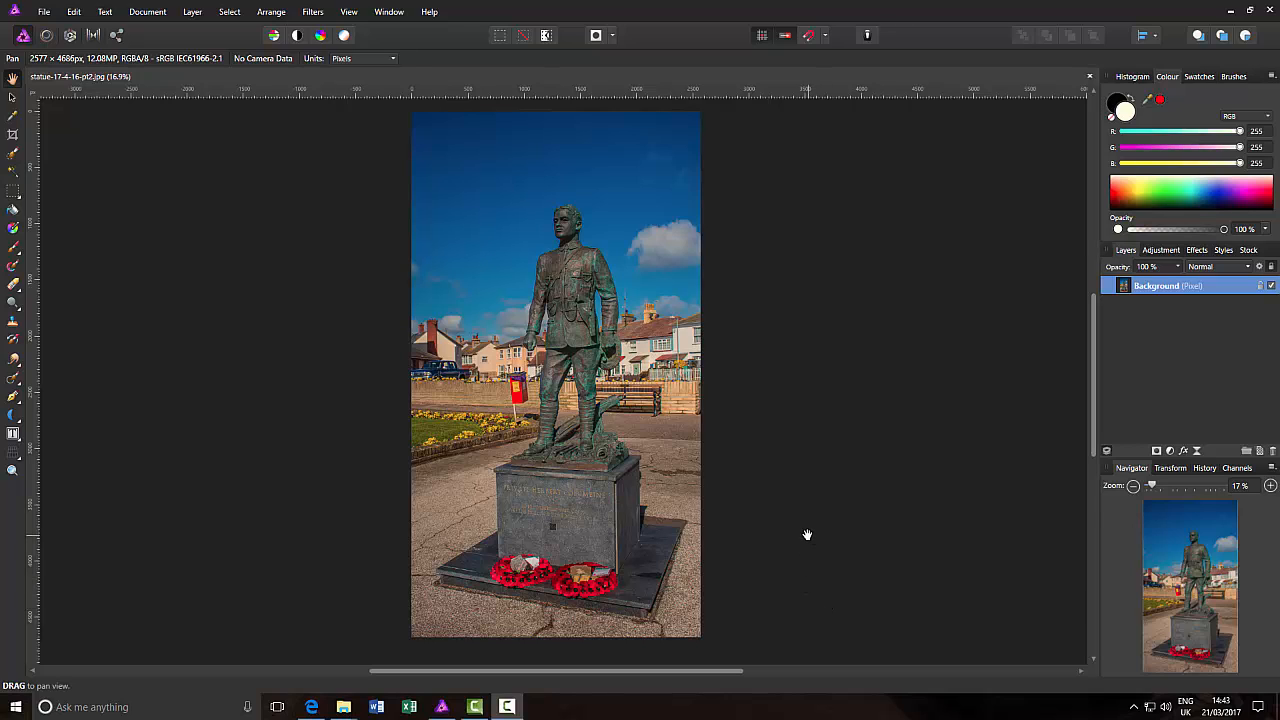
pyautogui.moveTo(224, 482)
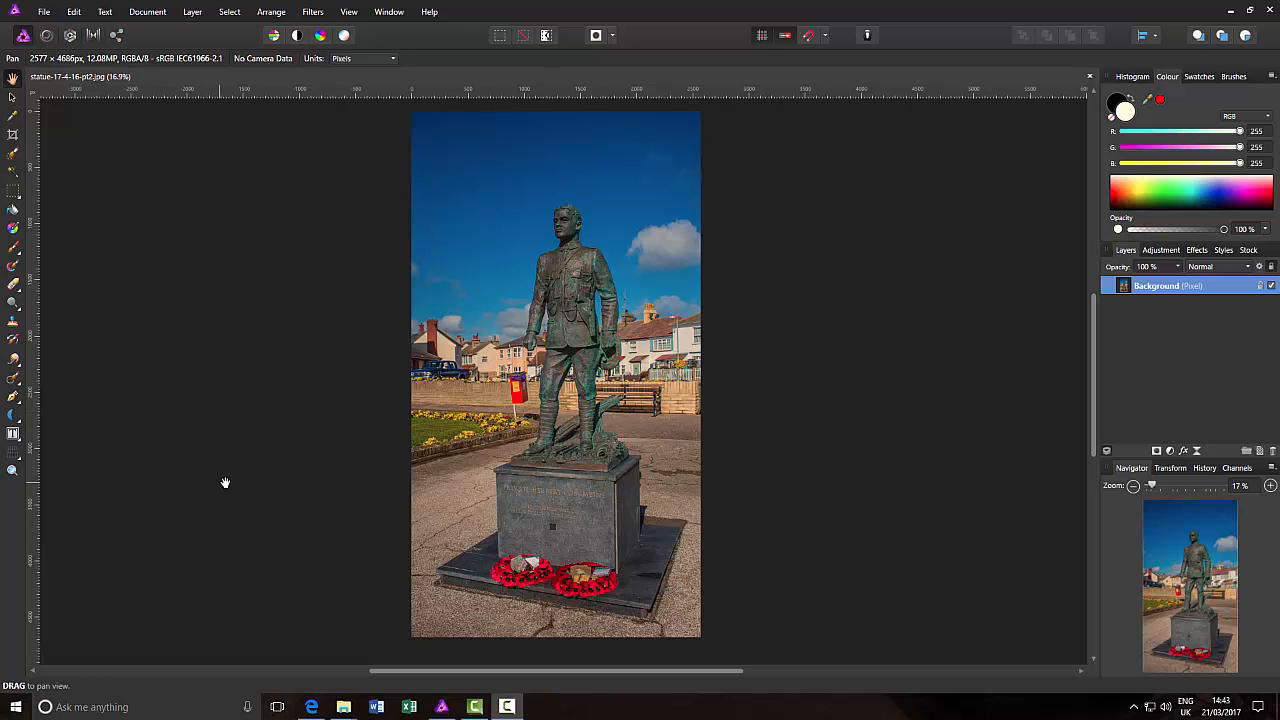
pyautogui.moveTo(14, 388)
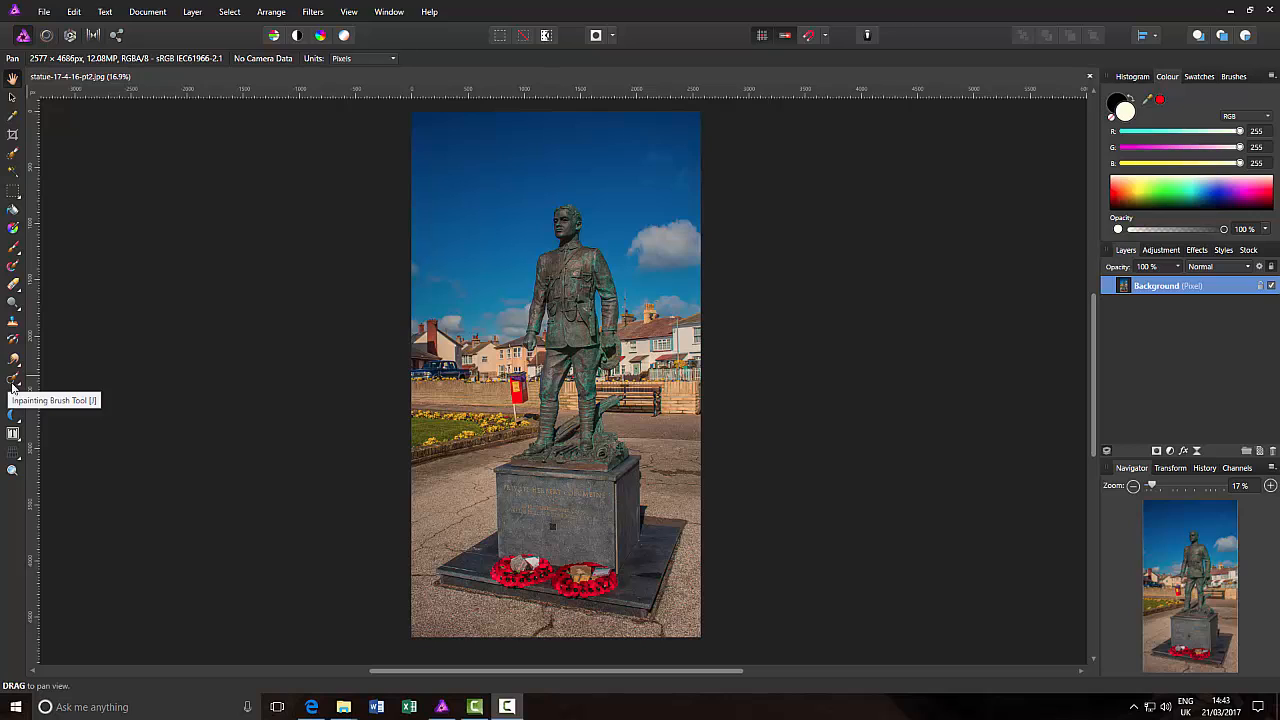
pyautogui.moveTo(194, 484)
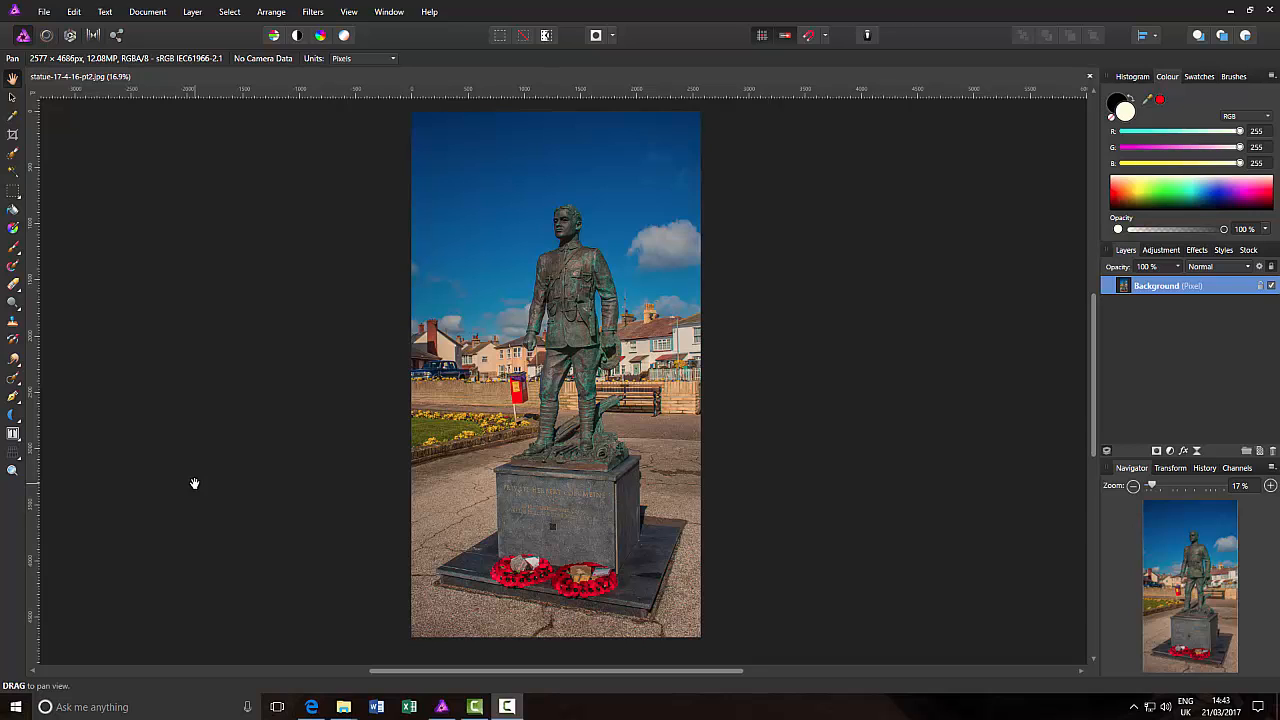
pyautogui.moveTo(212, 500)
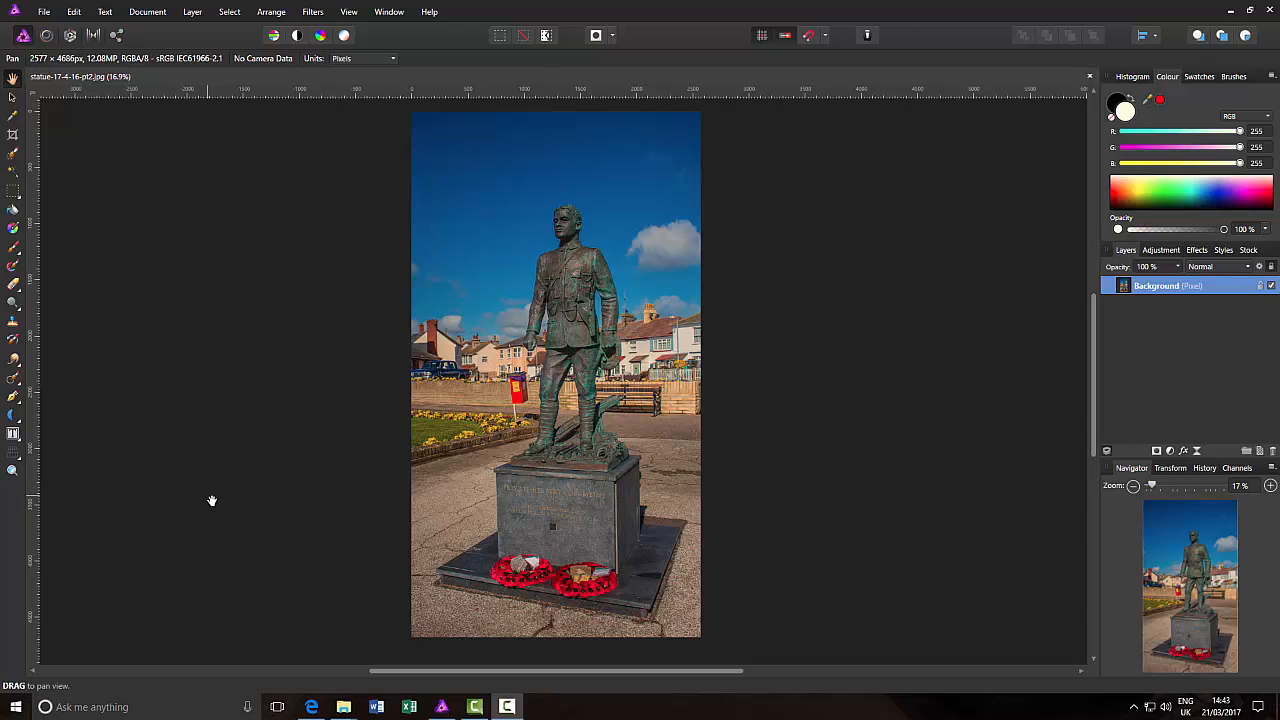
pyautogui.moveTo(220, 510)
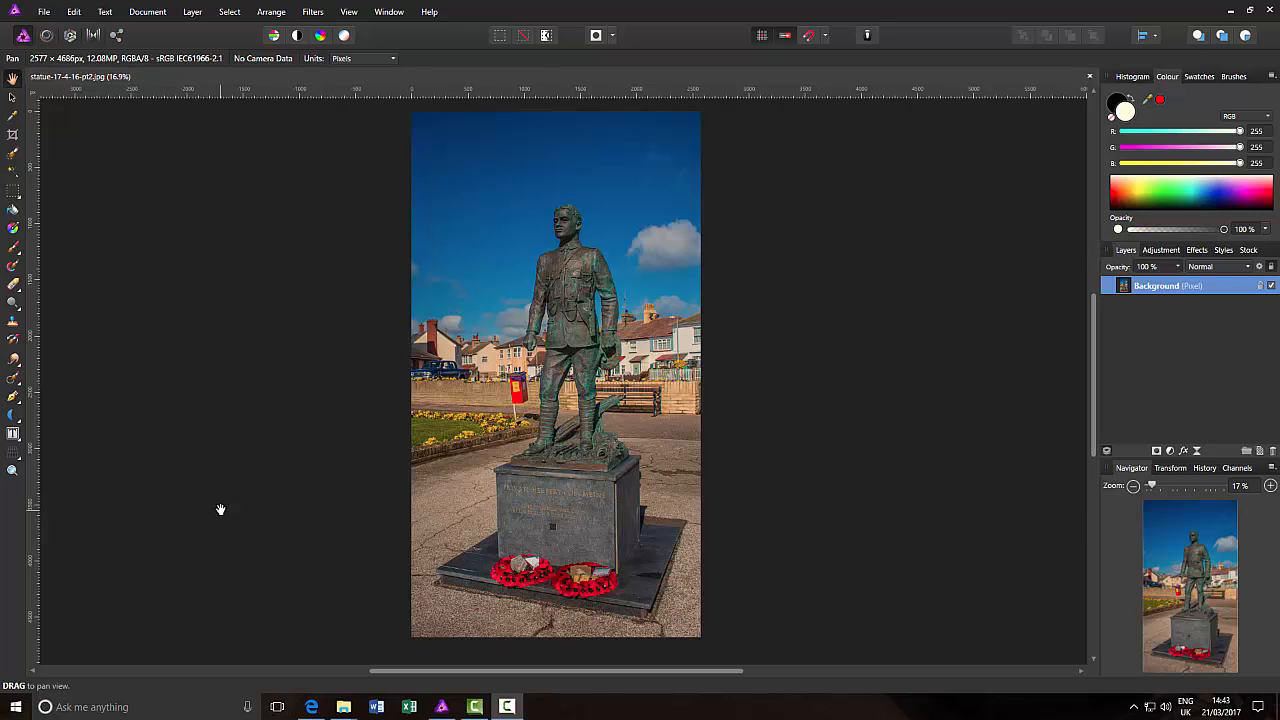
pyautogui.moveTo(226, 480)
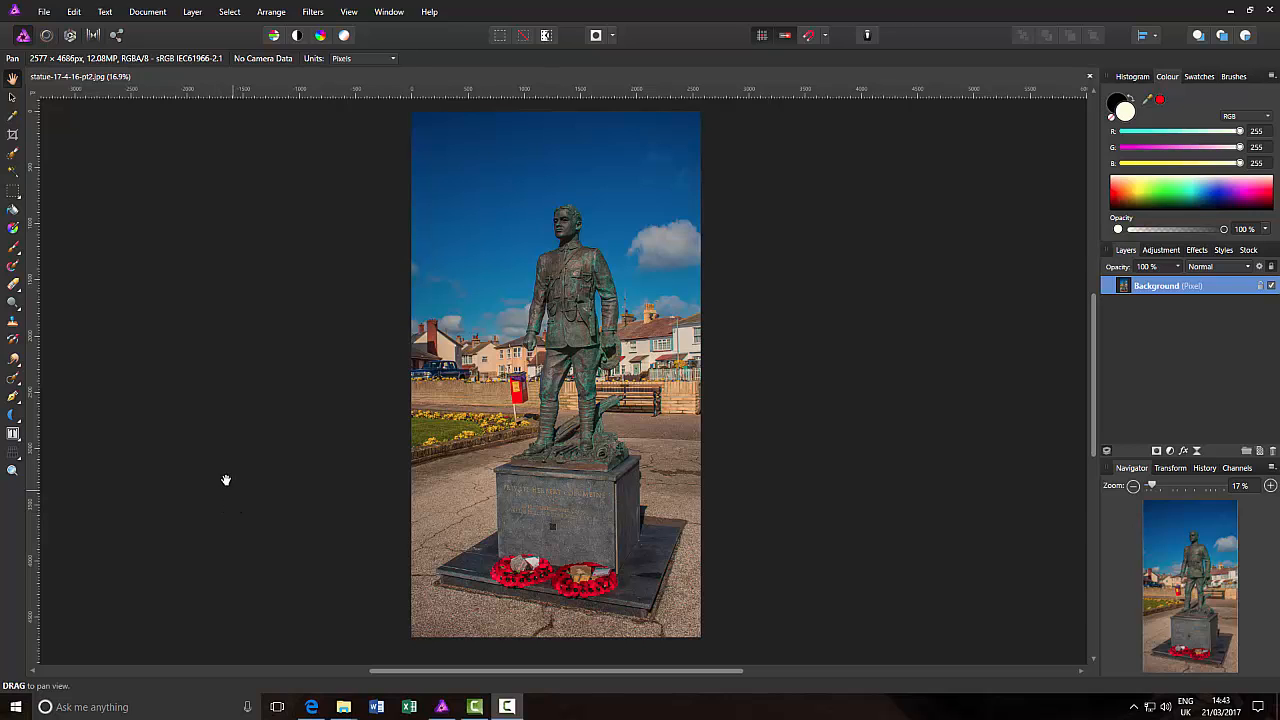
pyautogui.moveTo(284, 450)
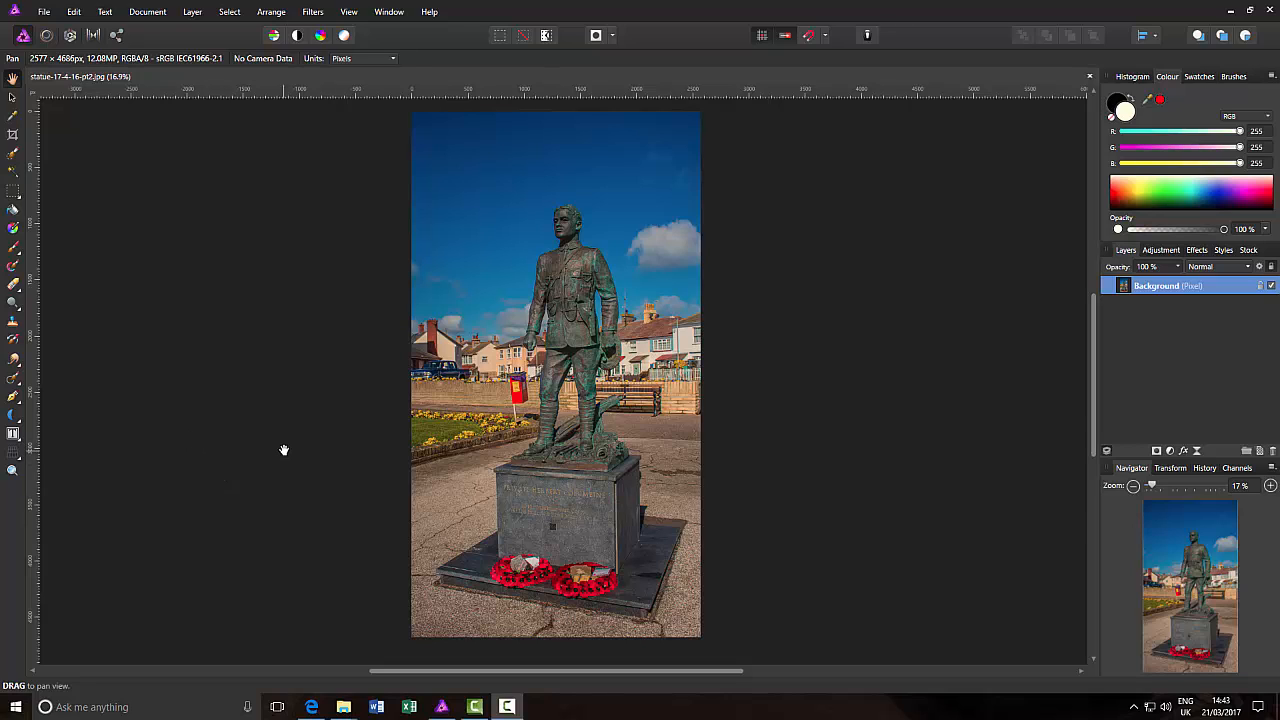
pyautogui.moveTo(268, 418)
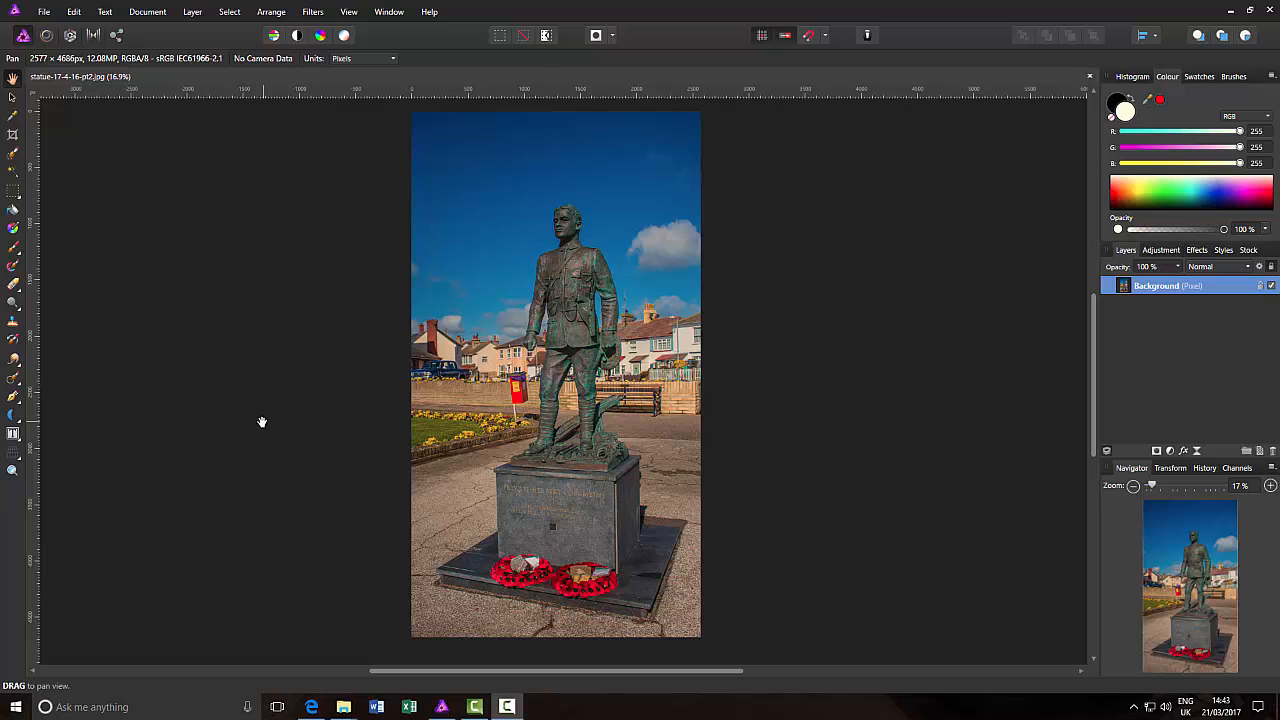
pyautogui.moveTo(404, 644)
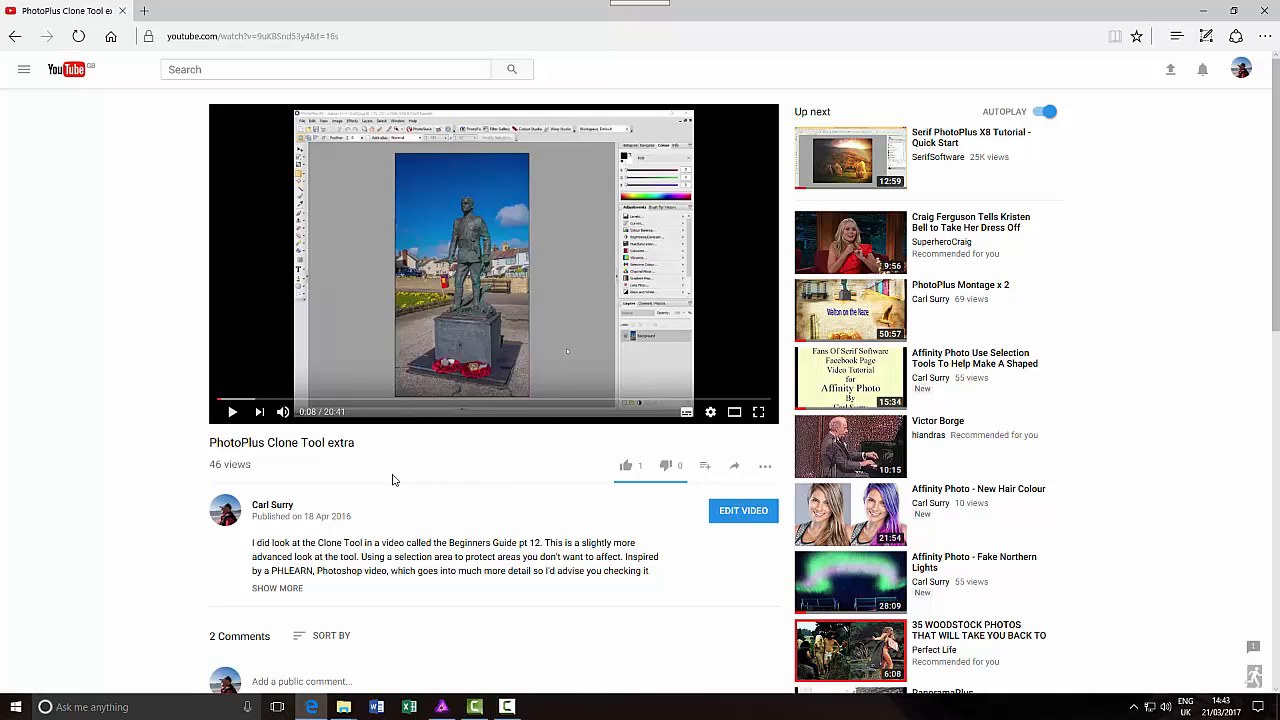
pyautogui.moveTo(322, 530)
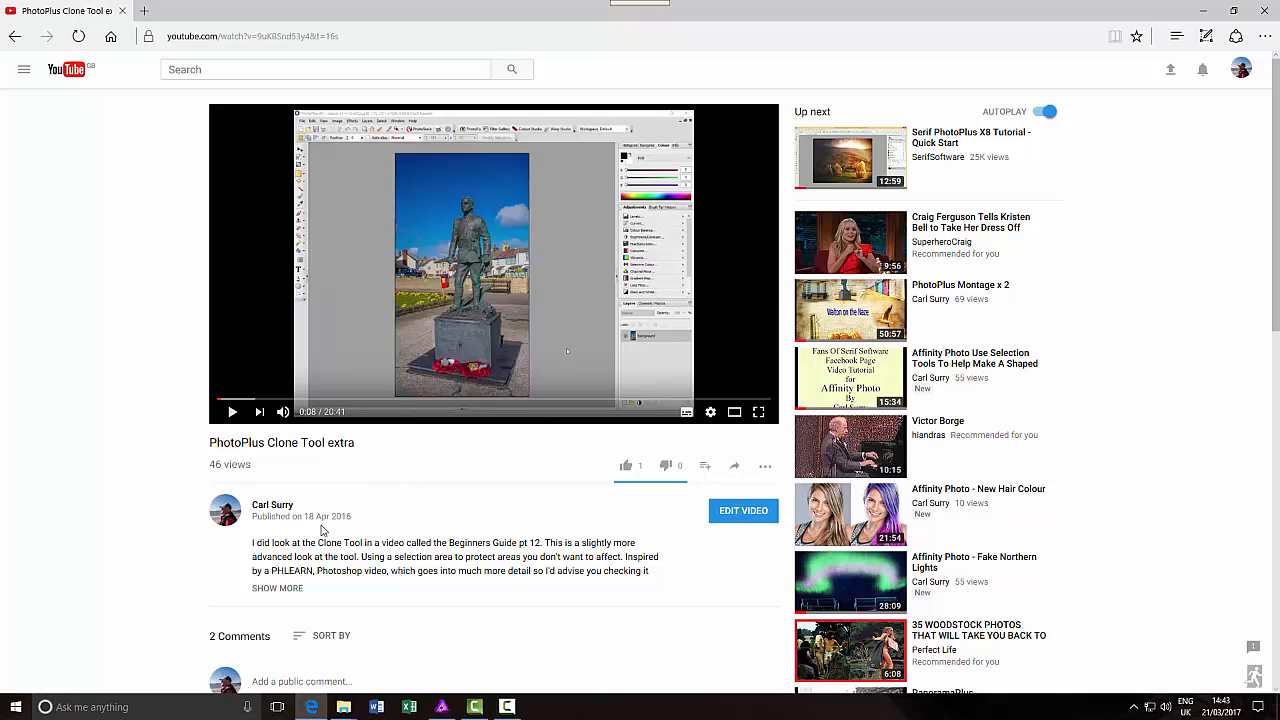
pyautogui.moveTo(430, 504)
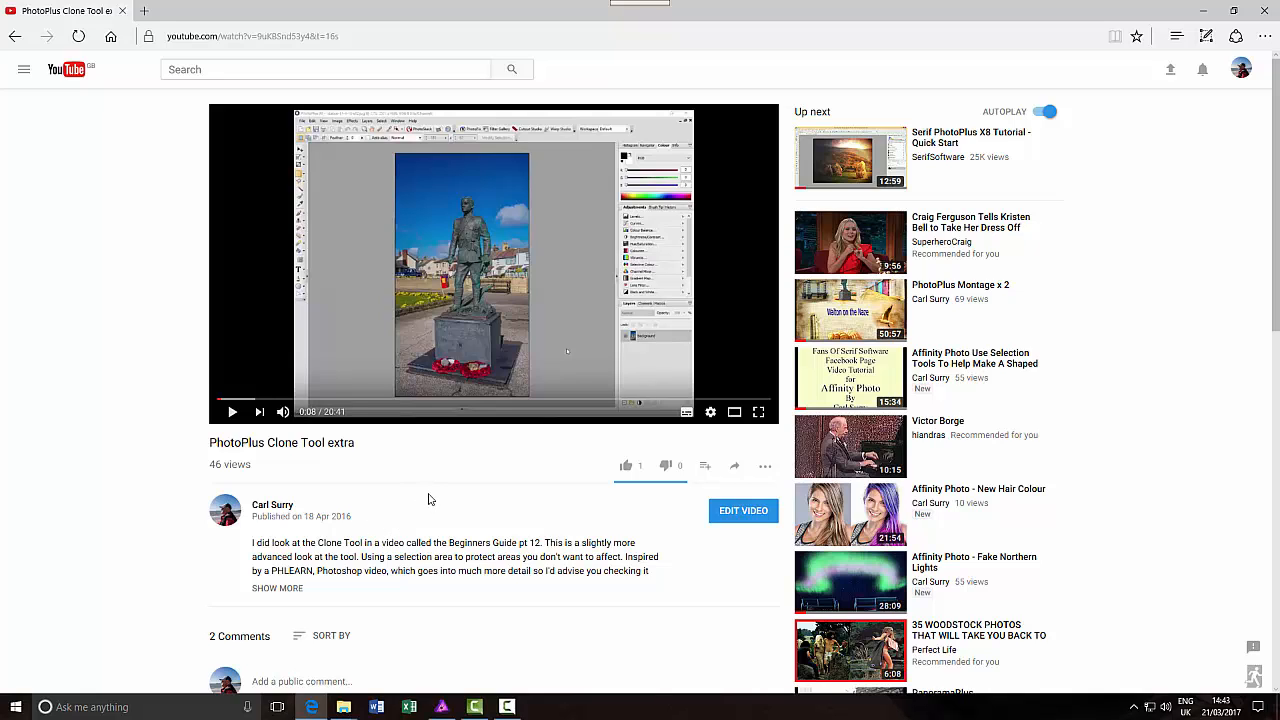
pyautogui.moveTo(496, 488)
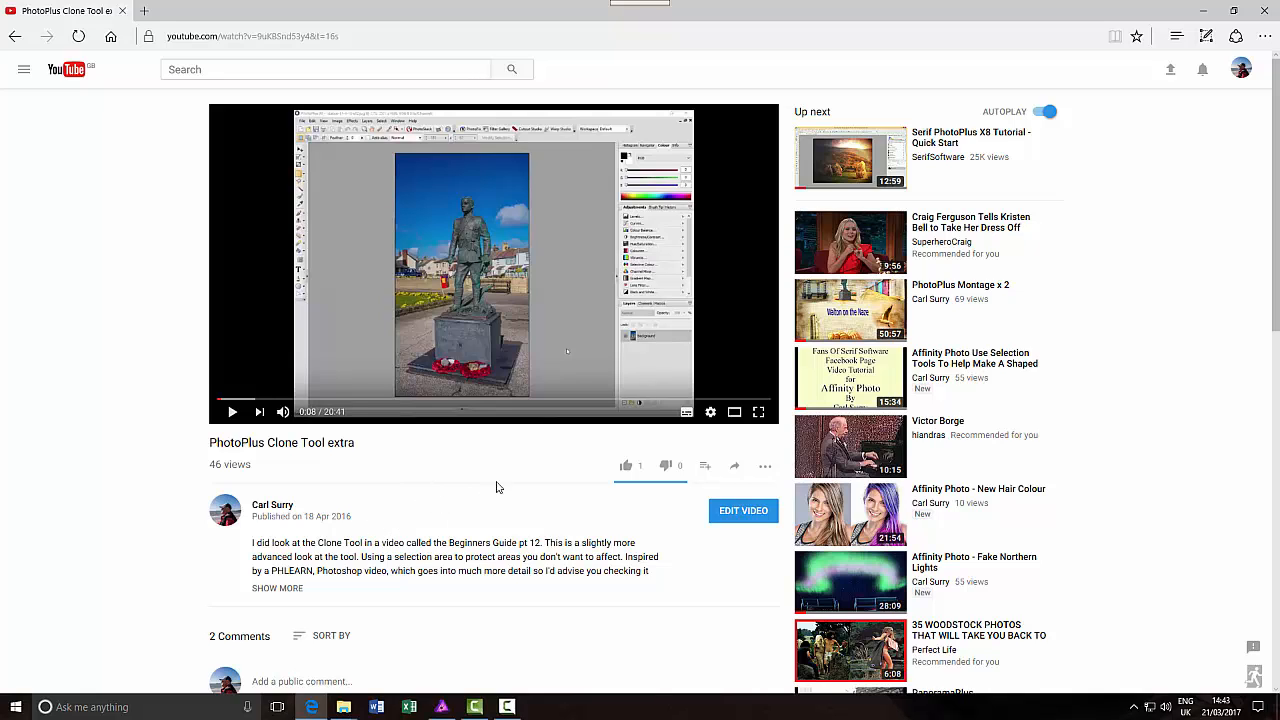
pyautogui.moveTo(396, 370)
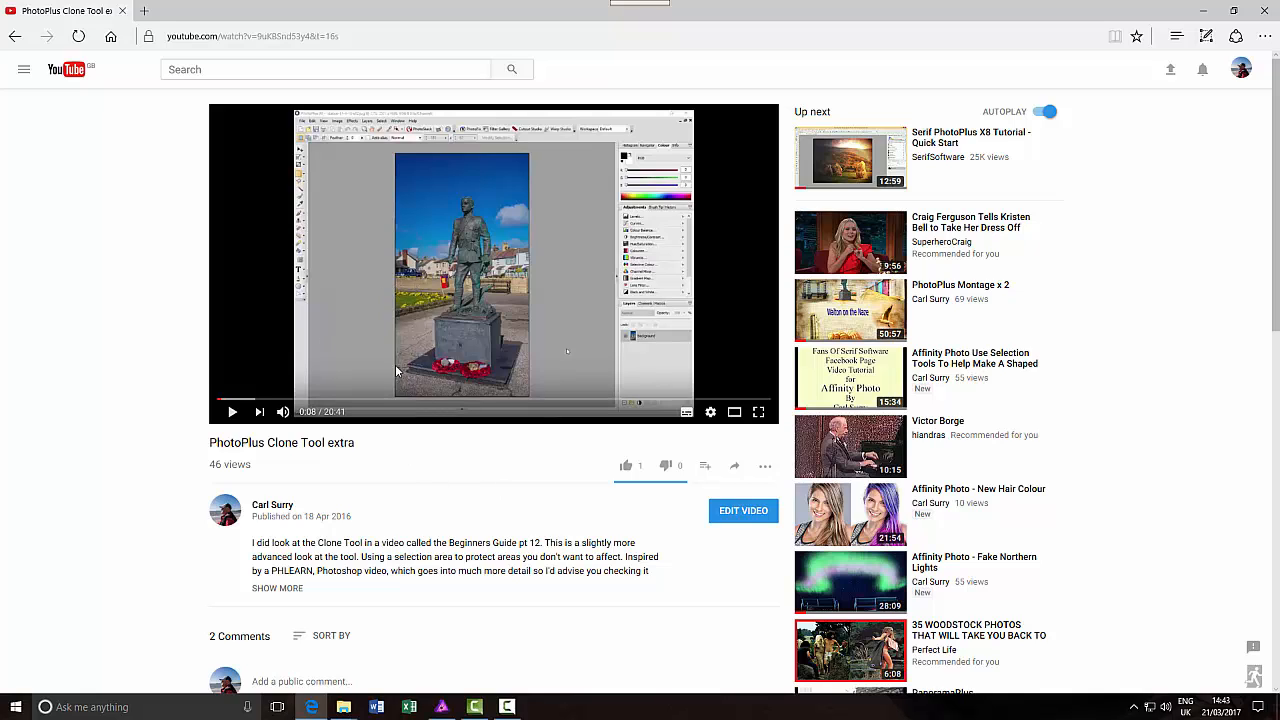
pyautogui.moveTo(448, 342)
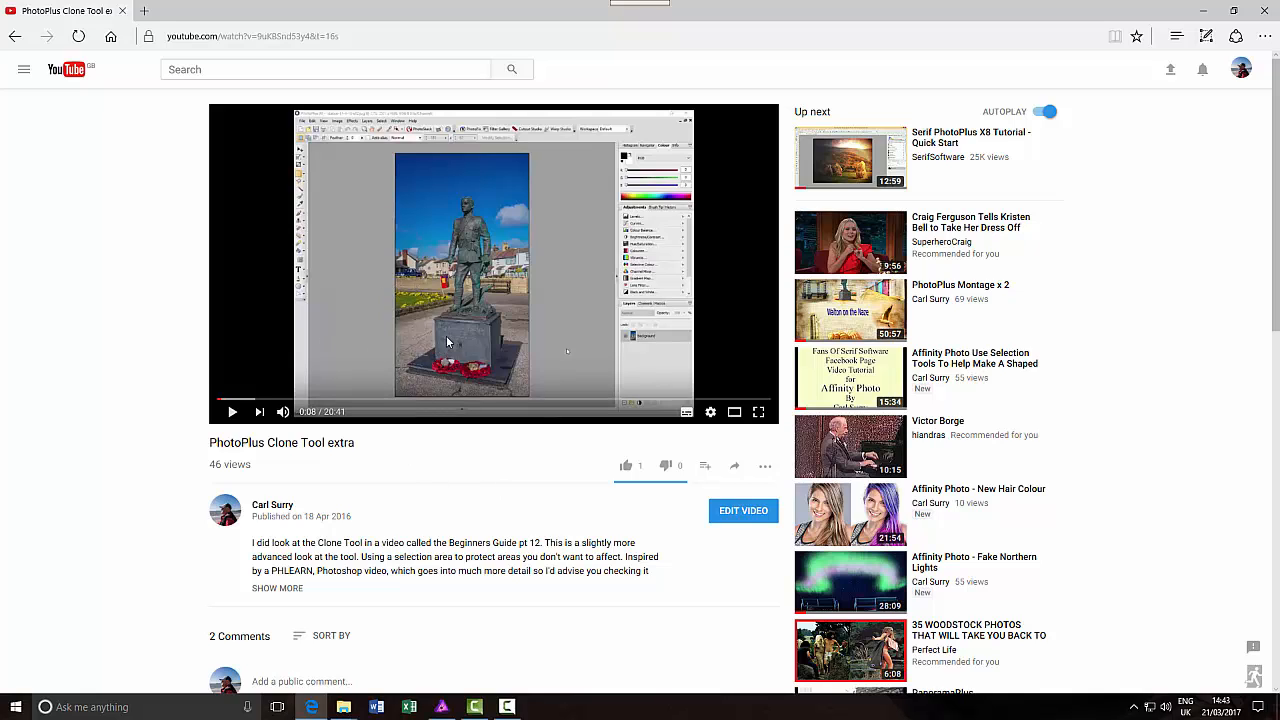
pyautogui.moveTo(318, 660)
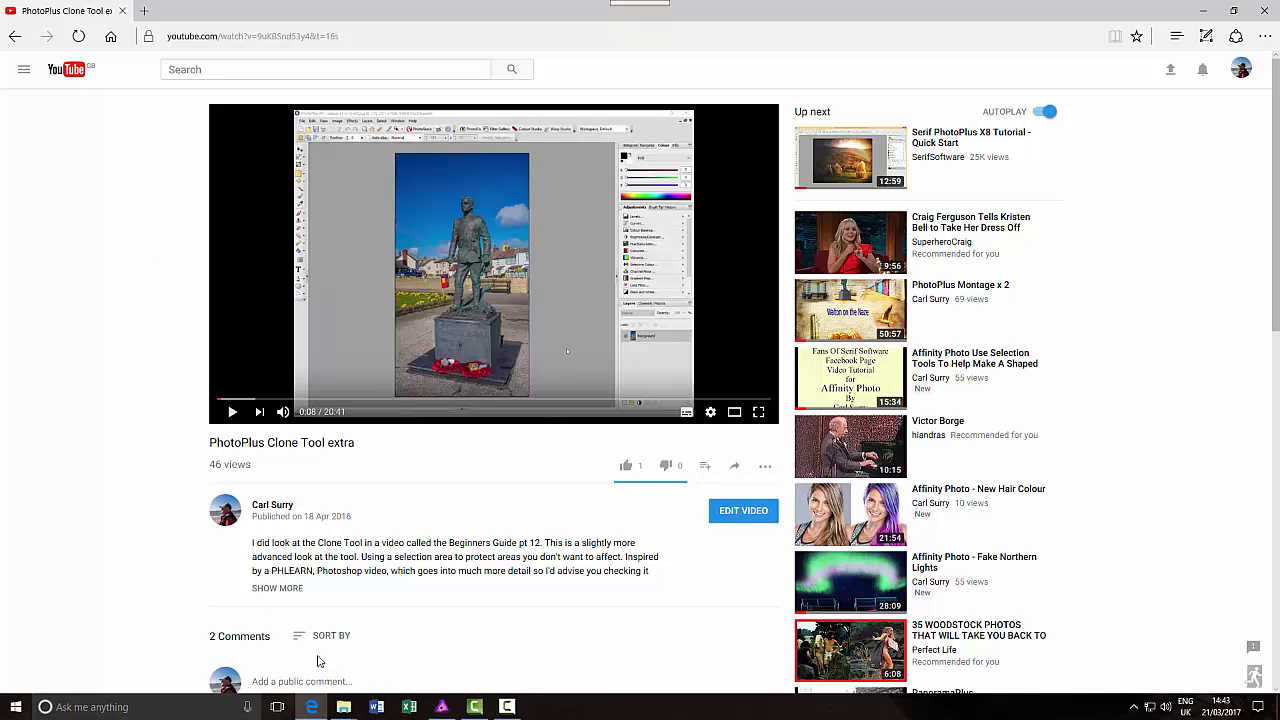
# - Return to Affinity Photo and scroll the statue photo down to frame the red bin
pyautogui.click(440, 708)
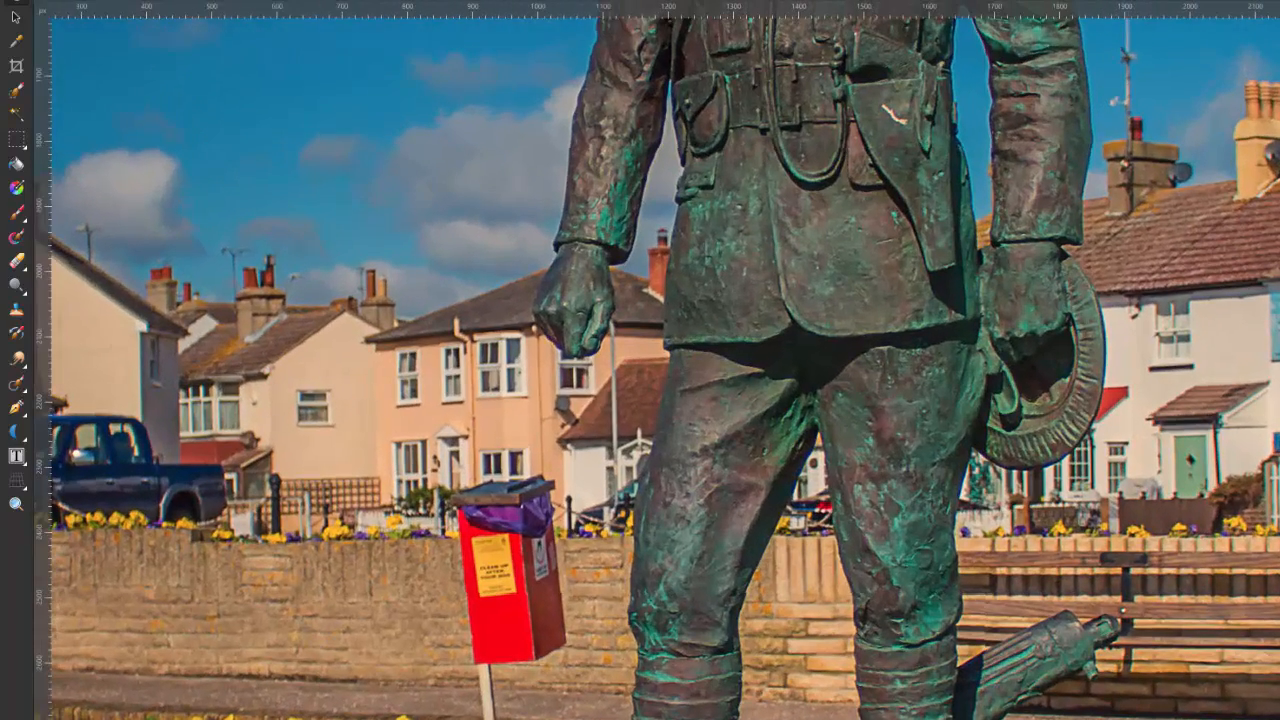
pyautogui.scroll(-3)
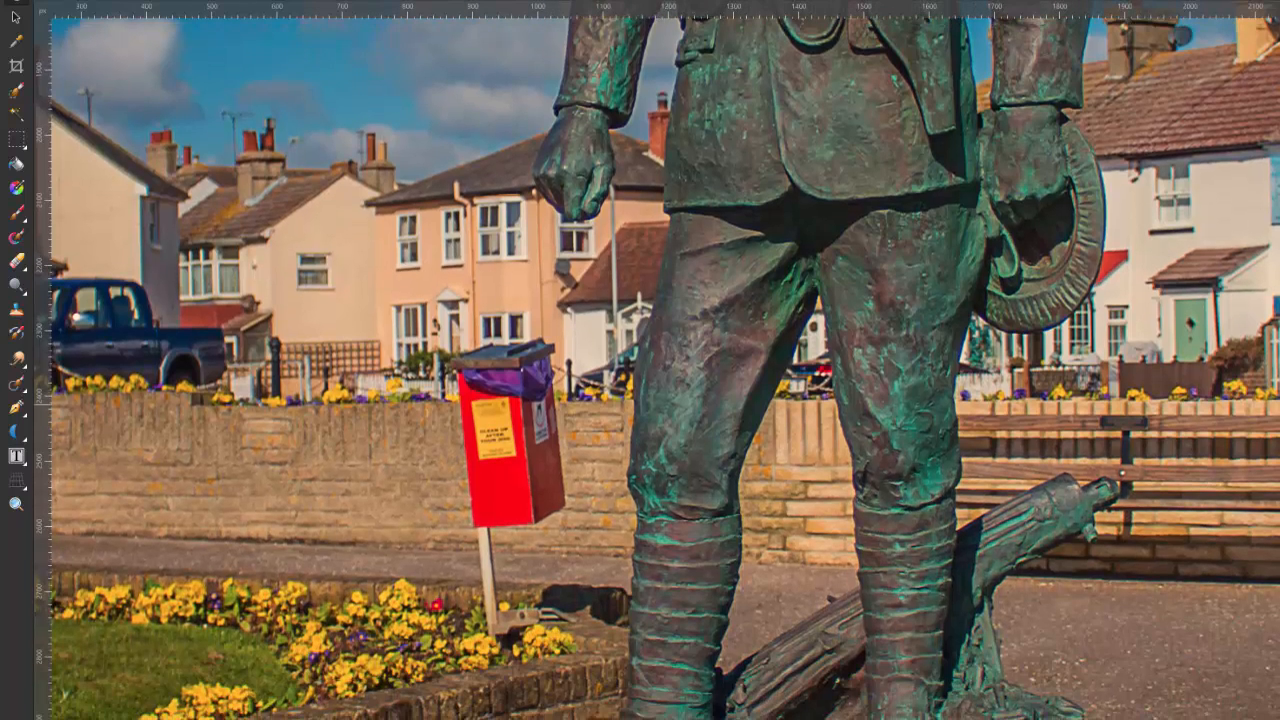
pyautogui.moveTo(460, 458)
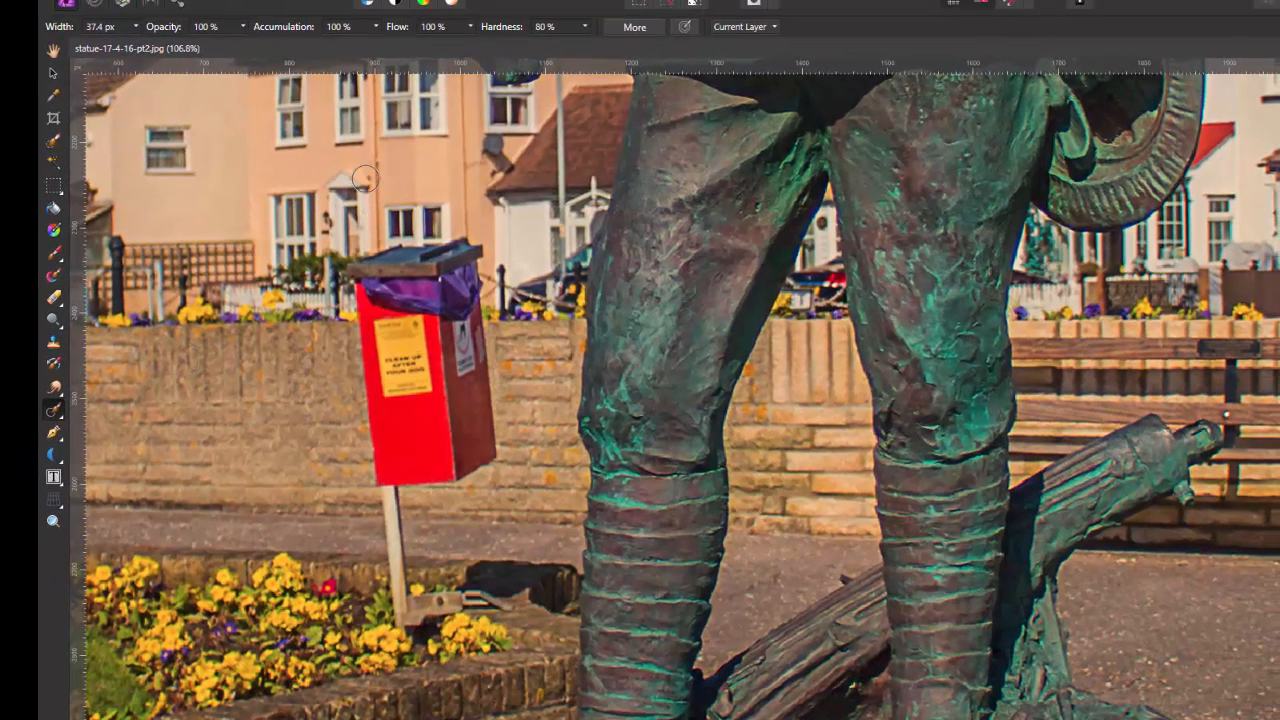
pyautogui.moveTo(176, 40)
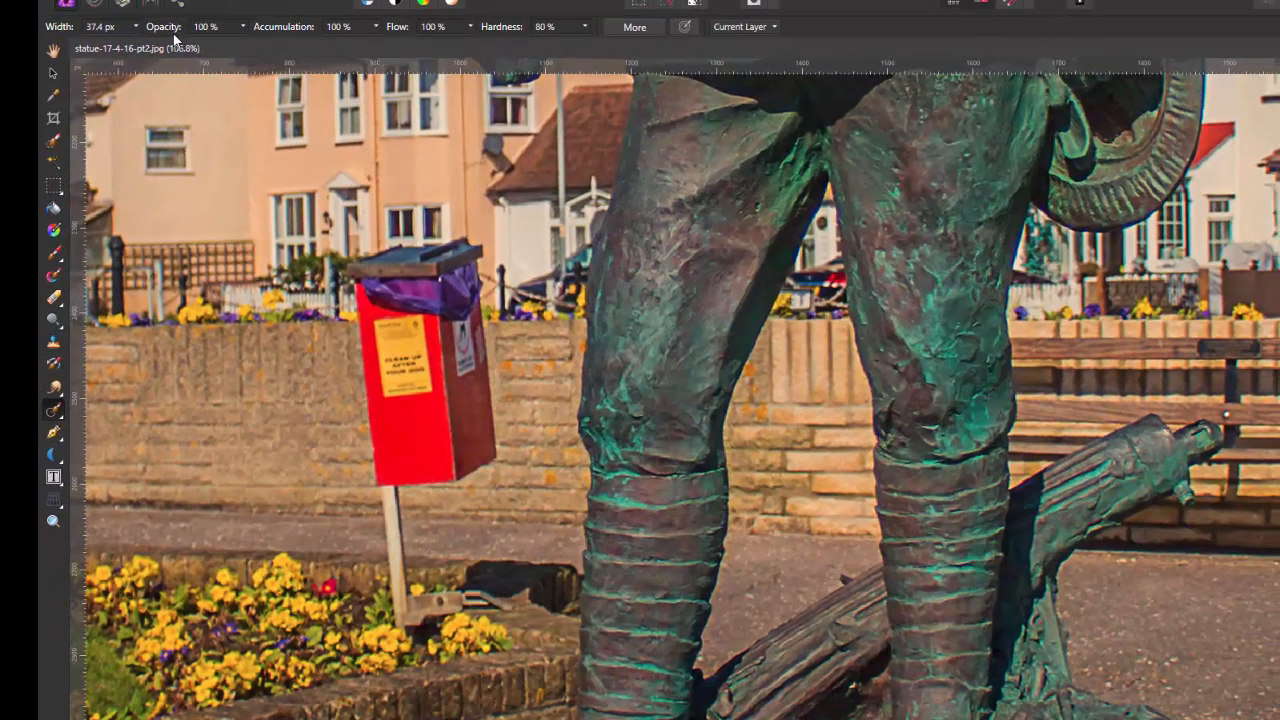
pyautogui.moveTo(400, 38)
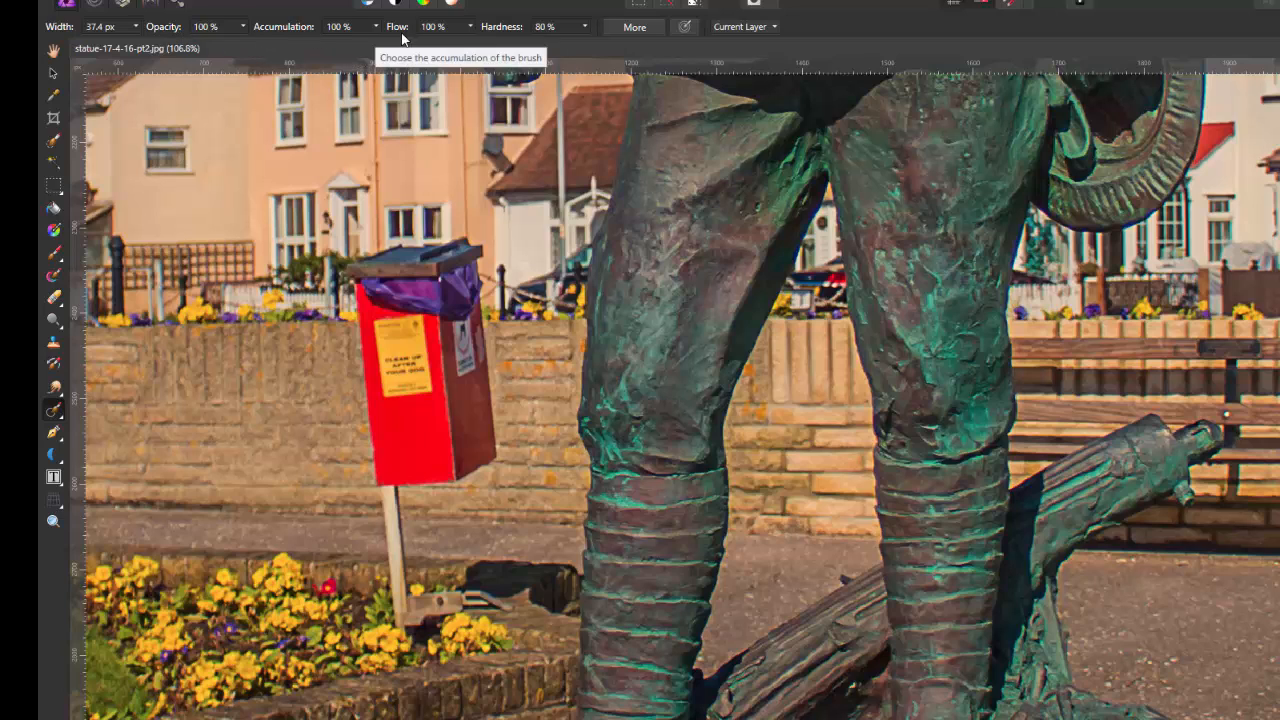
pyautogui.moveTo(516, 36)
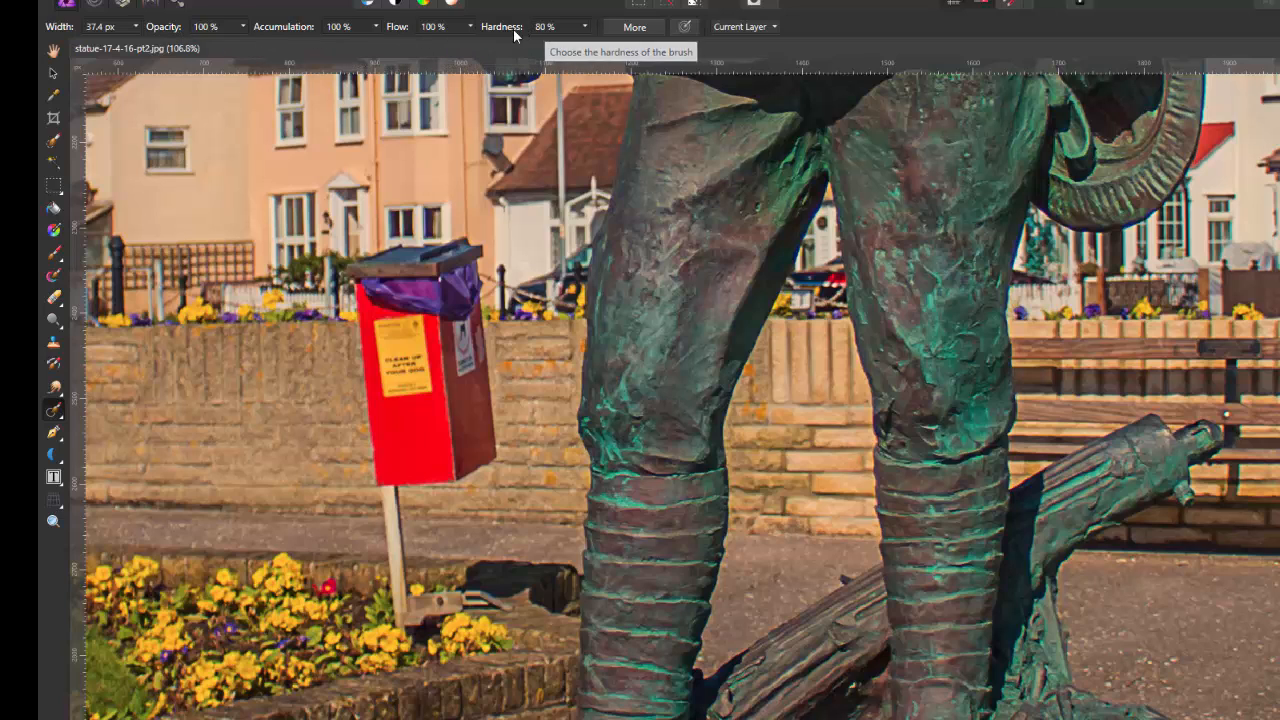
pyautogui.moveTo(220, 36)
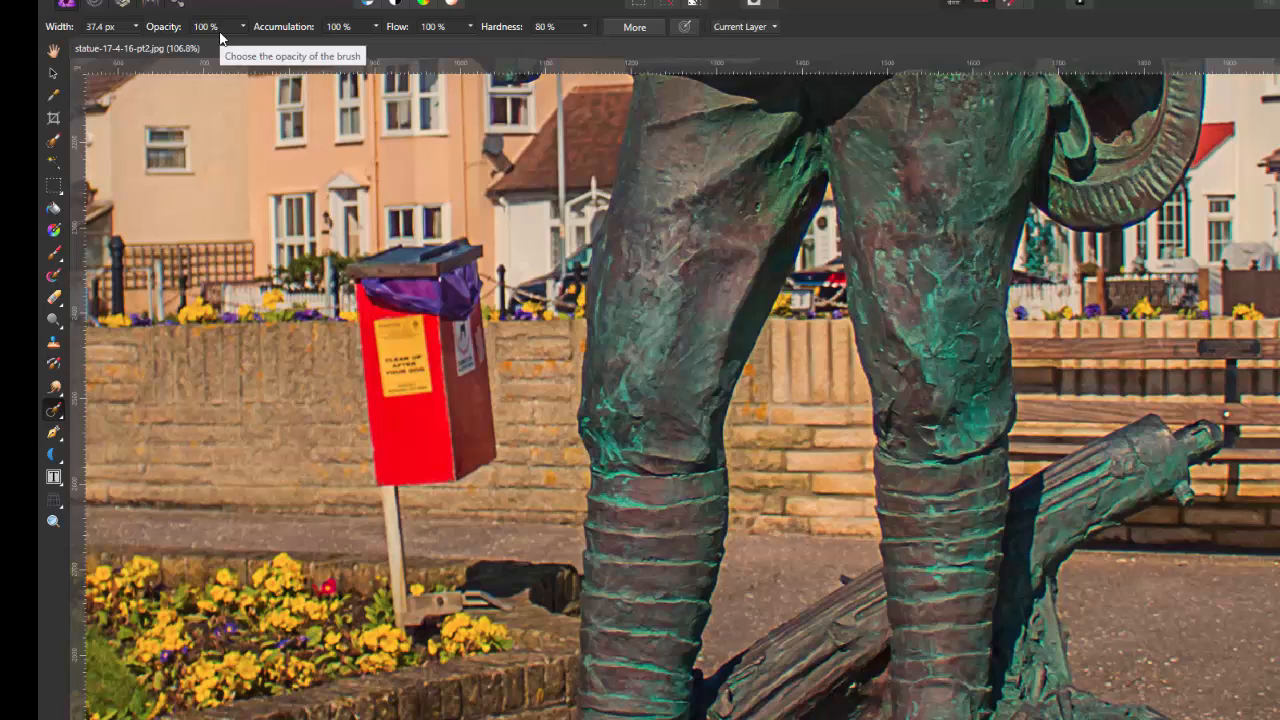
pyautogui.moveTo(420, 48)
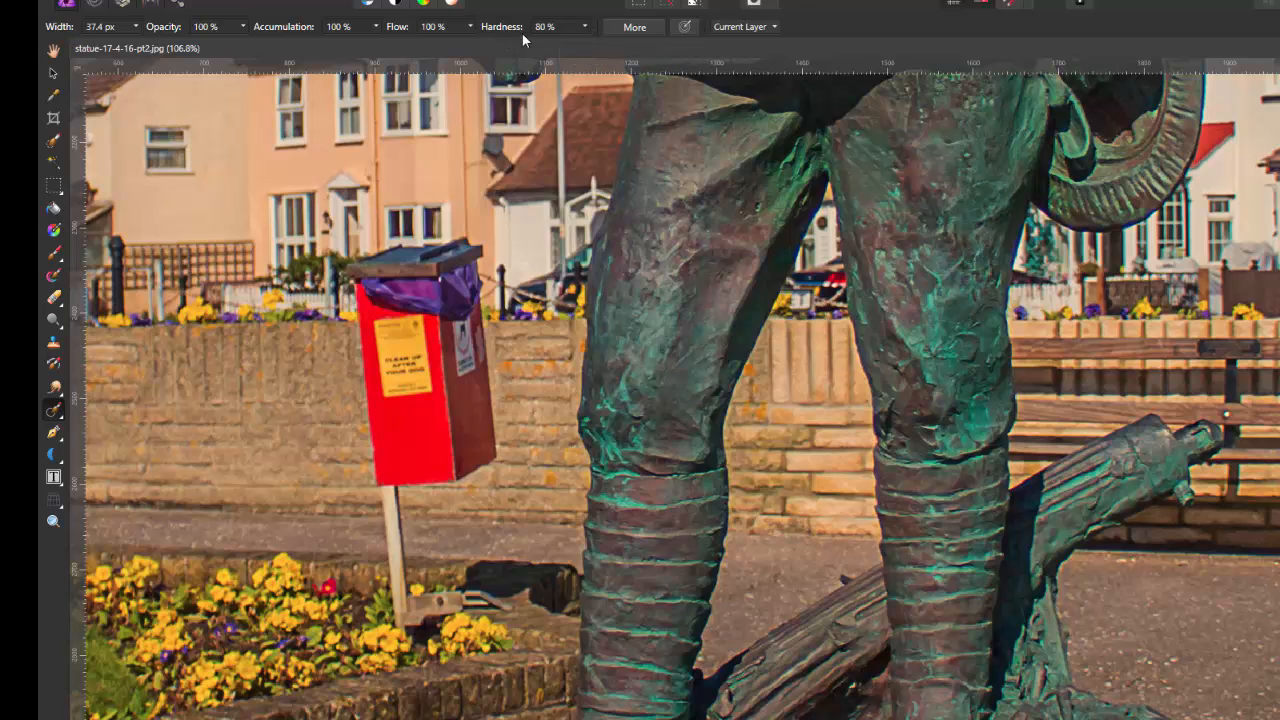
pyautogui.moveTo(224, 48)
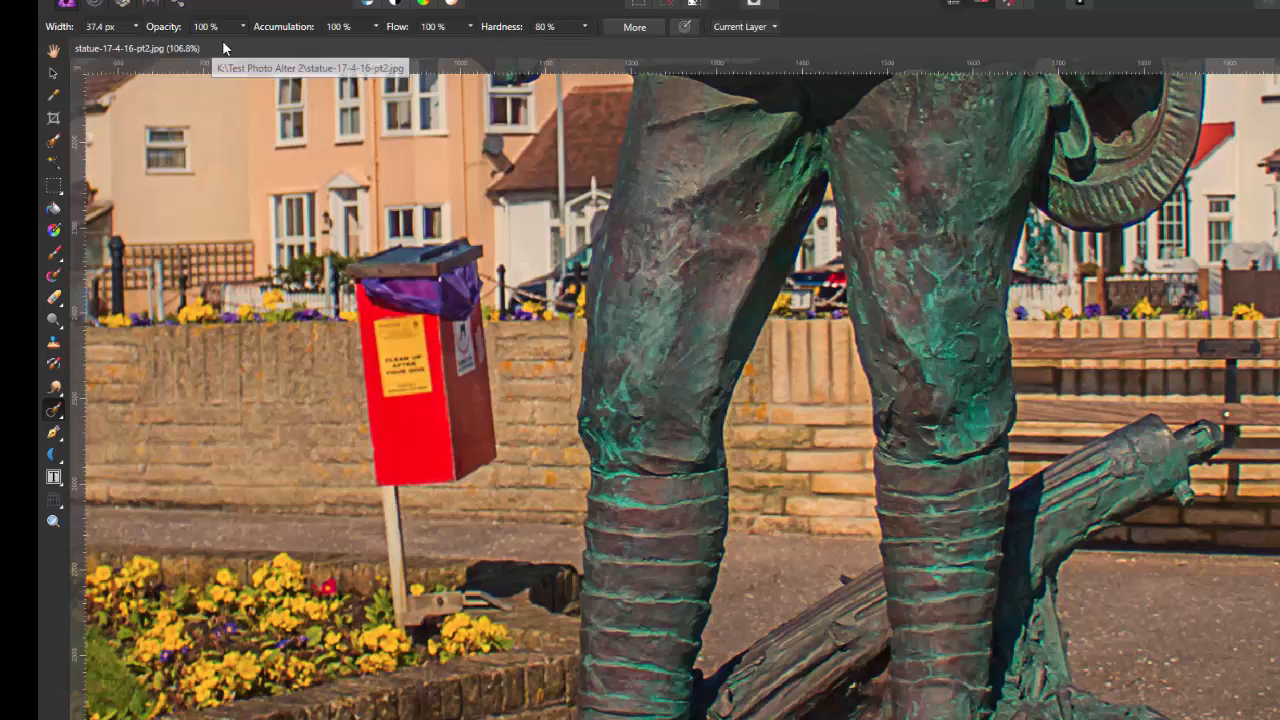
pyautogui.moveTo(304, 440)
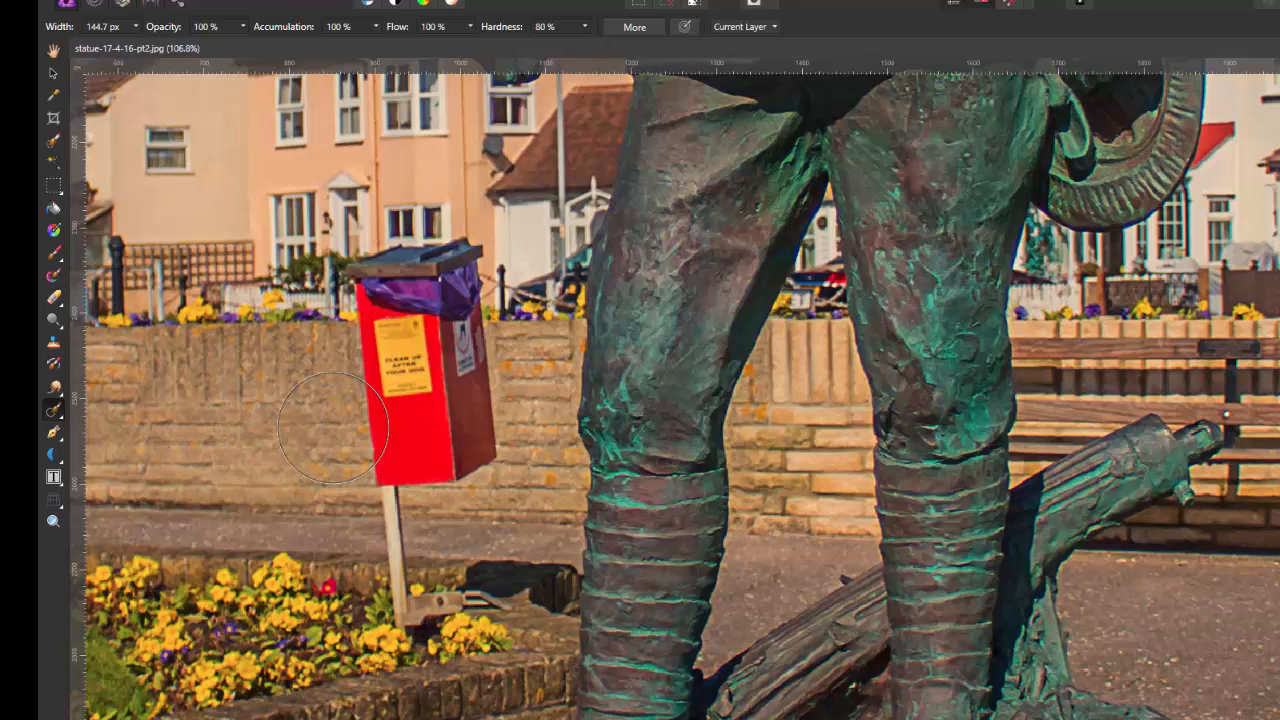
pyautogui.moveTo(436, 436)
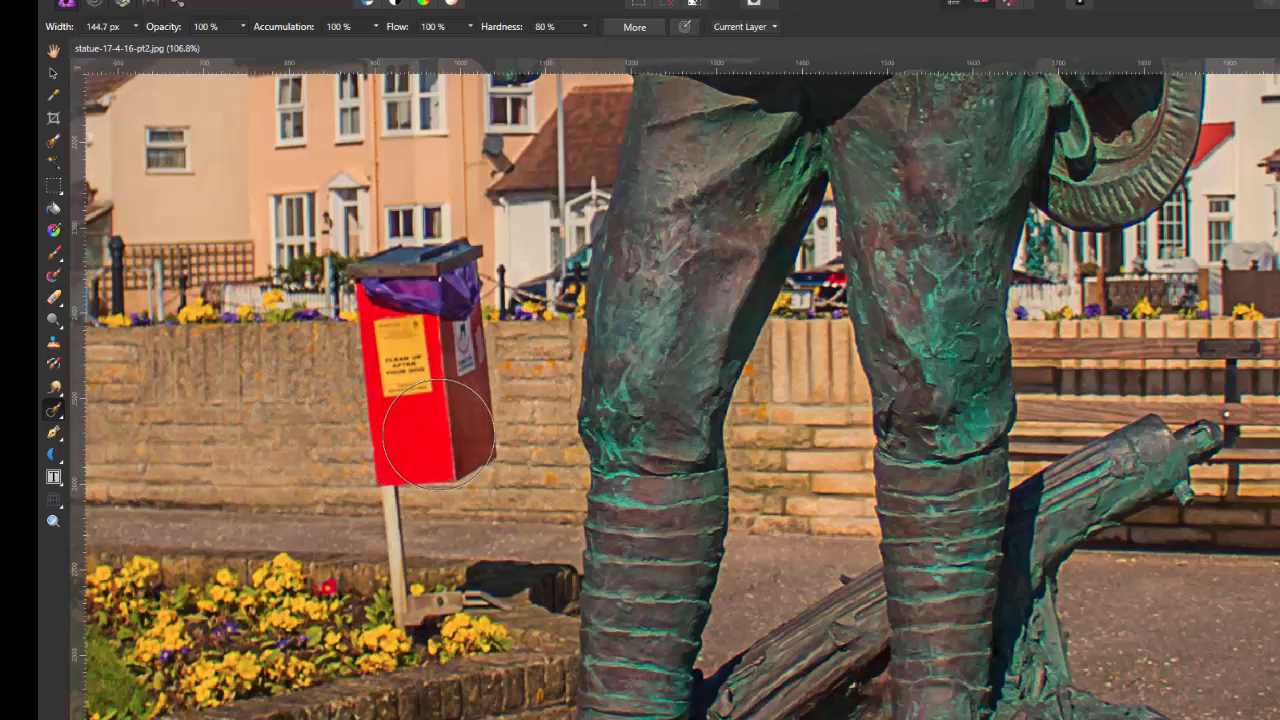
# - Clone brick wall over the red bin's body, leaving a stray red stroke on the wall
pyautogui.moveTo(436, 436); pyautogui.dragTo(464, 440)
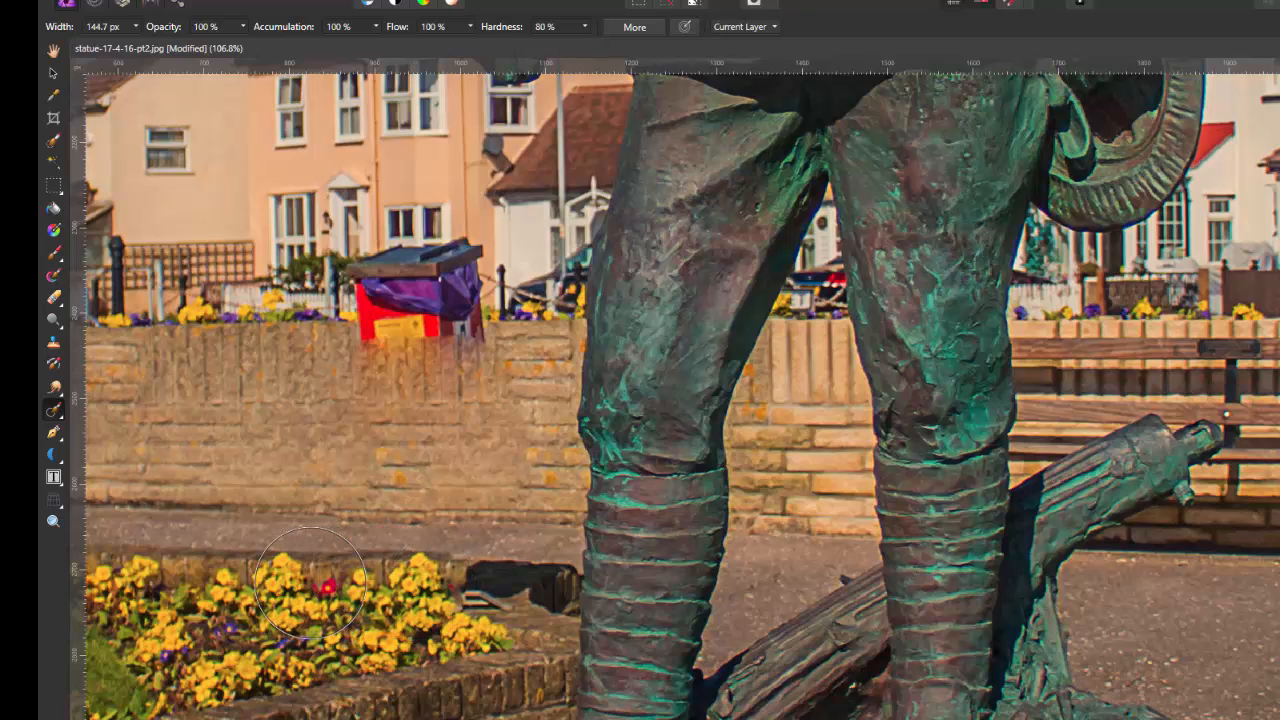
pyautogui.moveTo(444, 600)
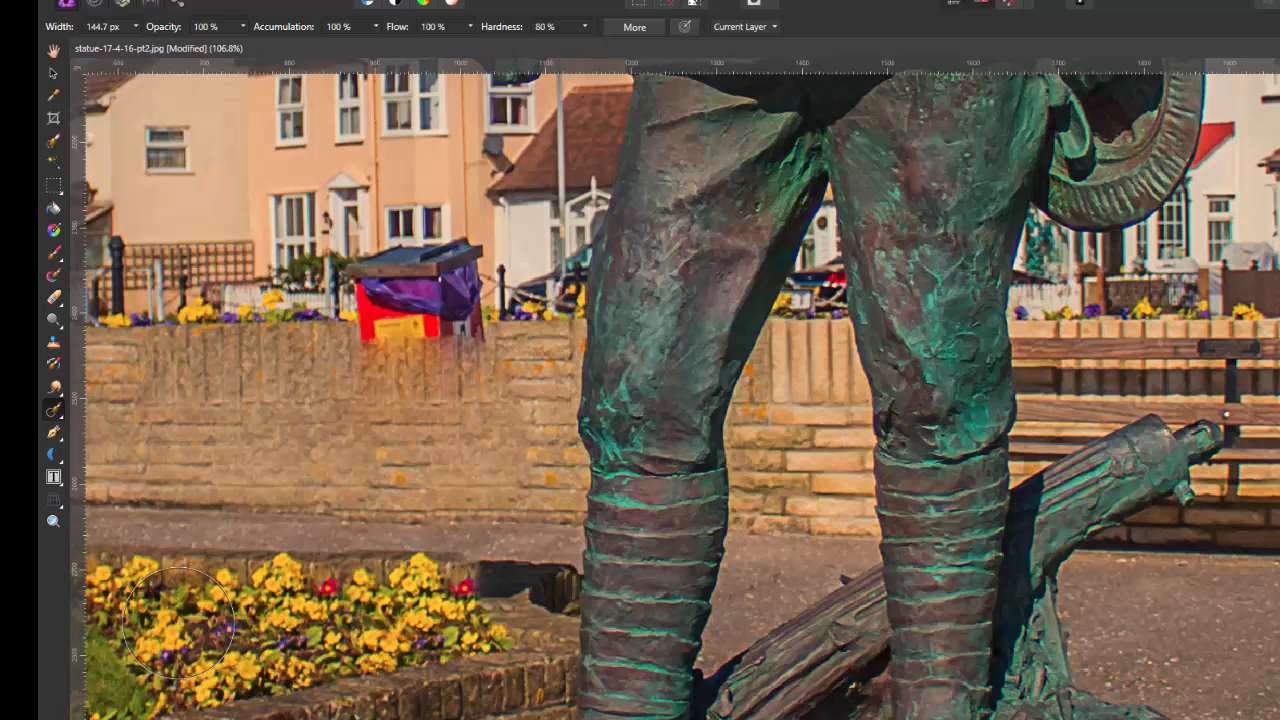
pyautogui.moveTo(196, 488)
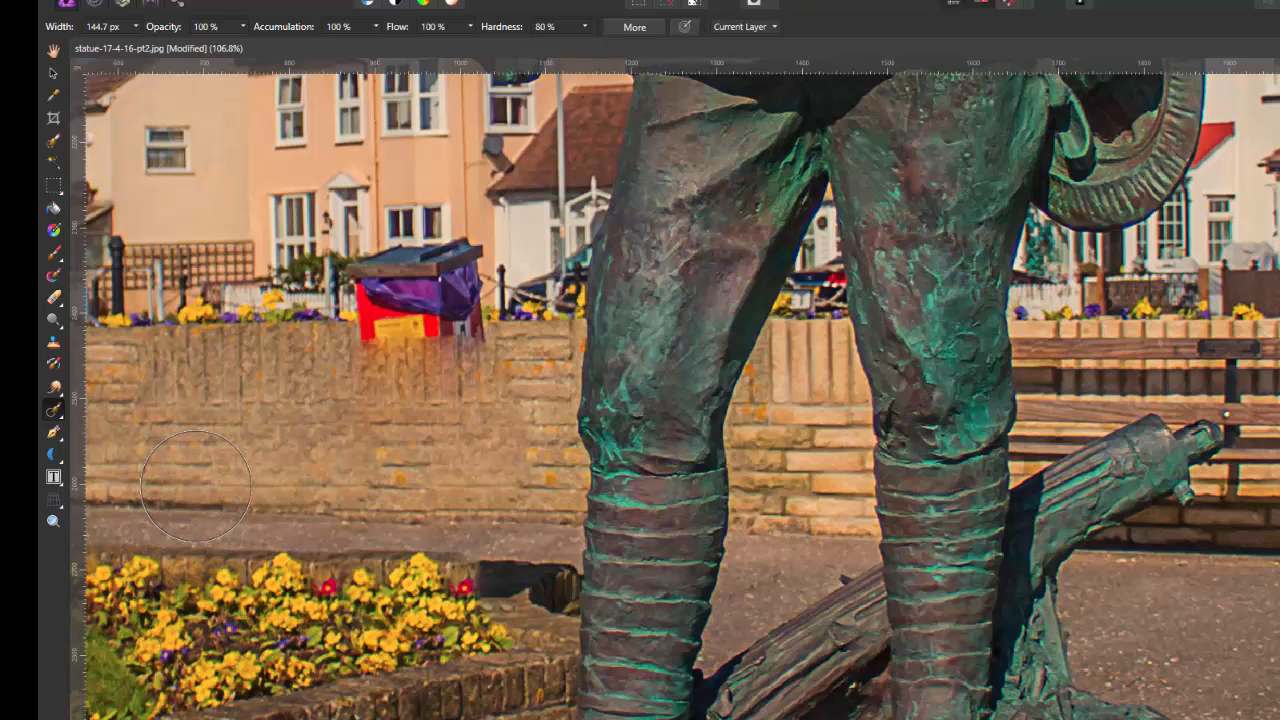
pyautogui.moveTo(304, 458)
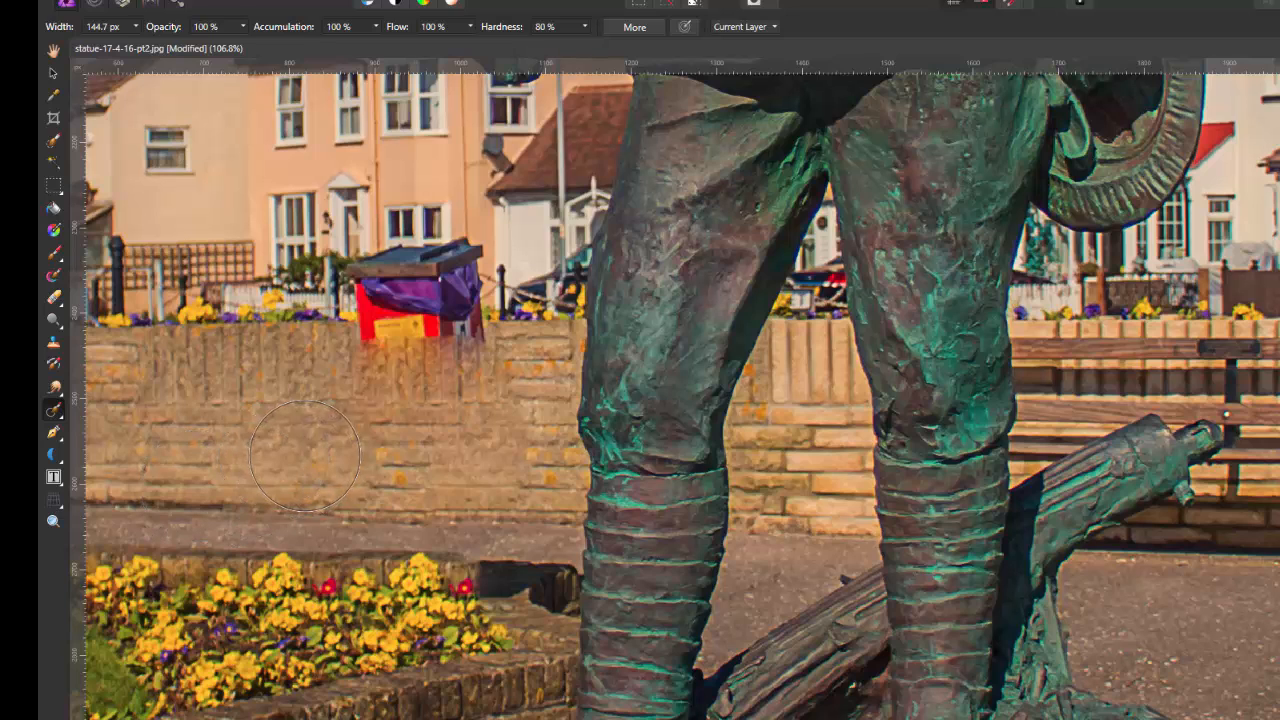
pyautogui.moveTo(312, 476)
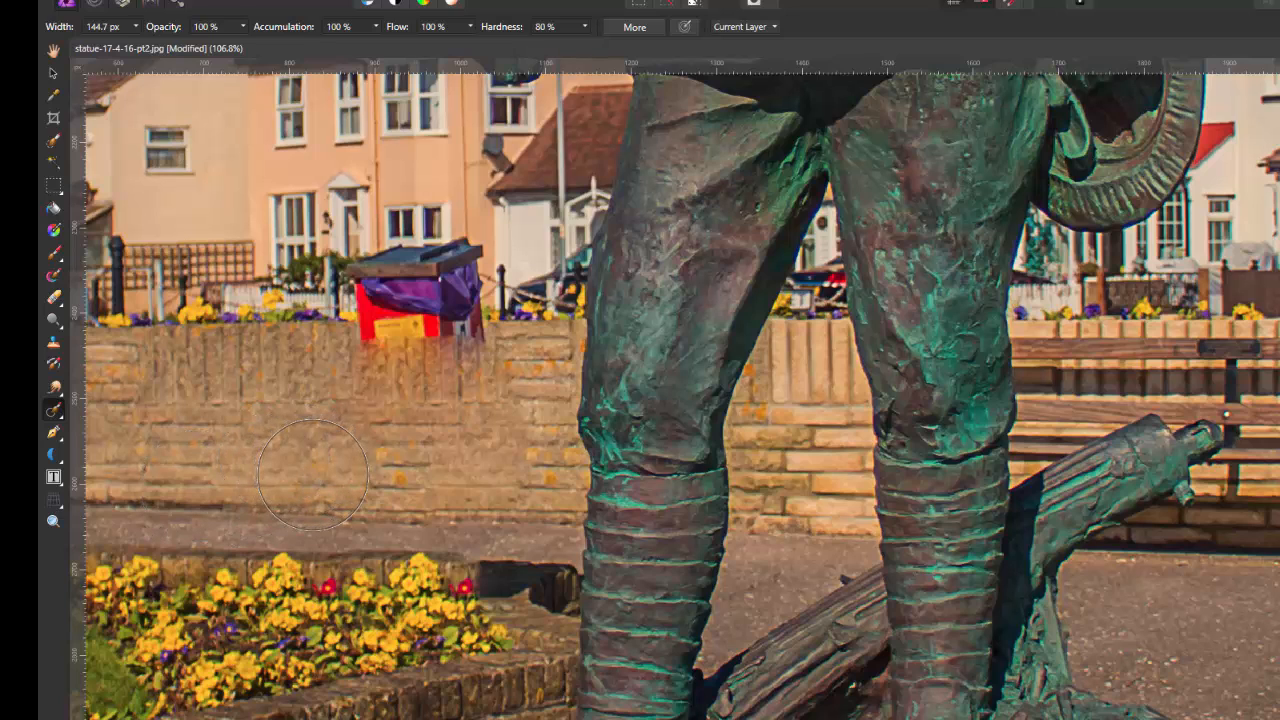
pyautogui.moveTo(352, 500)
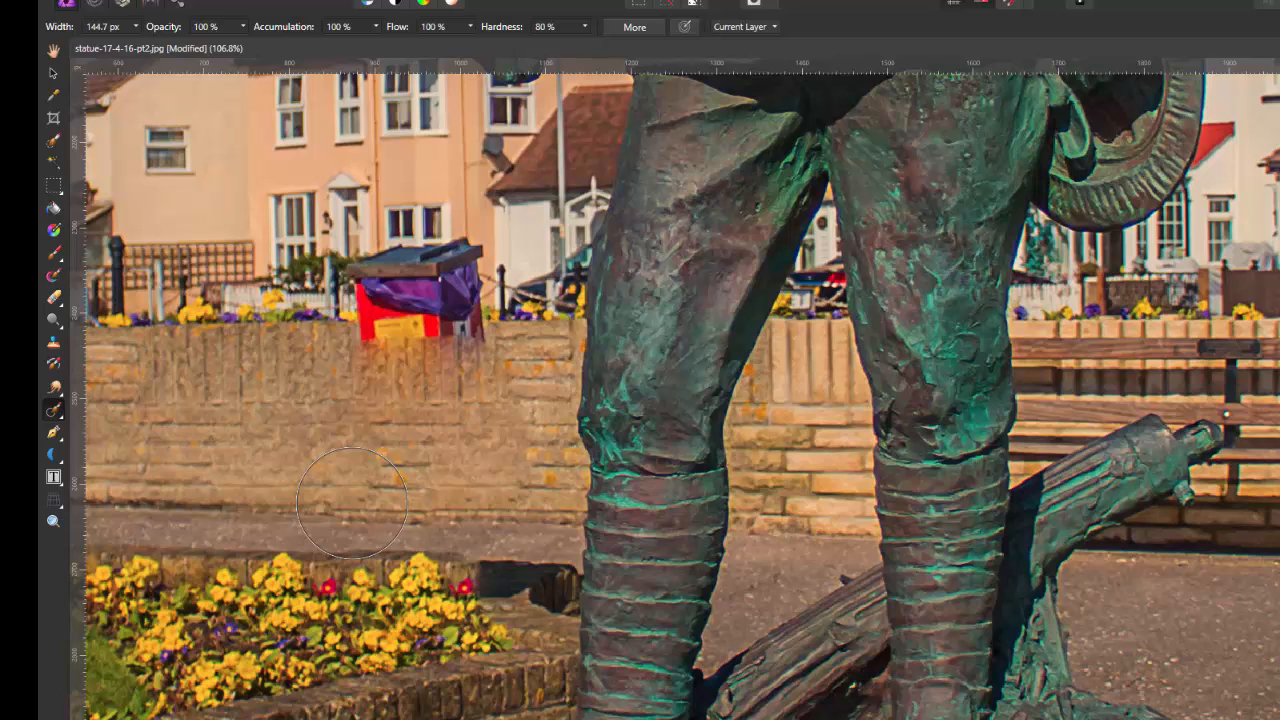
pyautogui.moveTo(350, 500); pyautogui.dragTo(436, 390)
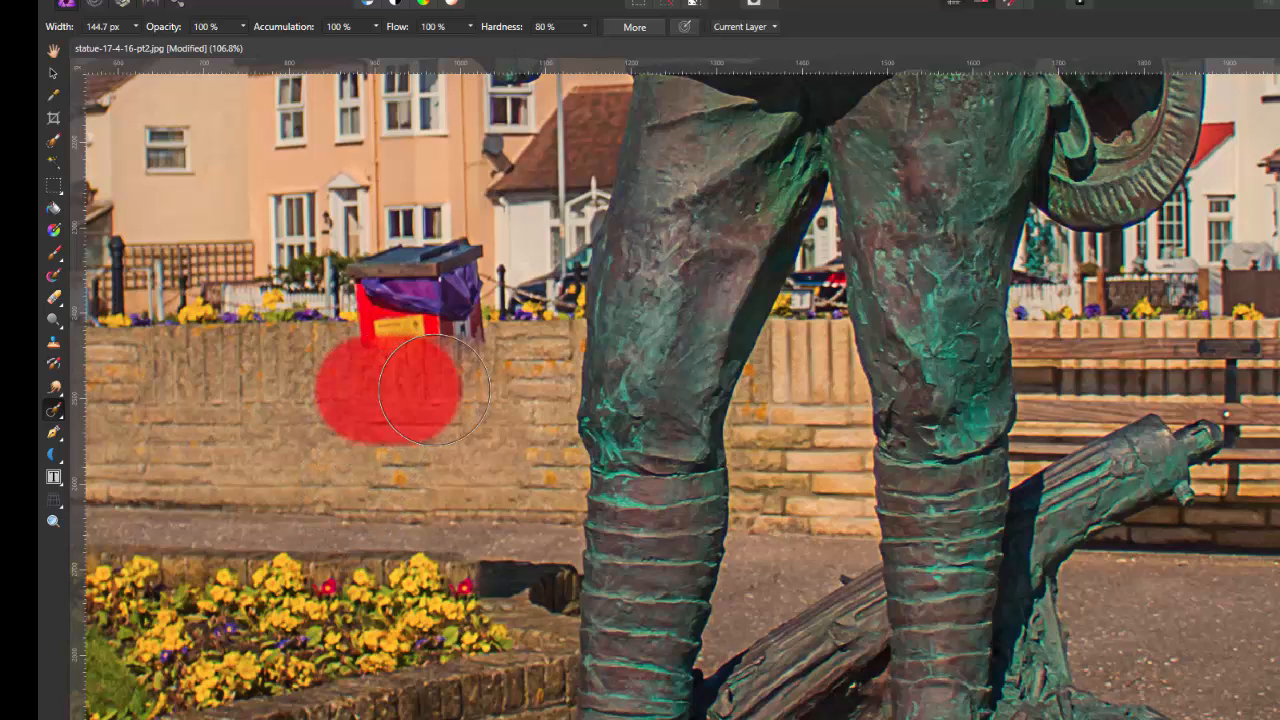
pyautogui.moveTo(380, 424)
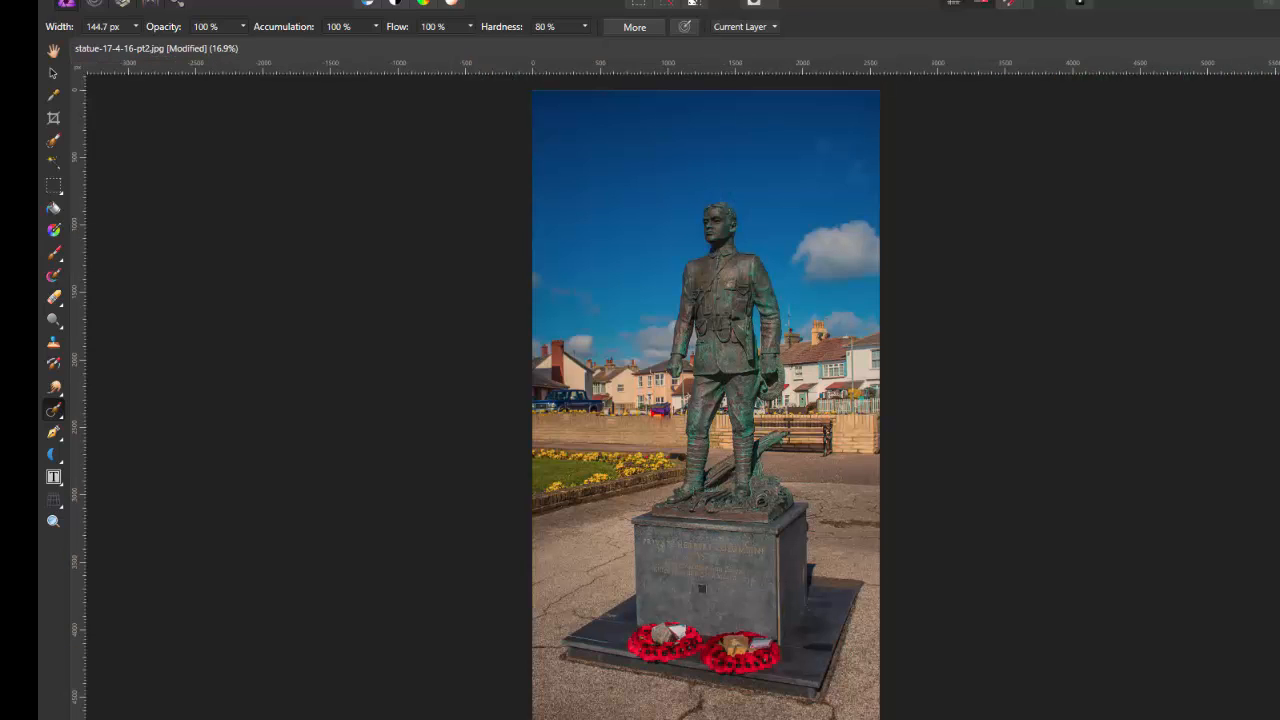
pyautogui.moveTo(972, 488)
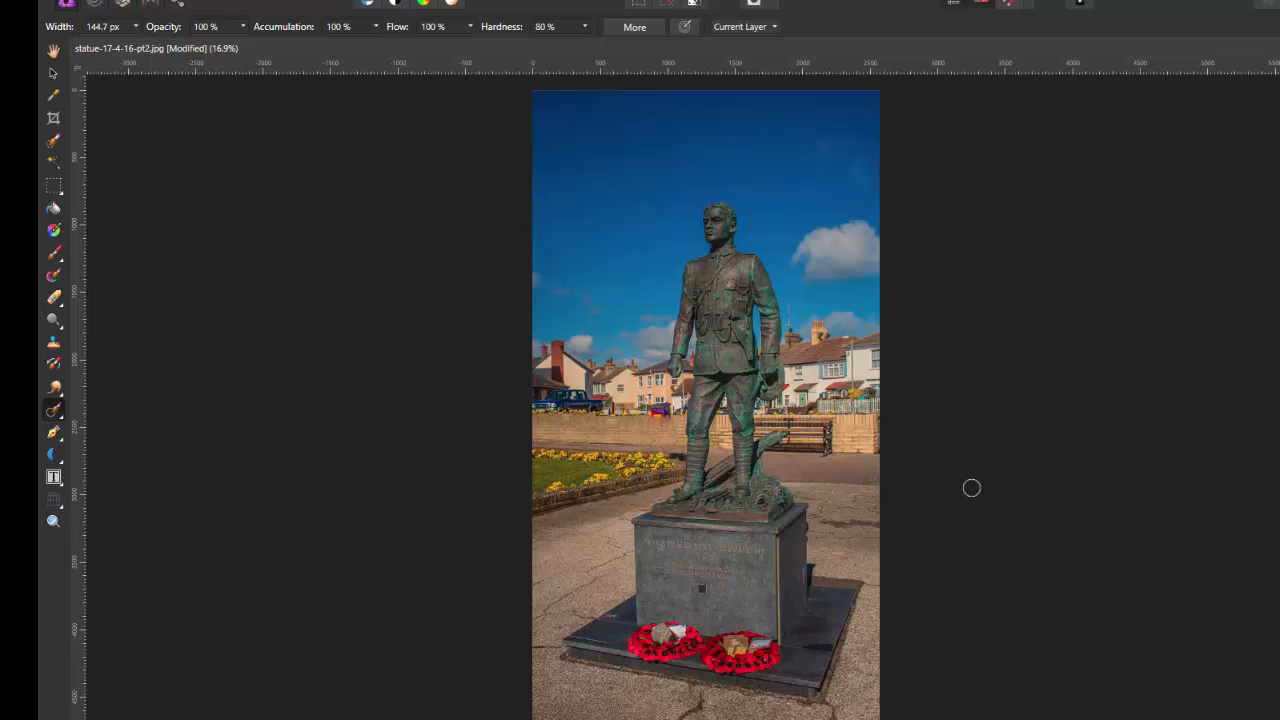
pyautogui.moveTo(1060, 430)
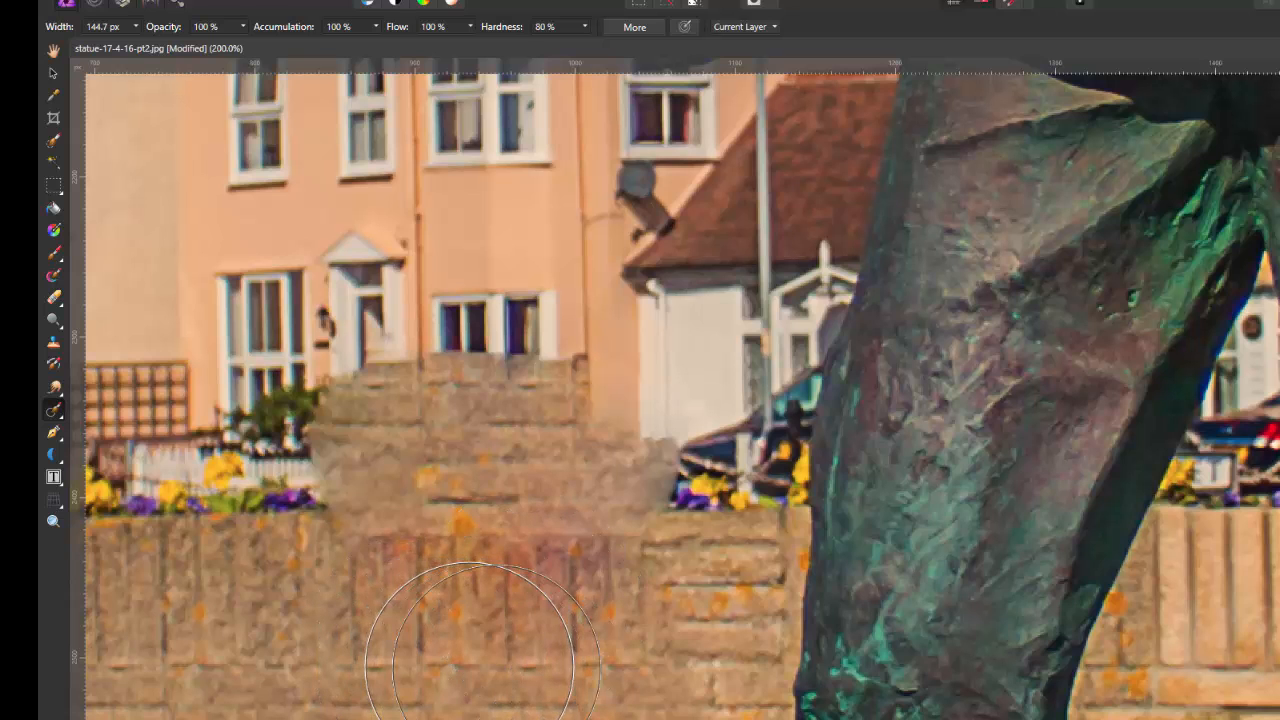
pyautogui.moveTo(460, 616)
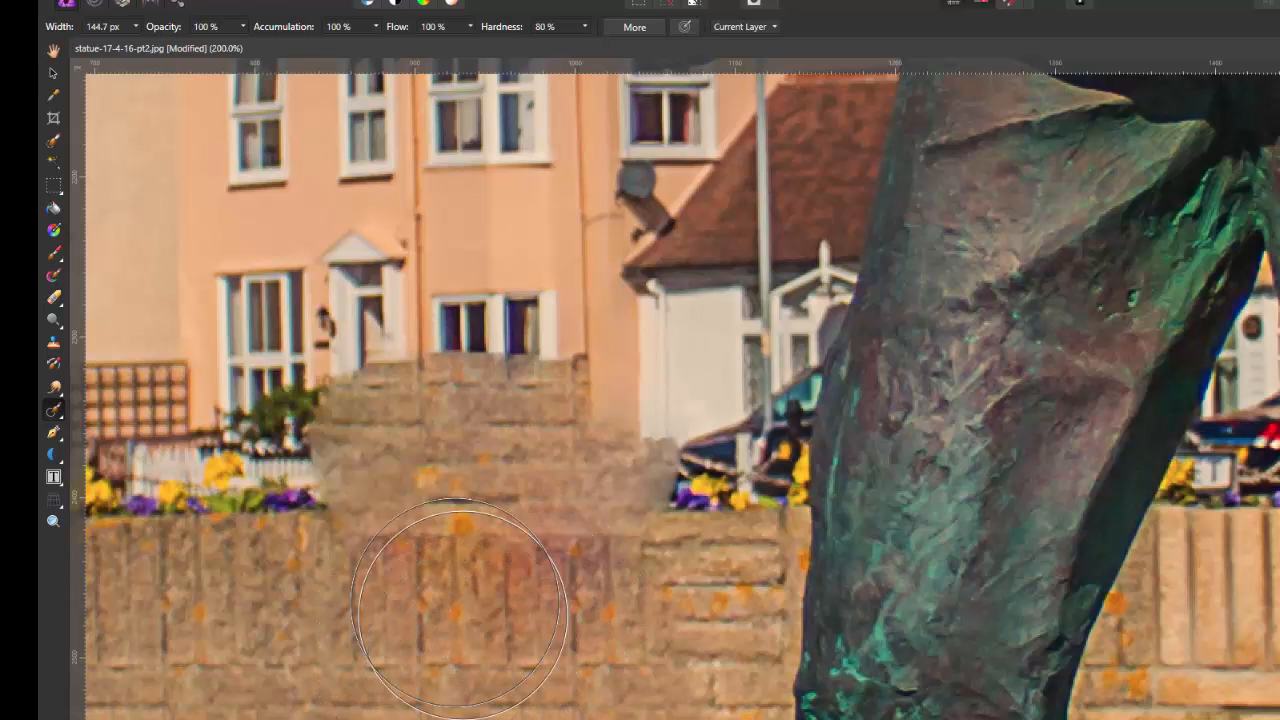
pyautogui.moveTo(450, 500)
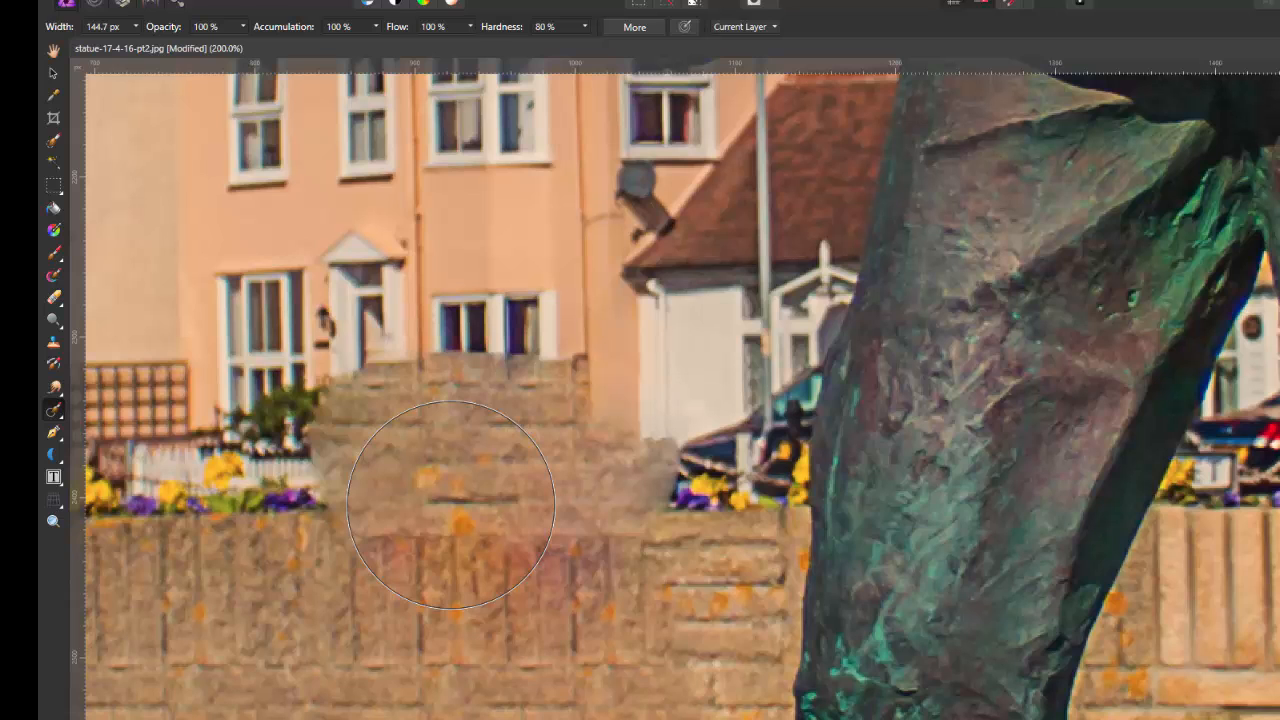
# - Smooth the cloned wall where the bin stood and clone over the bin's wooden lid
pyautogui.moveTo(450, 500); pyautogui.dragTo(450, 384)
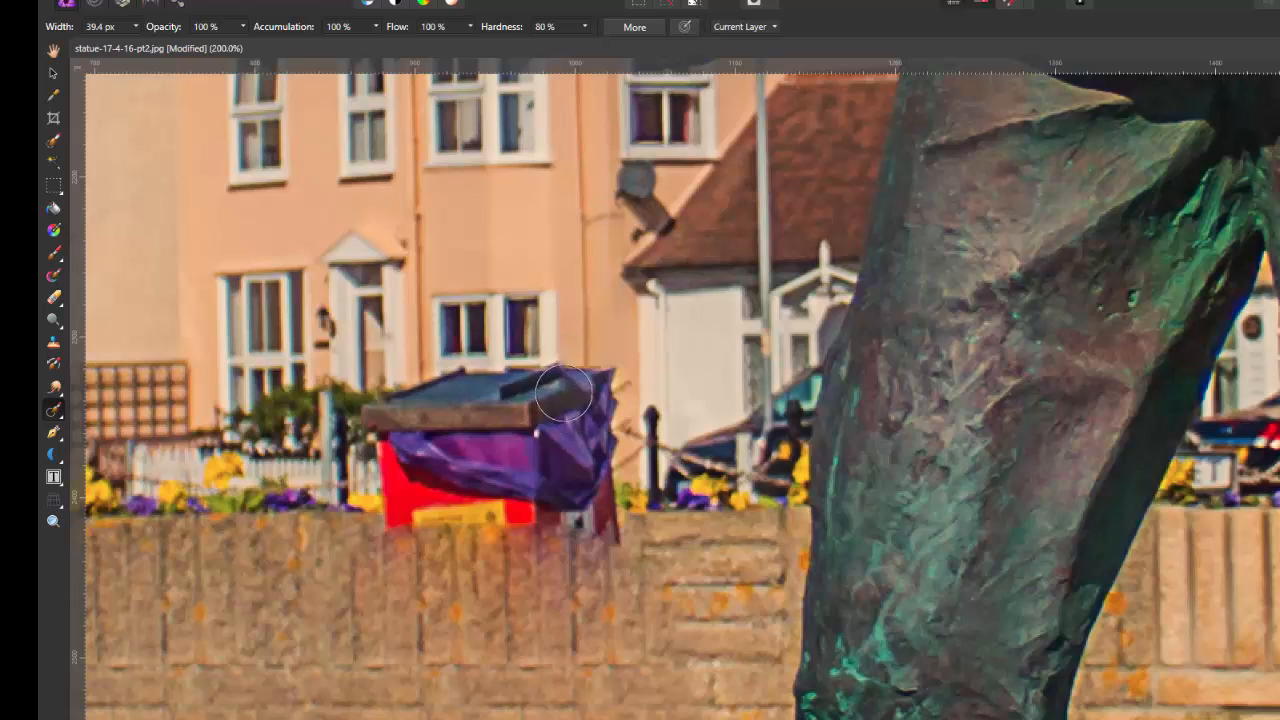
pyautogui.moveTo(564, 392); pyautogui.dragTo(590, 444)
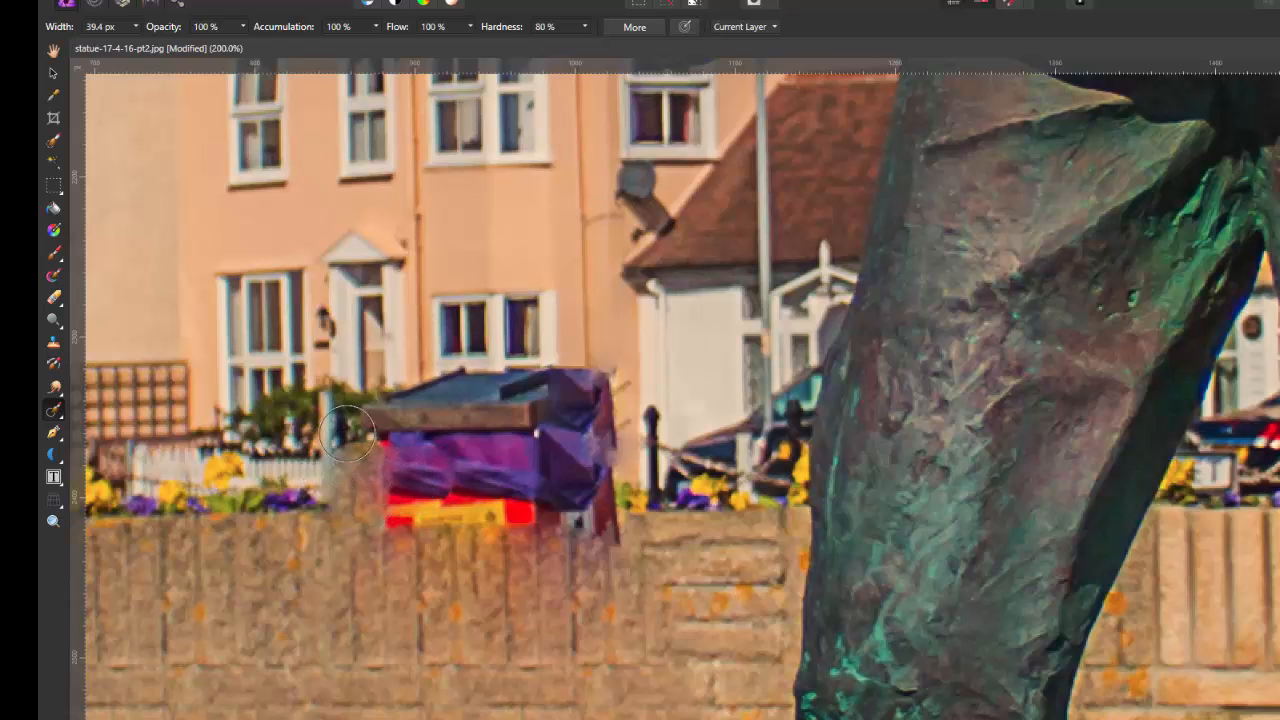
pyautogui.moveTo(344, 432); pyautogui.dragTo(490, 404)
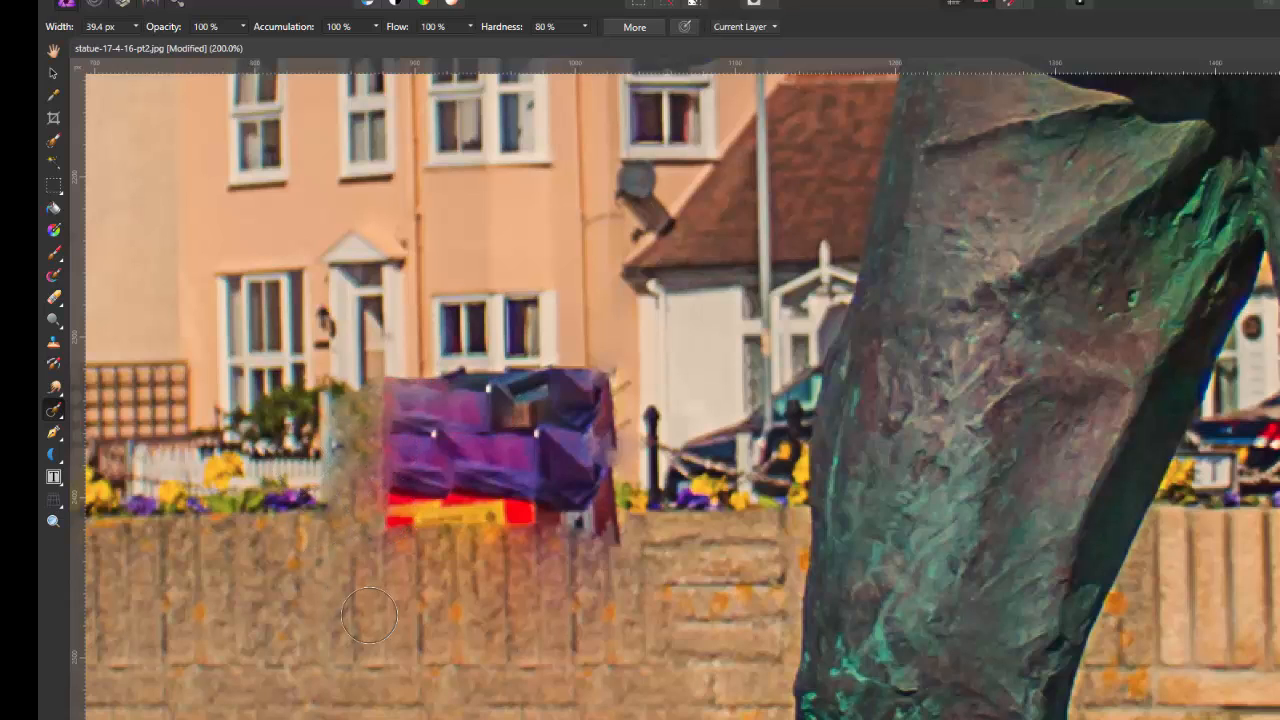
pyautogui.moveTo(284, 610)
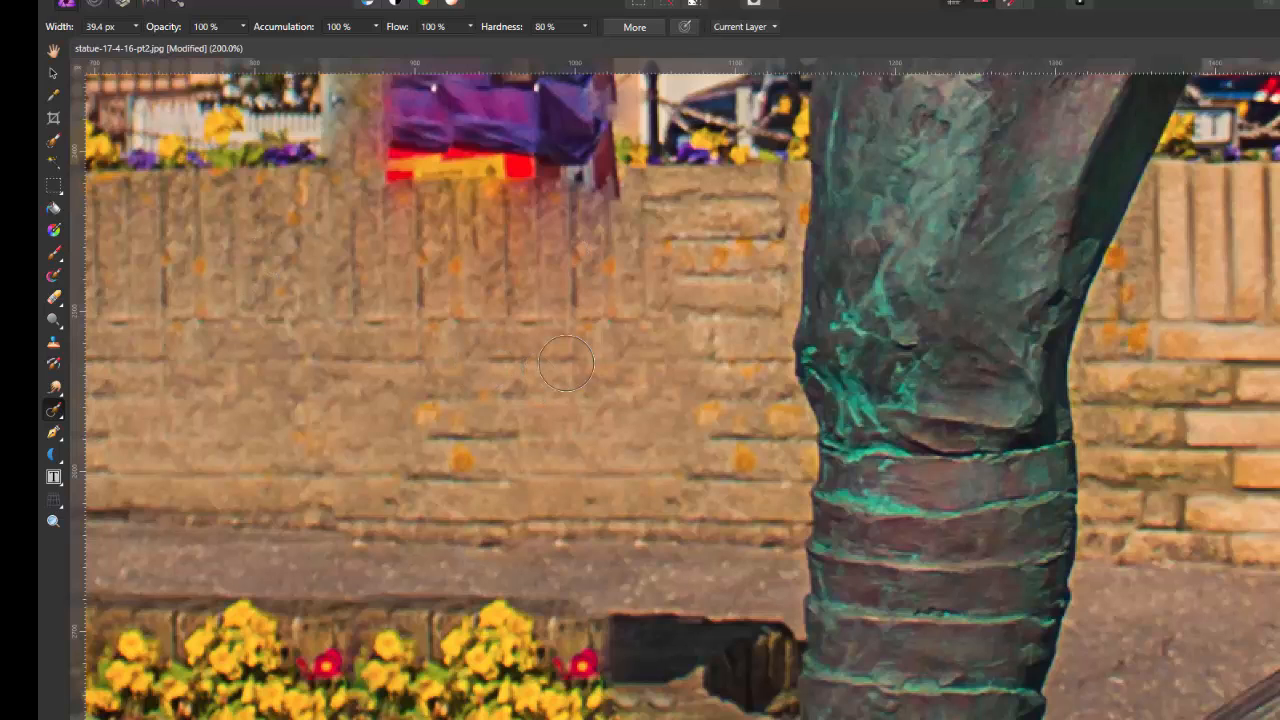
pyautogui.moveTo(428, 344)
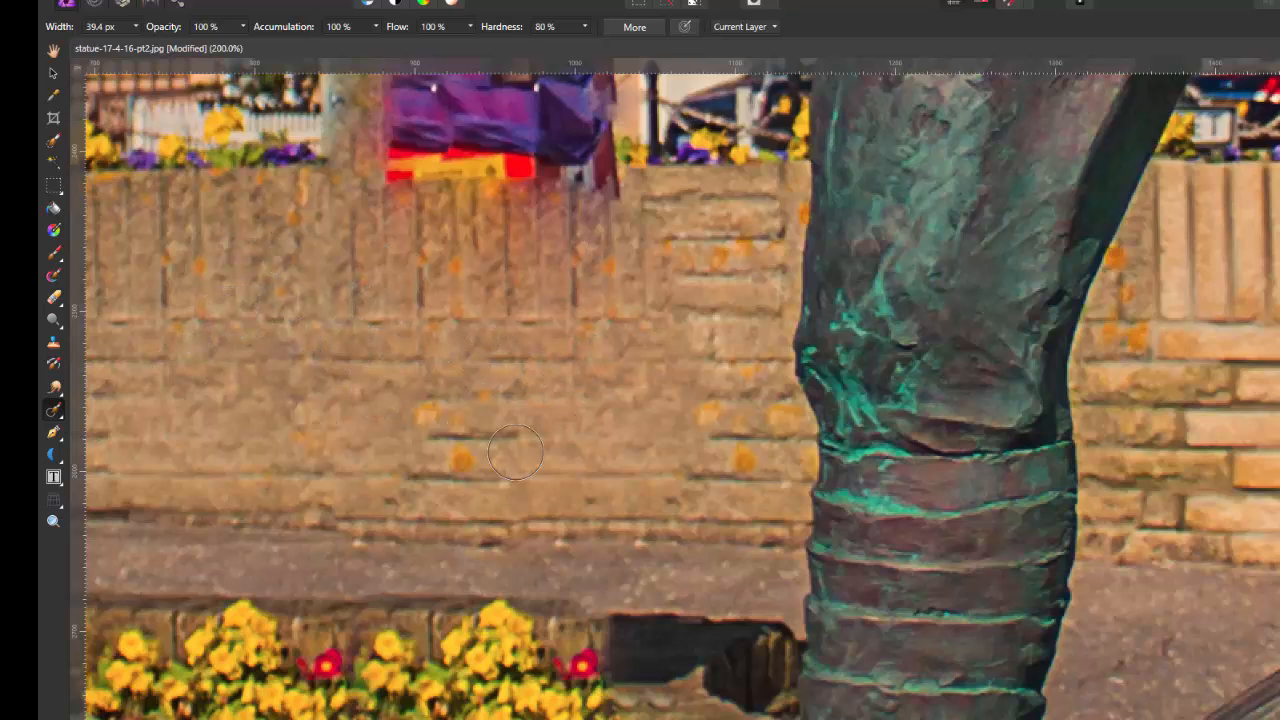
pyautogui.moveTo(236, 324)
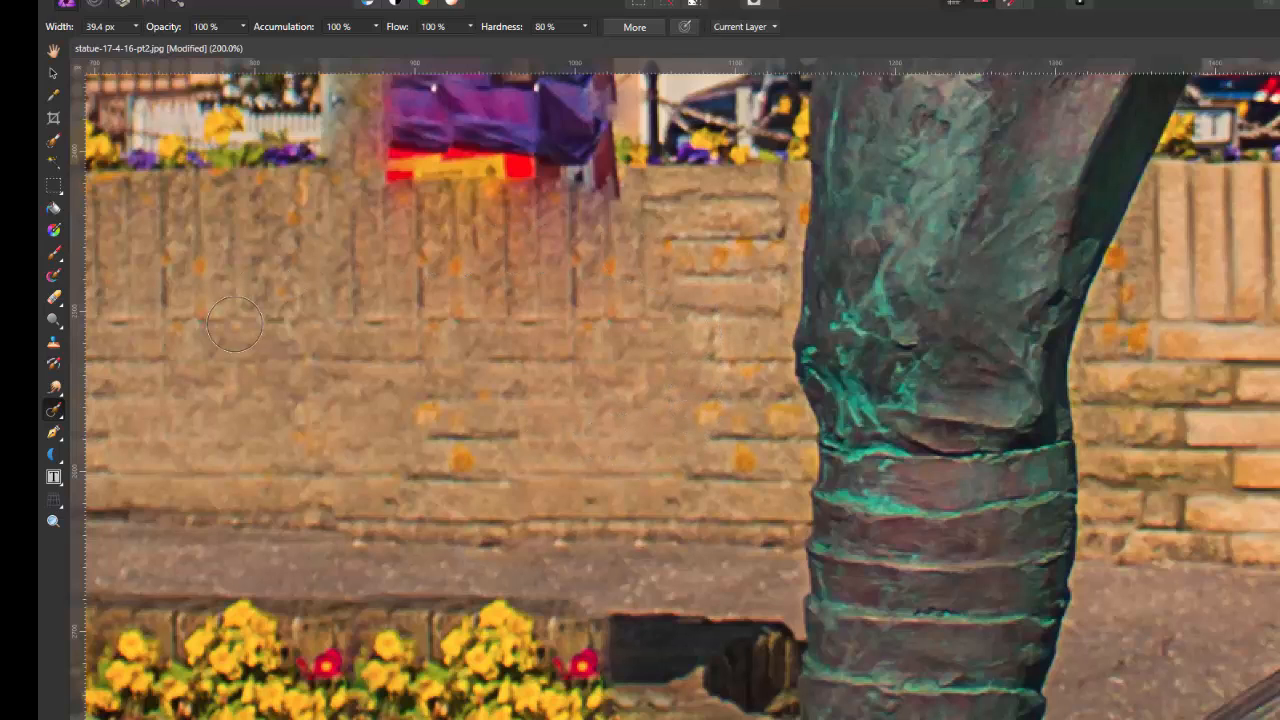
pyautogui.moveTo(222, 362)
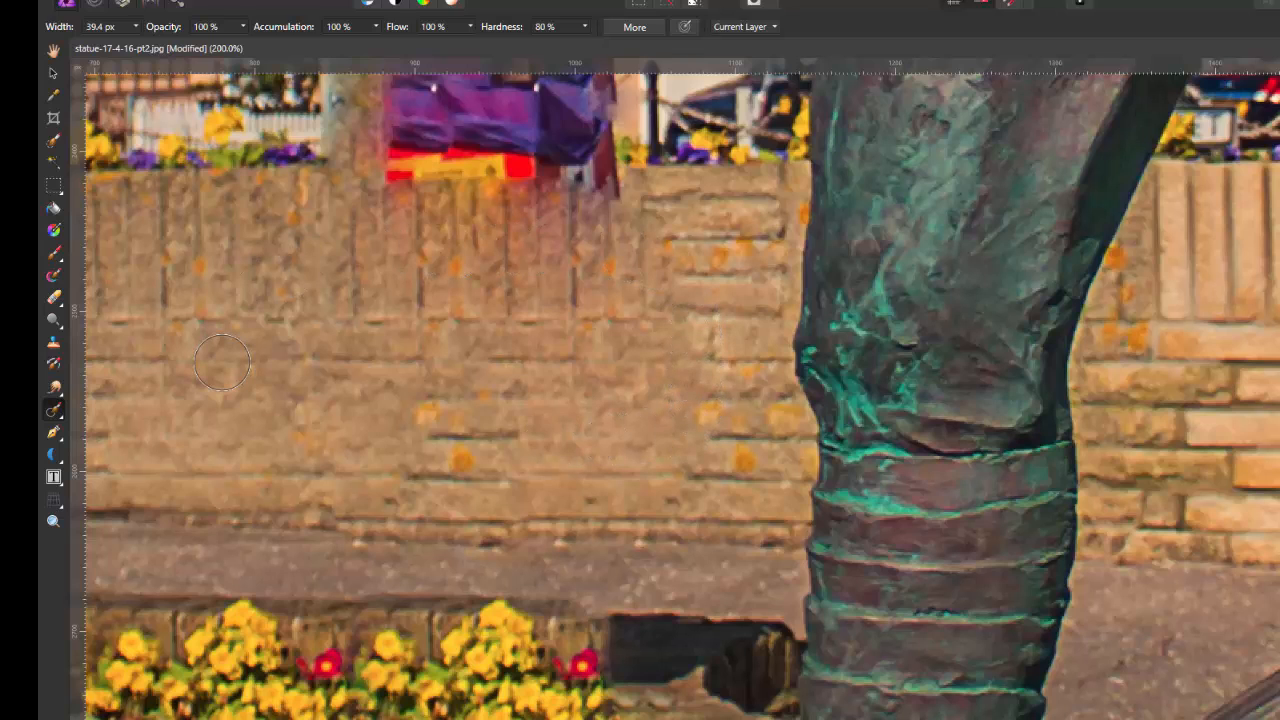
pyautogui.moveTo(496, 400)
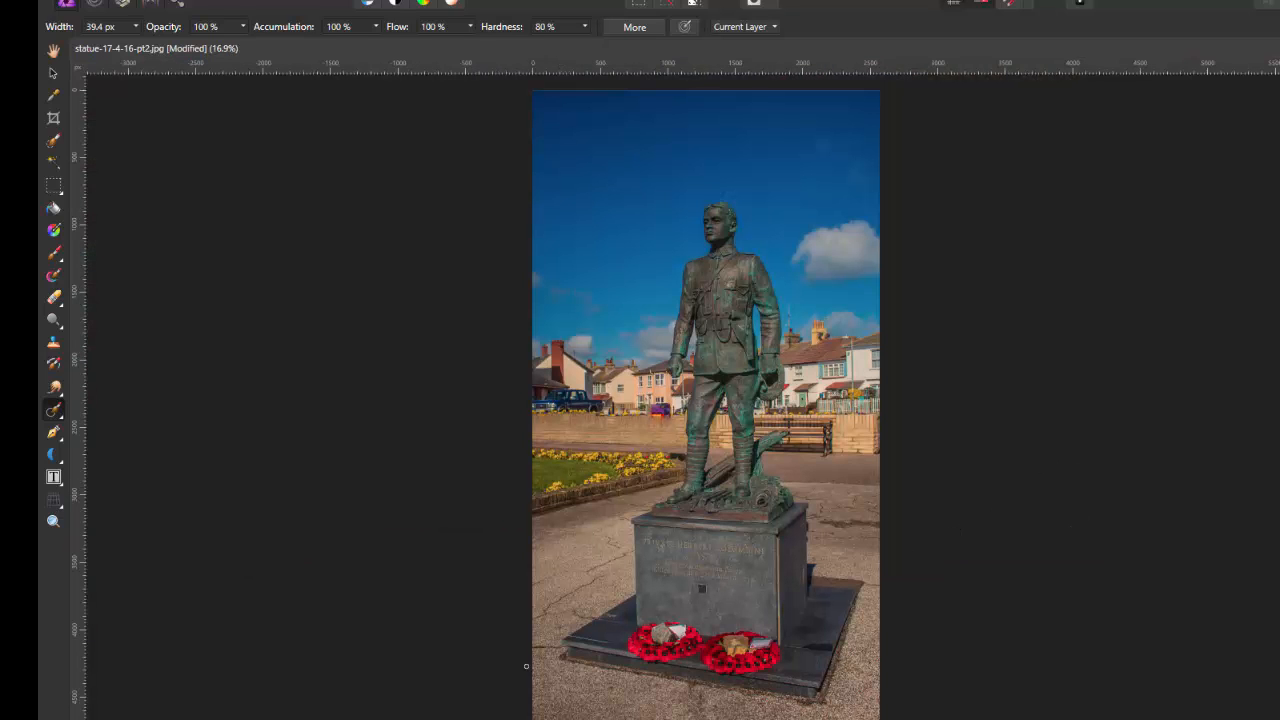
# - Brush short red paint strokes on the pavement just left of the statue's plinth
pyautogui.moveTo(570, 580); pyautogui.dragTo(596, 590)
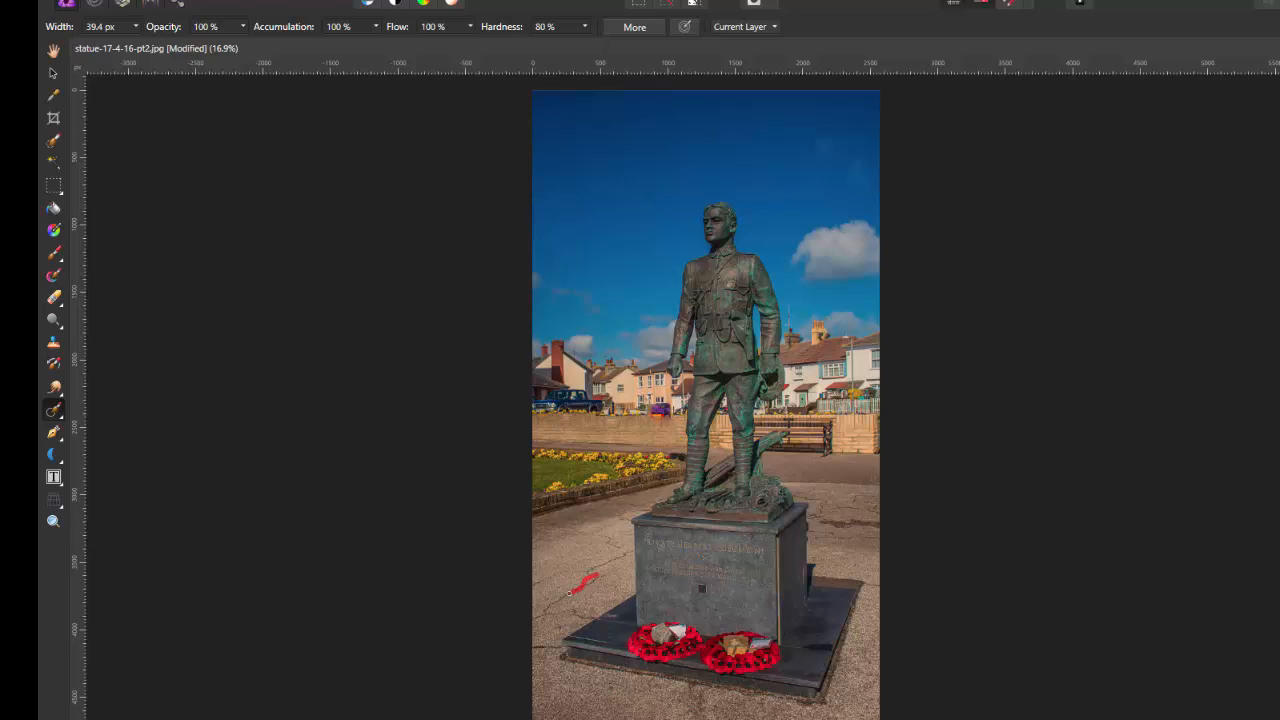
pyautogui.moveTo(620, 576); pyautogui.dragTo(536, 616)
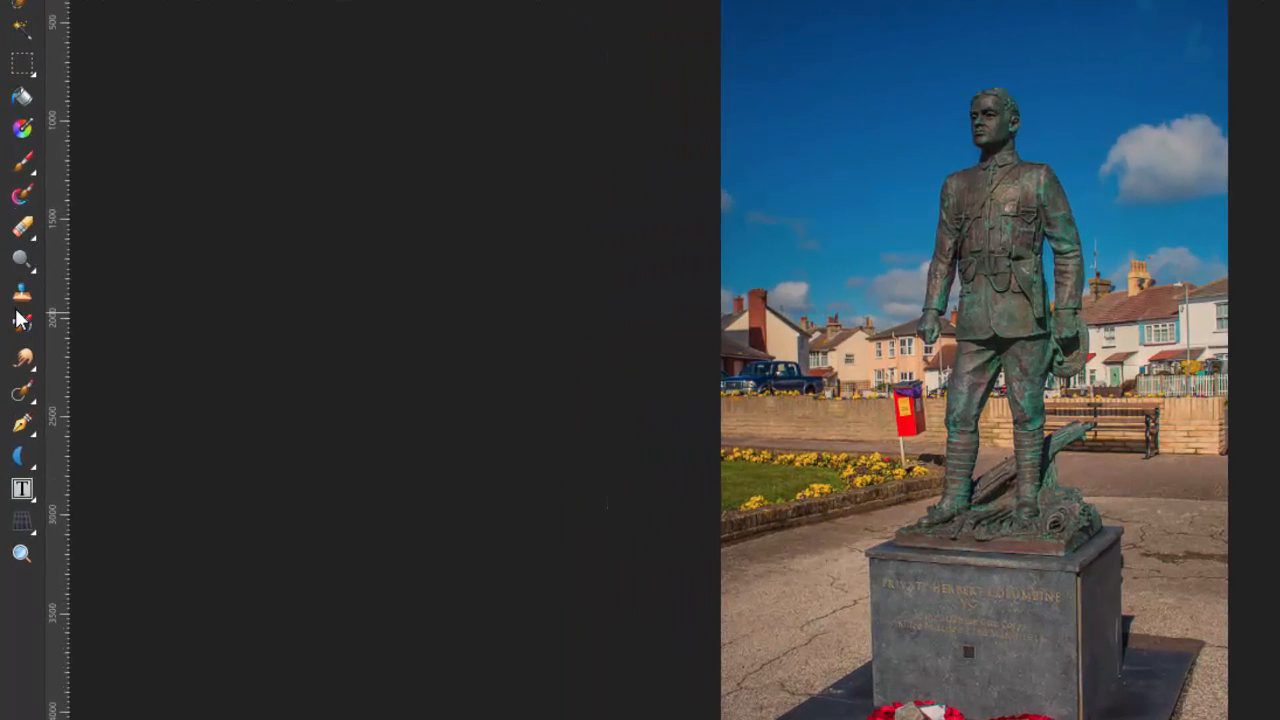
pyautogui.moveTo(22, 296)
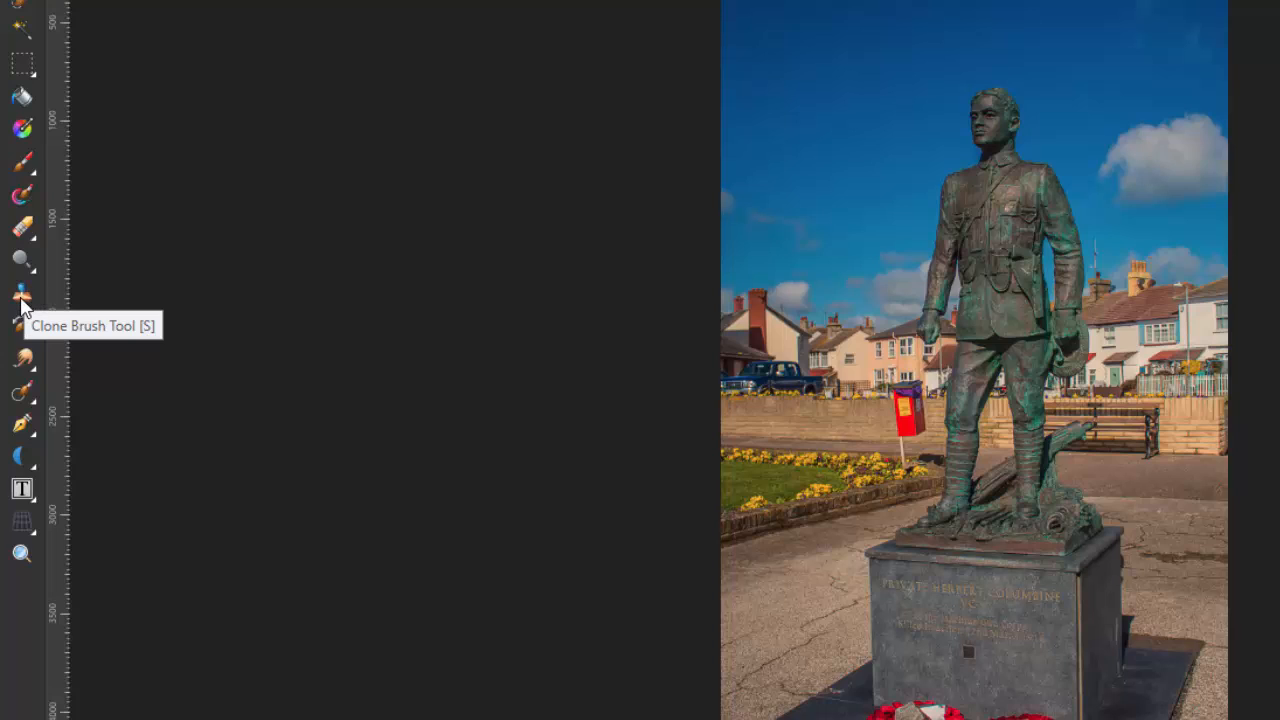
pyautogui.moveTo(24, 312)
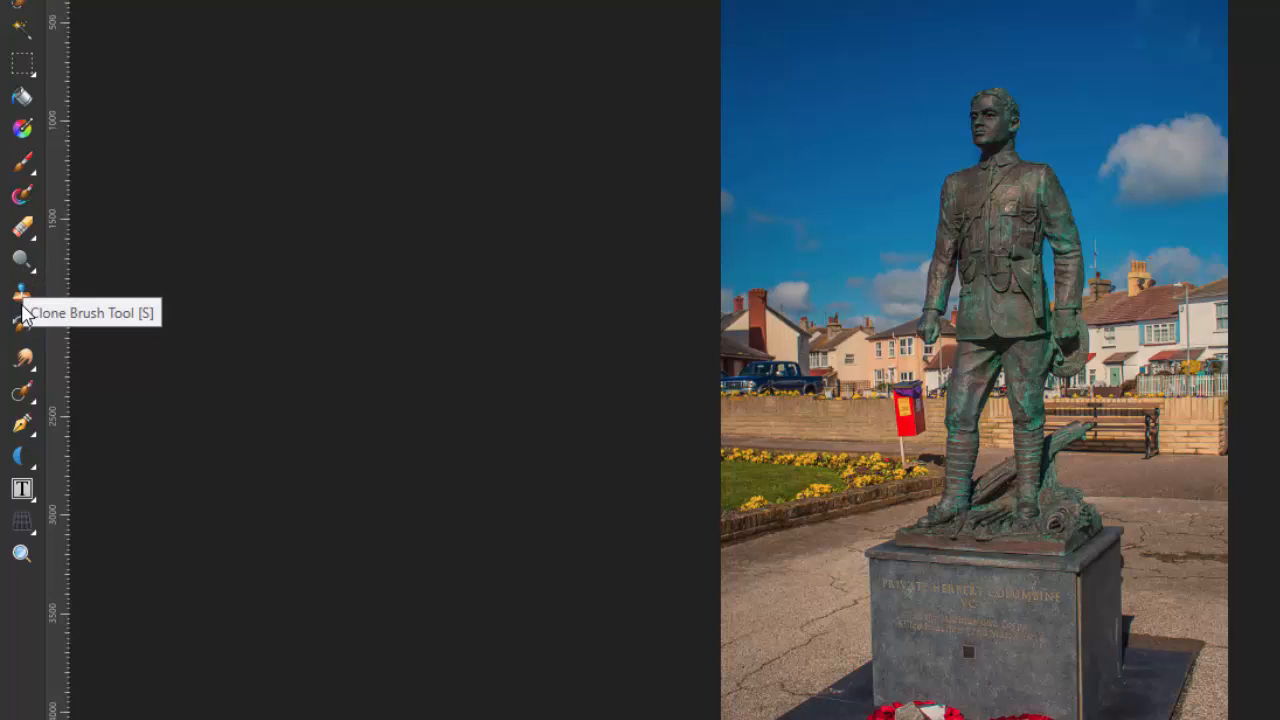
pyautogui.moveTo(96, 306)
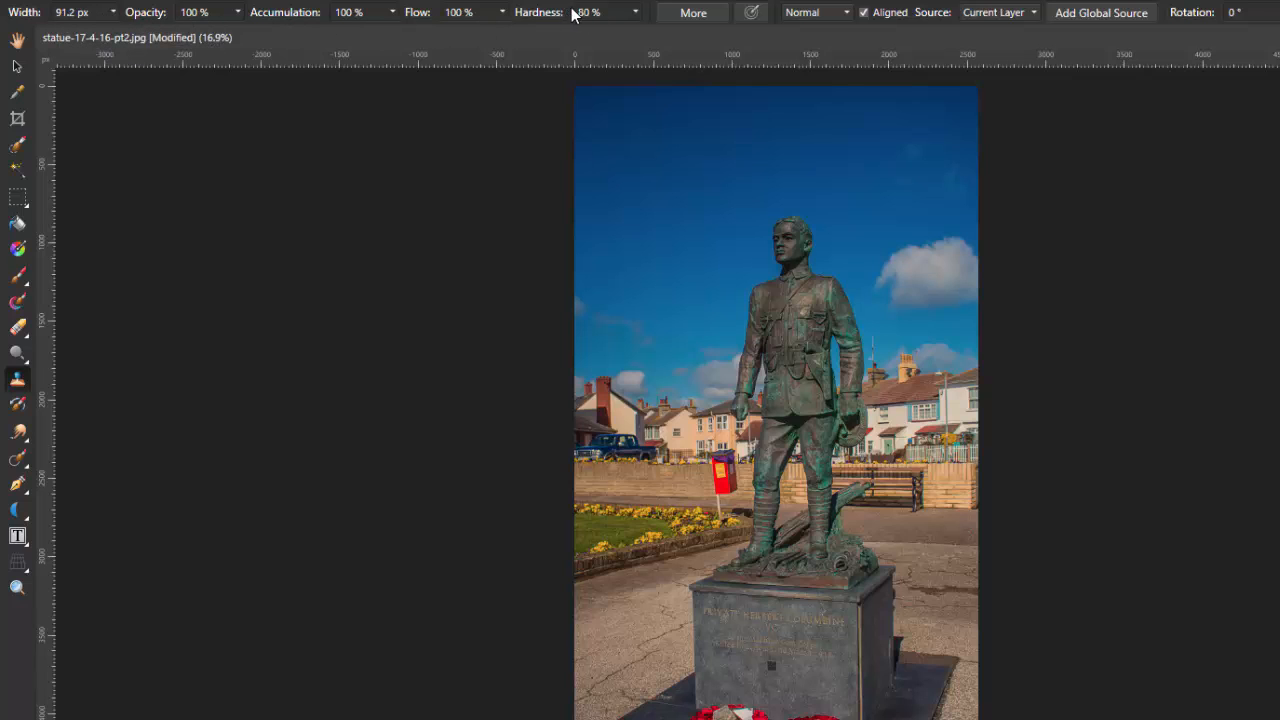
pyautogui.moveTo(416, 520)
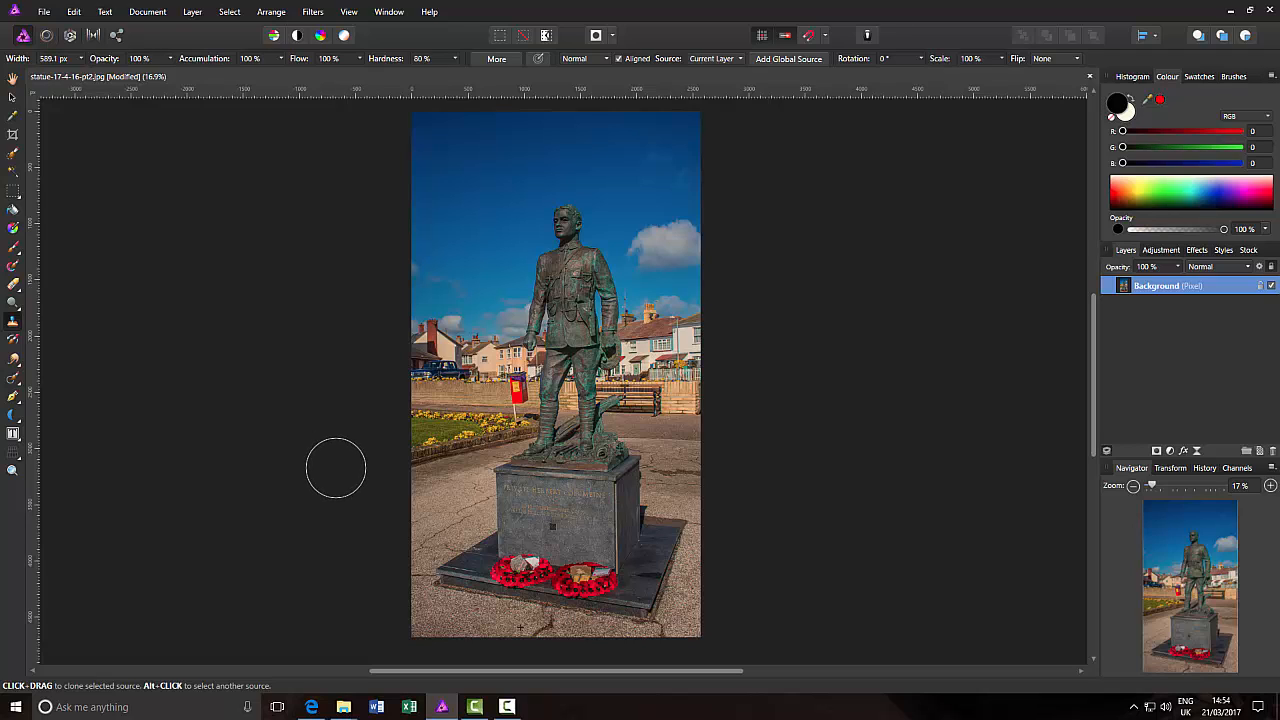
pyautogui.moveTo(964, 560)
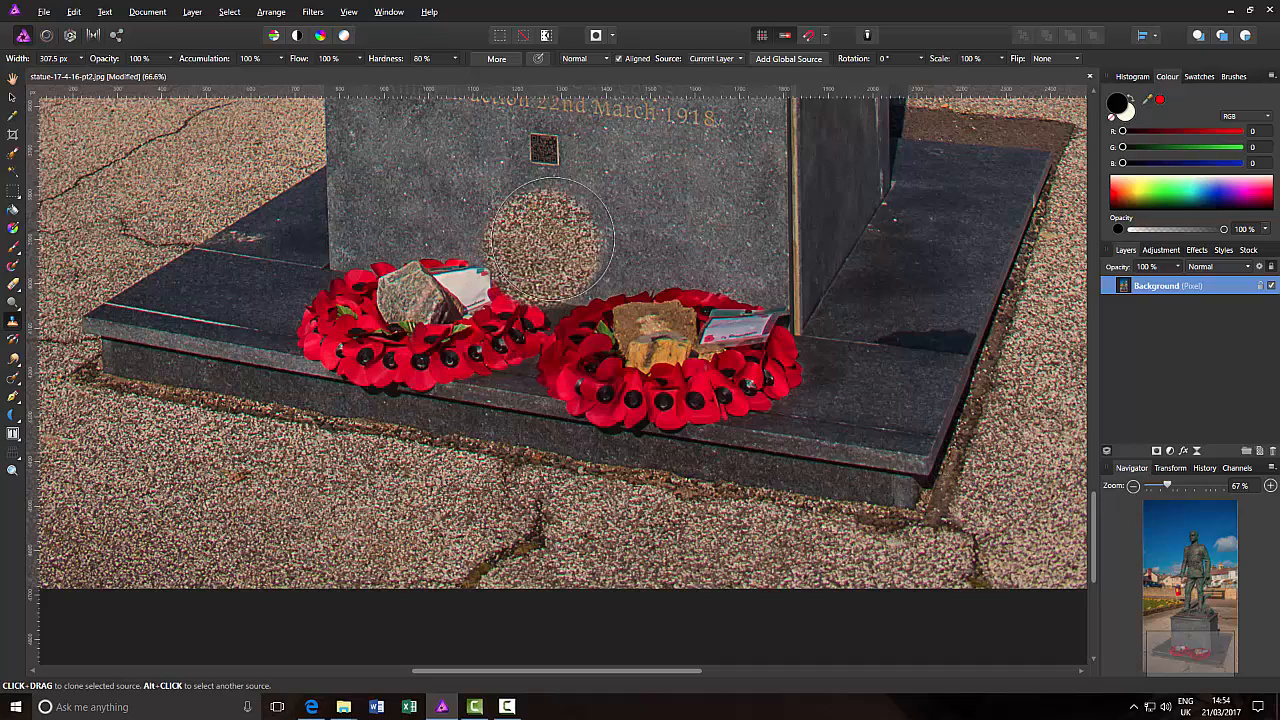
# - Clone pavement texture over the crack by the wreaths, then switch to the View Tool
pyautogui.moveTo(550, 240); pyautogui.dragTo(524, 270)
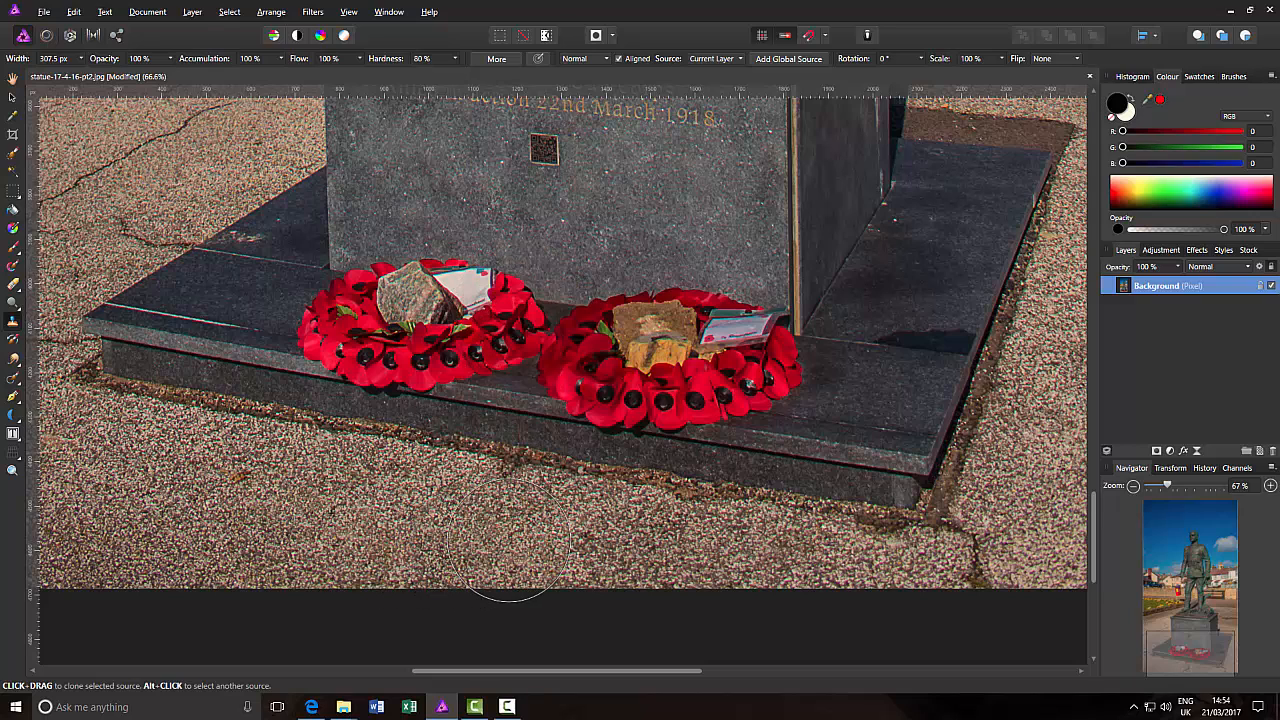
pyautogui.moveTo(558, 604)
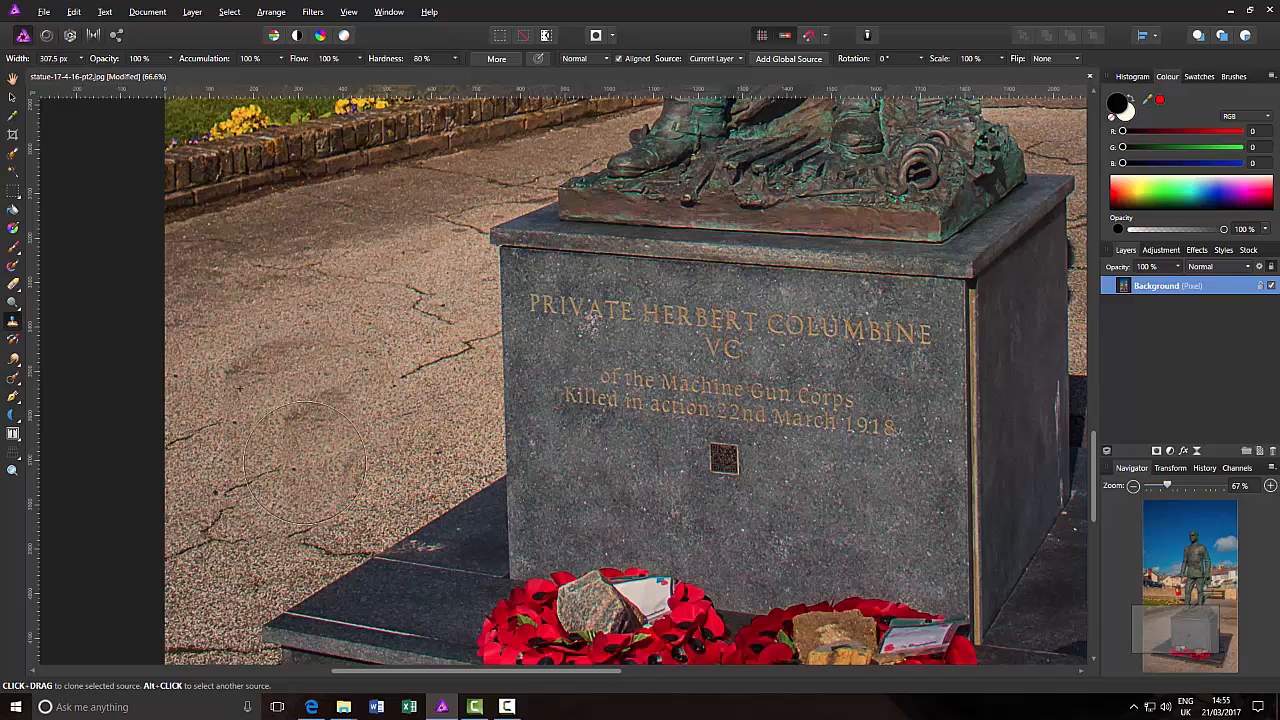
pyautogui.moveTo(290, 380)
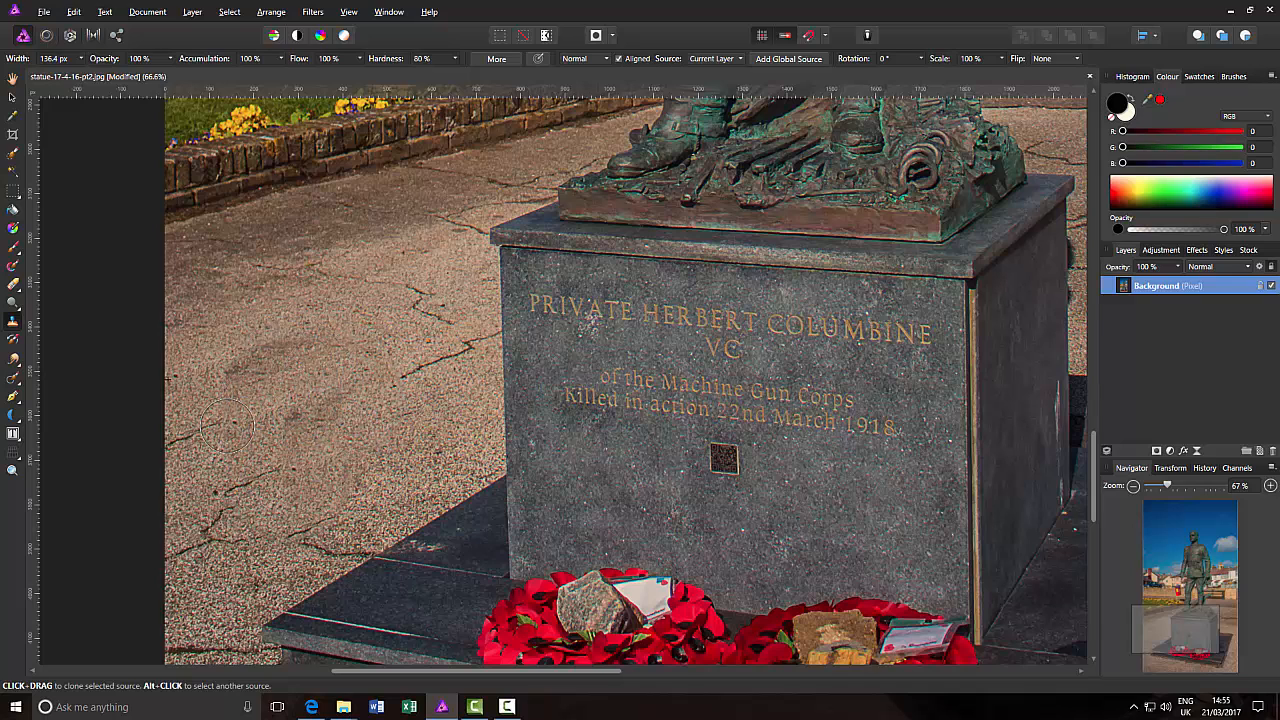
pyautogui.moveTo(350, 410)
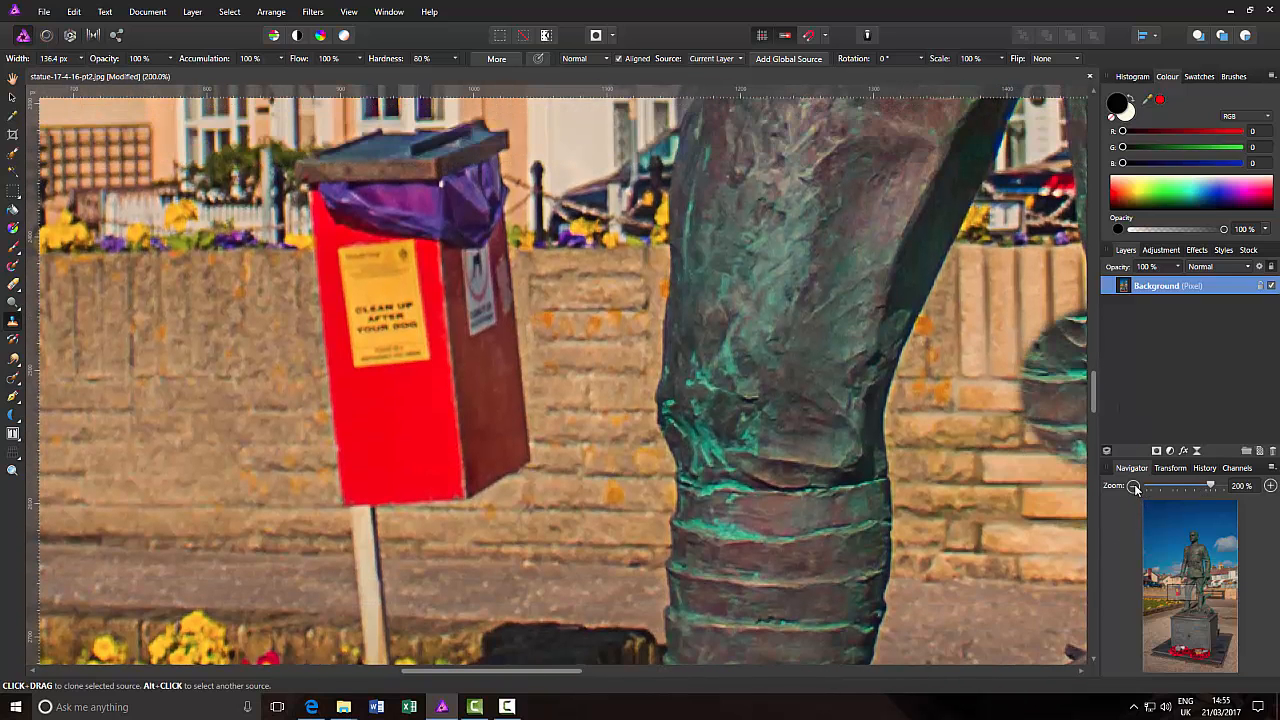
pyautogui.click(1132, 486)
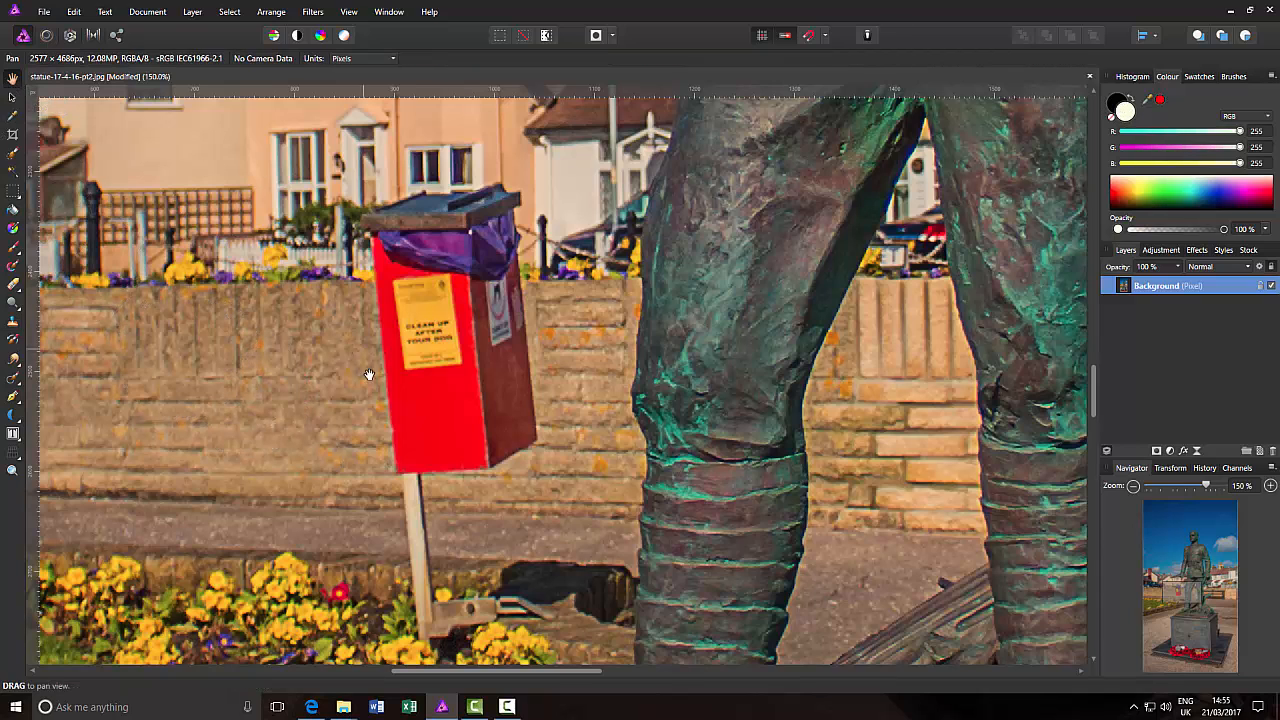
pyautogui.moveTo(460, 578)
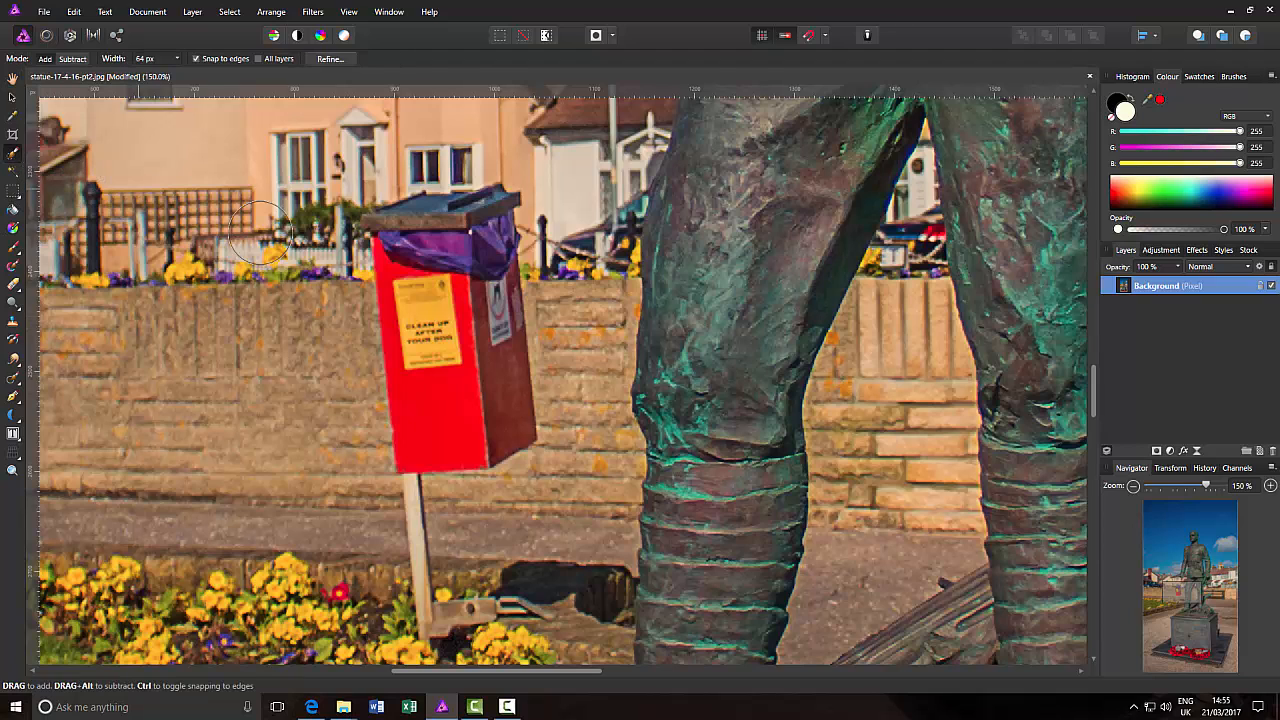
# - Brush a snapped selection over the red bin and its post
pyautogui.moveTo(264, 230); pyautogui.dragTo(440, 350)
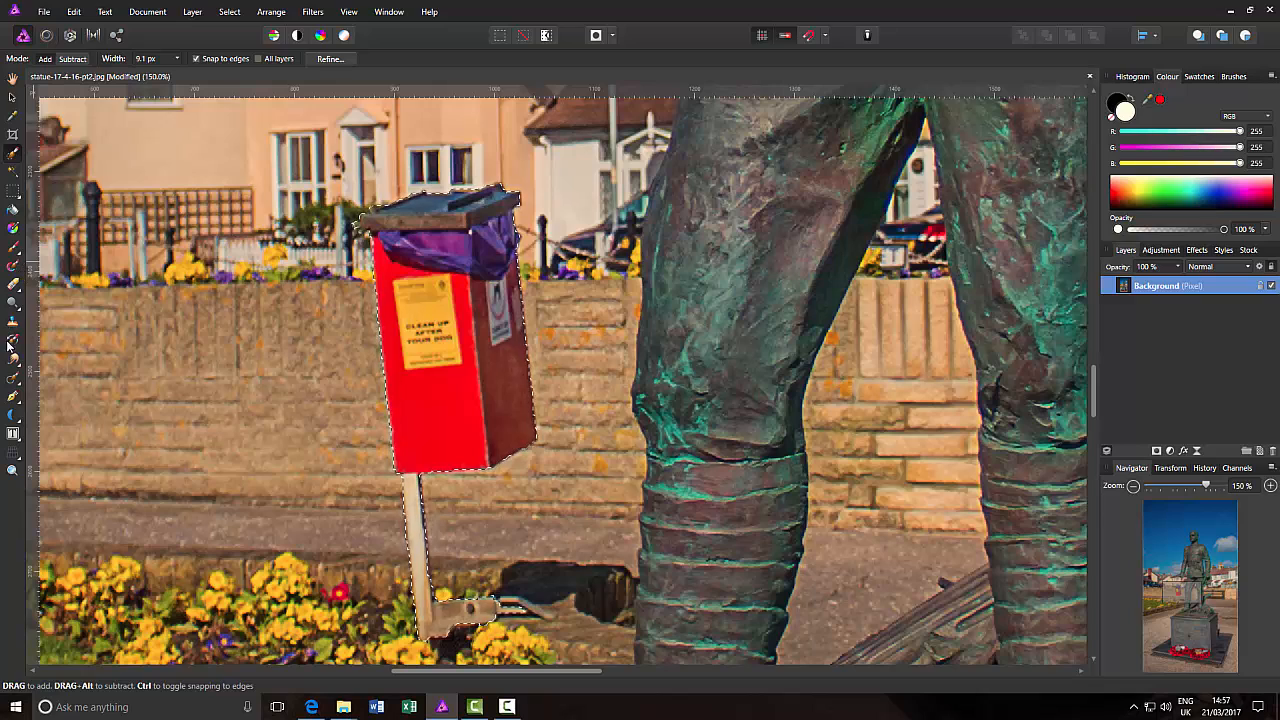
pyautogui.moveTo(14, 248)
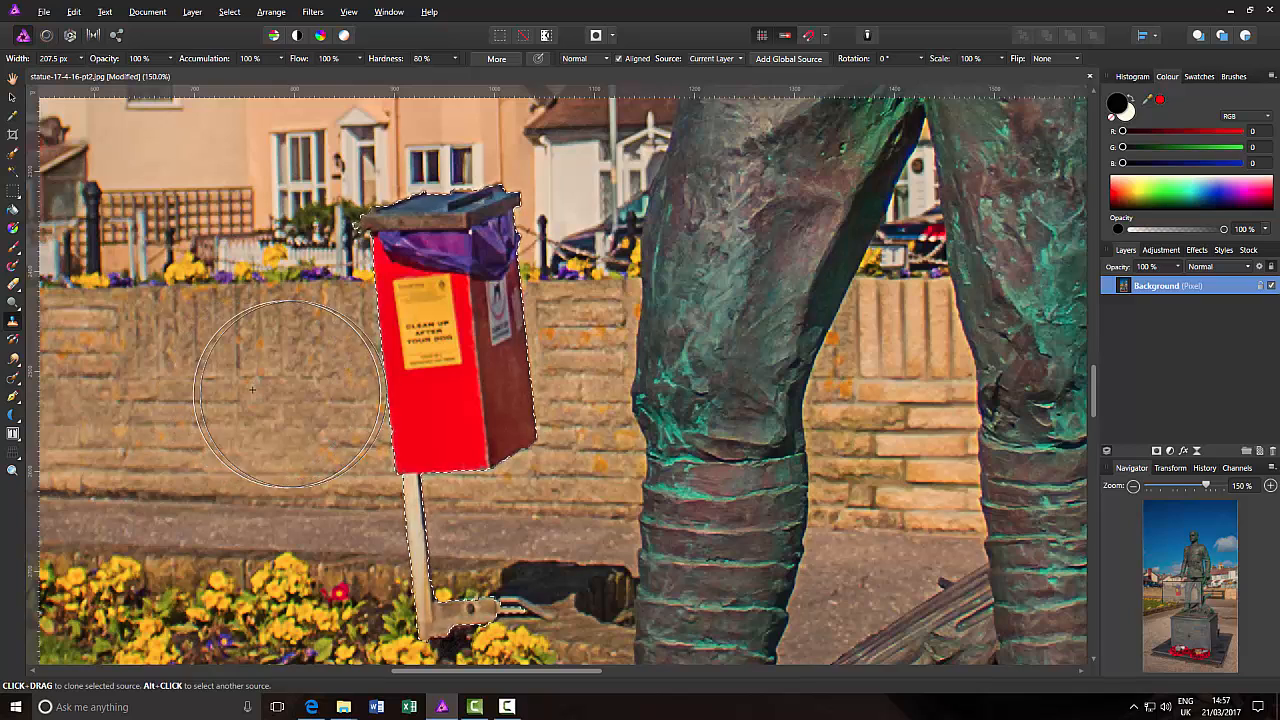
# - Clone brick wall over the bin's left edge and across its lower body
pyautogui.moveTo(284, 390); pyautogui.dragTo(430, 390)
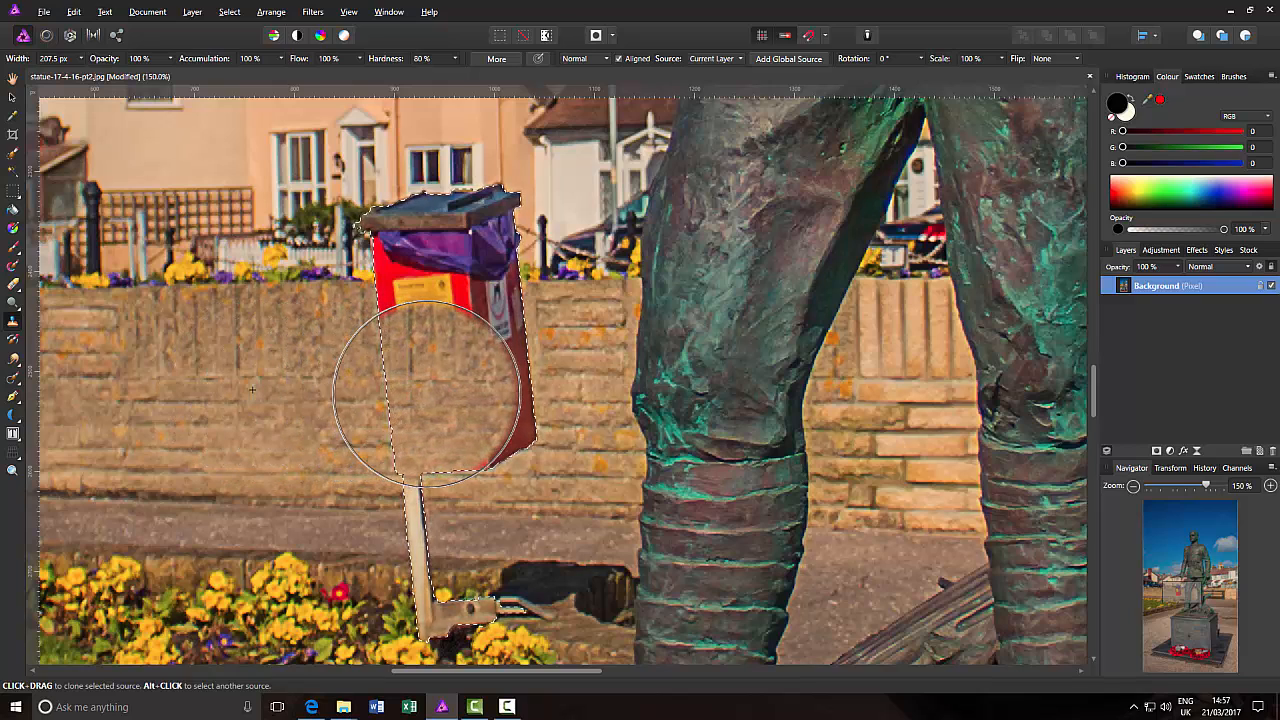
pyautogui.moveTo(436, 390); pyautogui.dragTo(456, 400)
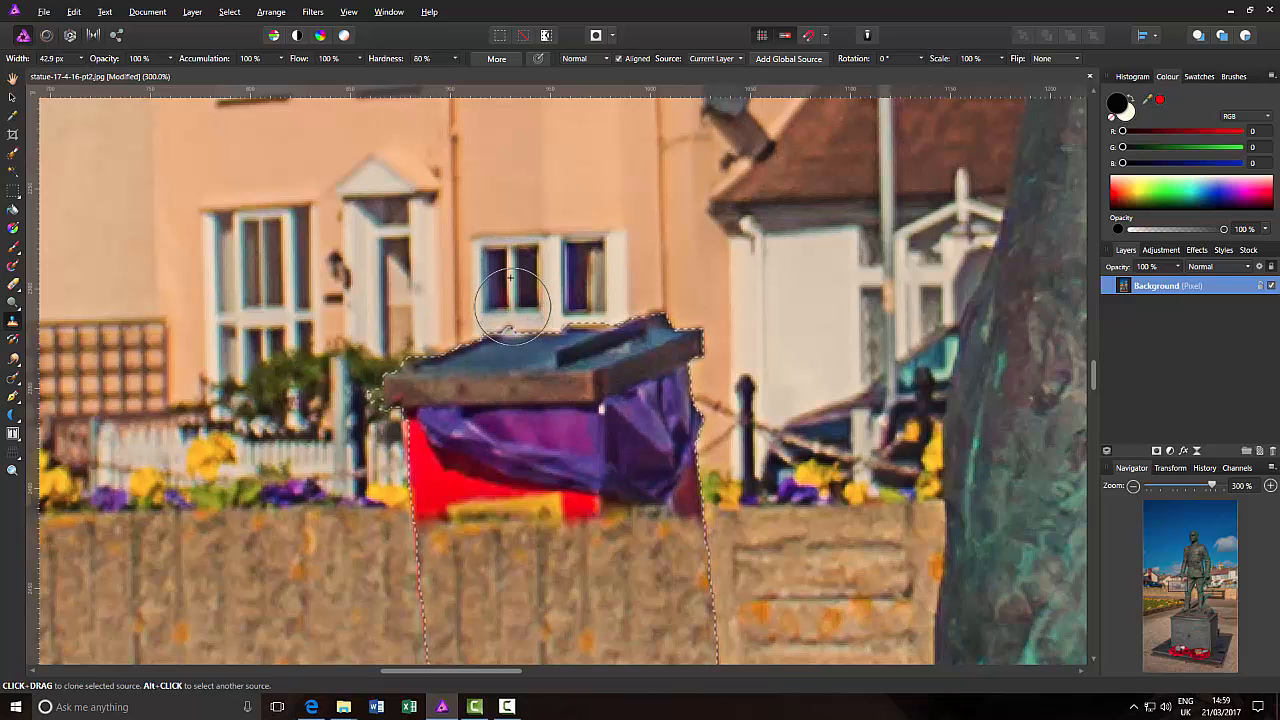
# - Clone house window and wall detail across the top of the bin's dark lid
pyautogui.moveTo(512, 310); pyautogui.dragTo(512, 360)
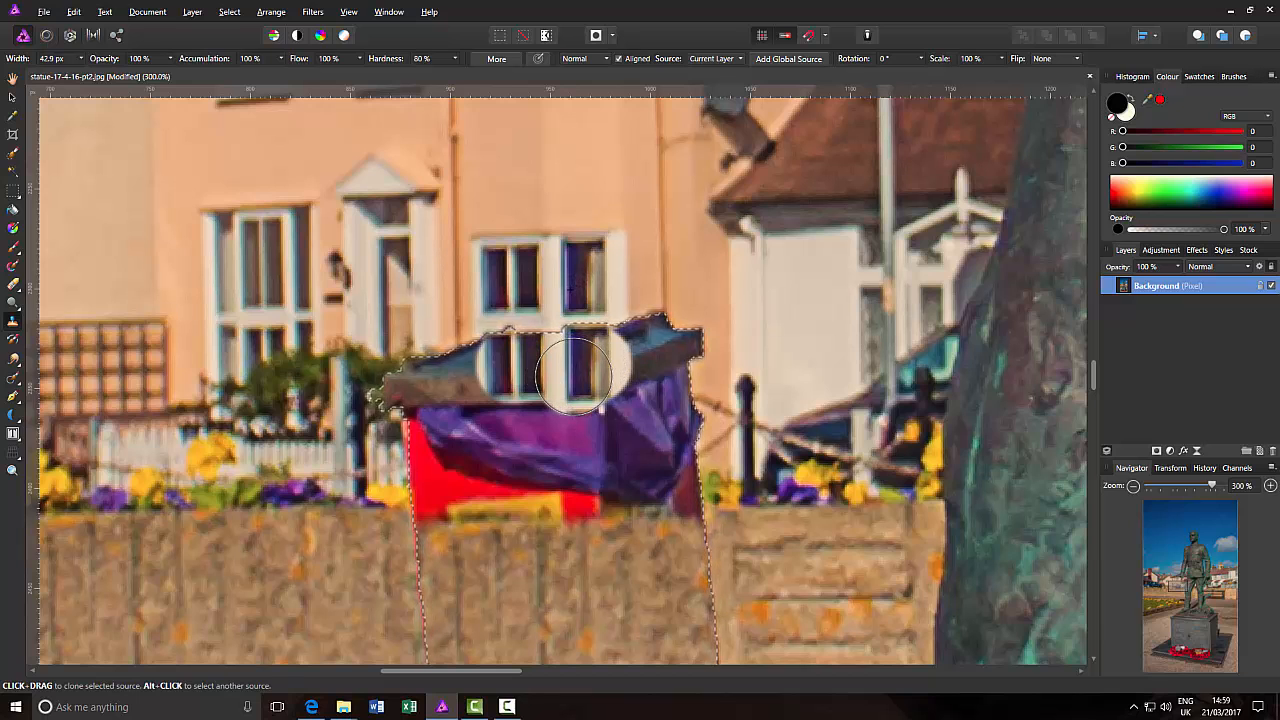
pyautogui.moveTo(576, 378); pyautogui.dragTo(490, 378)
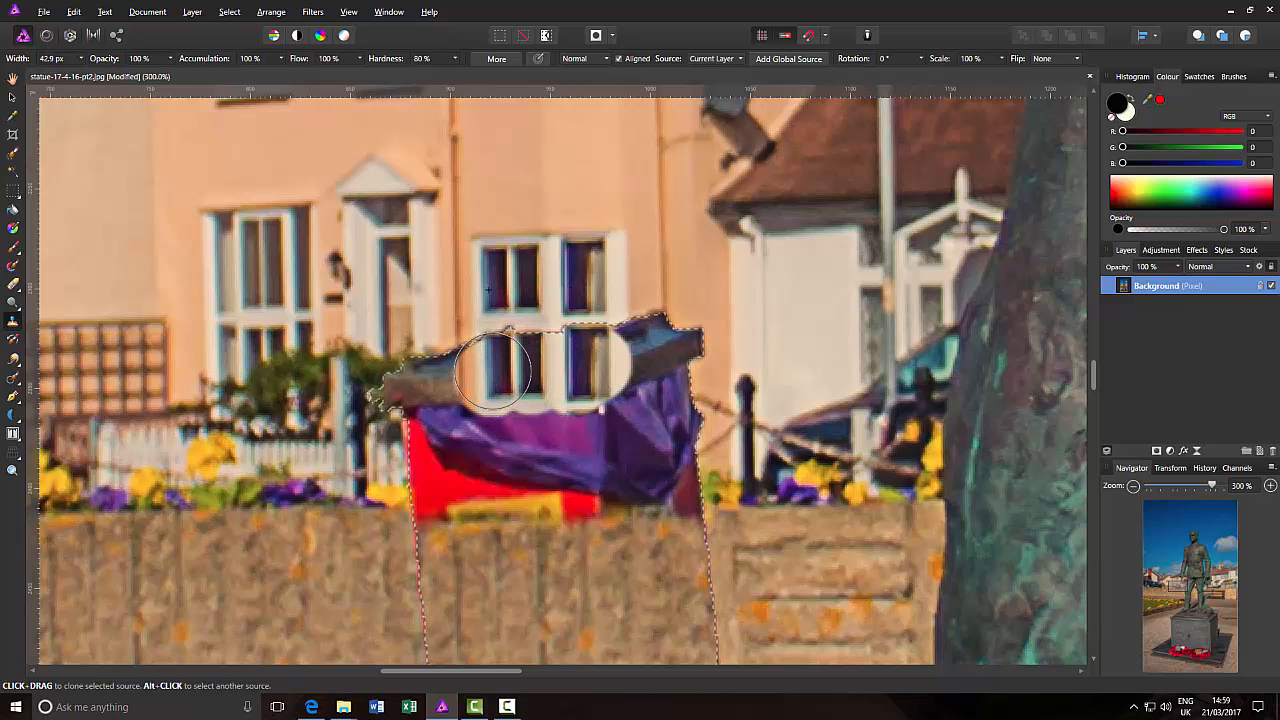
pyautogui.moveTo(490, 370); pyautogui.dragTo(490, 414)
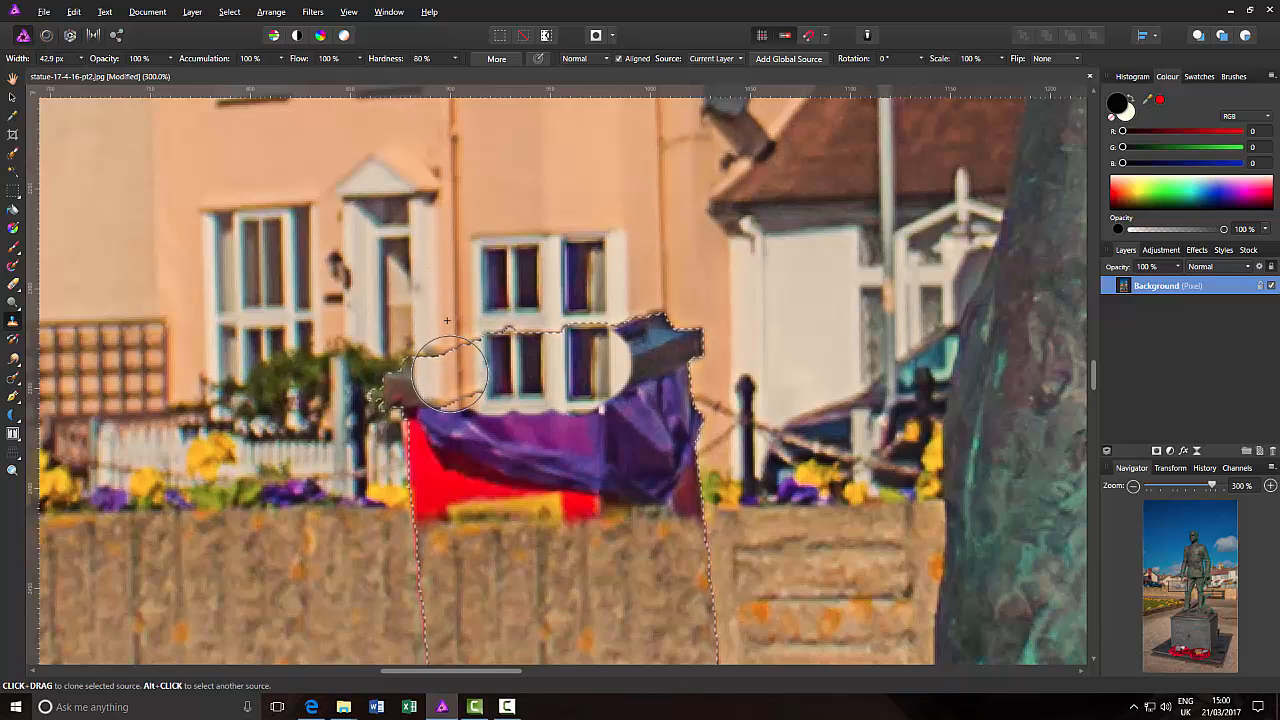
# - Clone wall over both ends of the lid and over the purple bag below it
pyautogui.moveTo(448, 374); pyautogui.dragTo(452, 412)
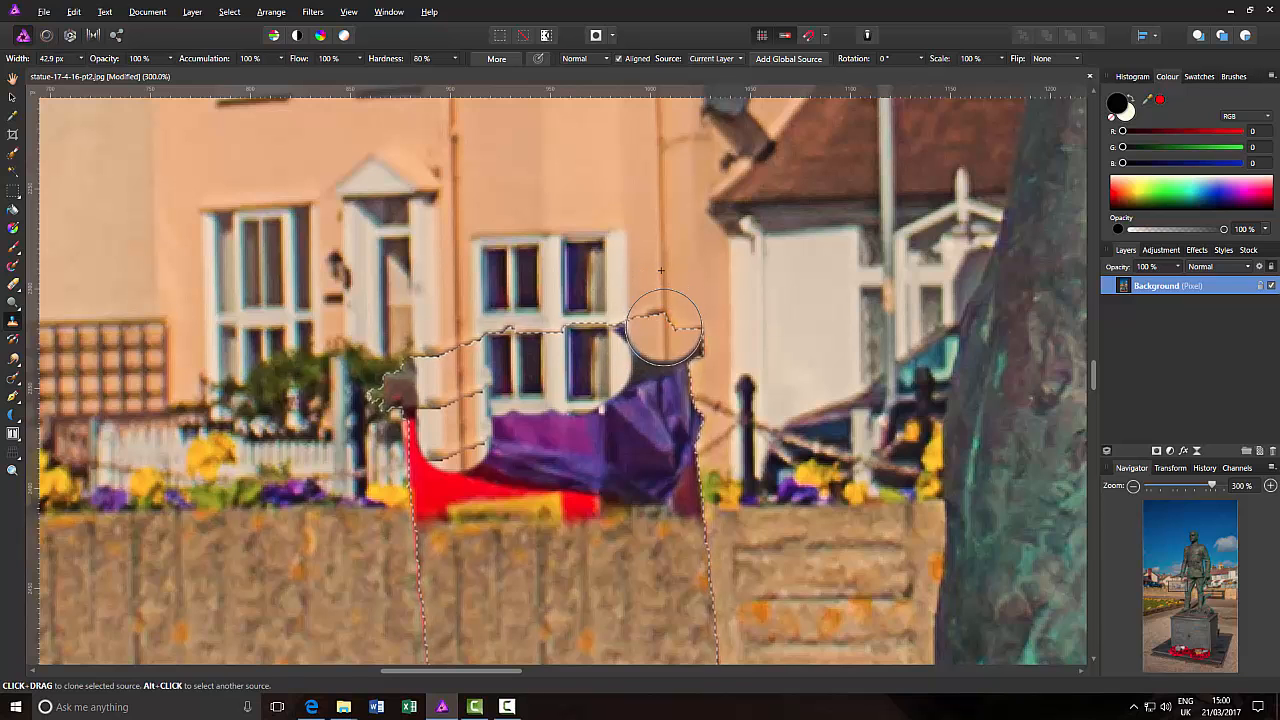
pyautogui.moveTo(664, 324); pyautogui.dragTo(664, 404)
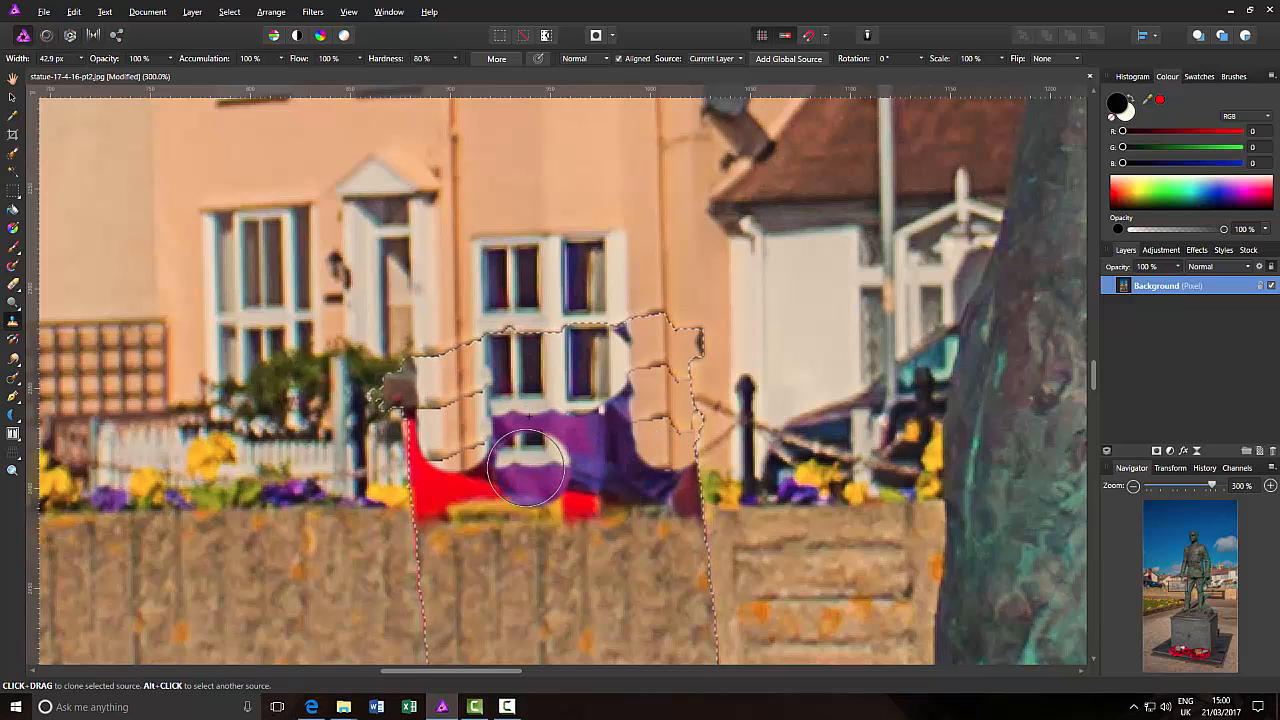
pyautogui.moveTo(524, 468); pyautogui.dragTo(656, 436)
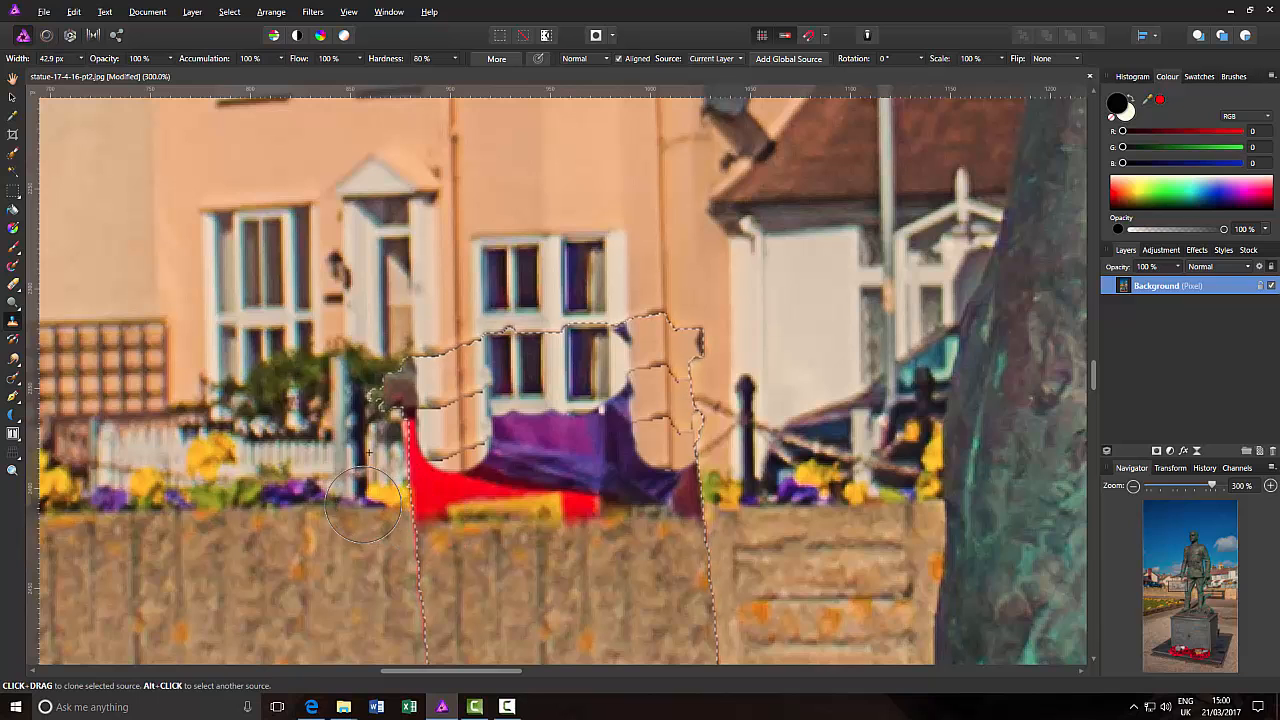
pyautogui.moveTo(264, 490)
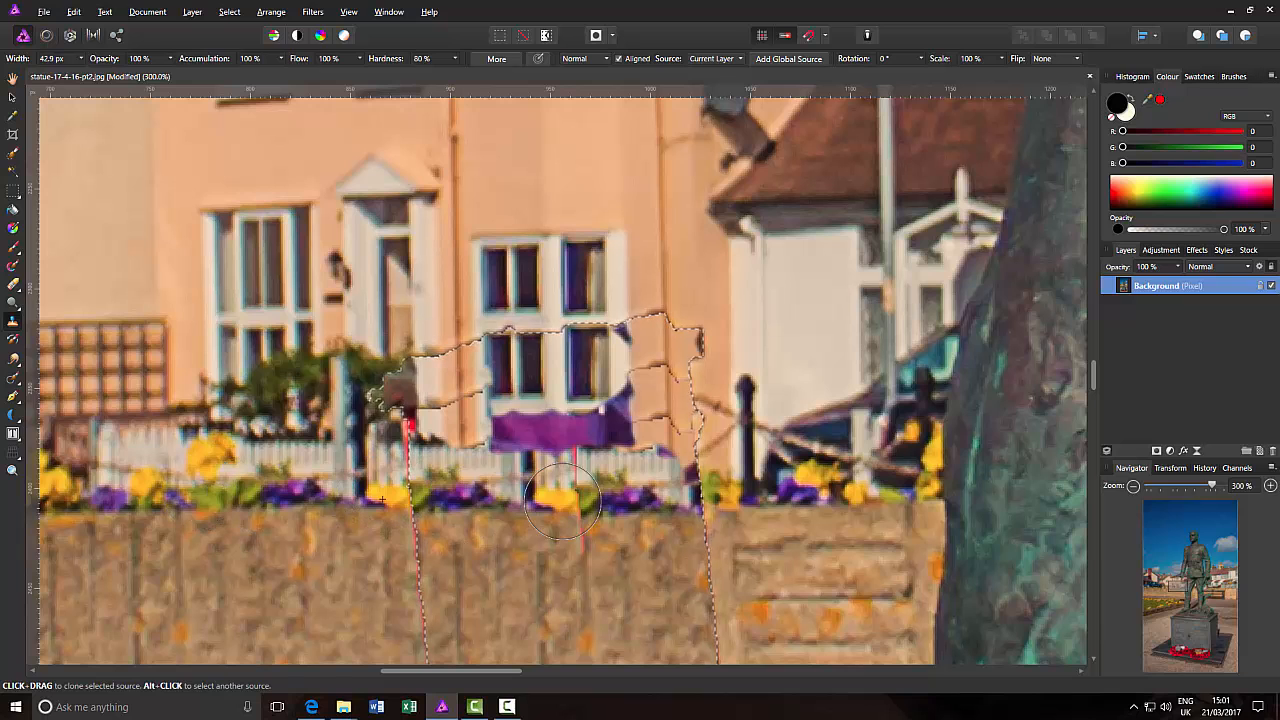
pyautogui.moveTo(628, 490)
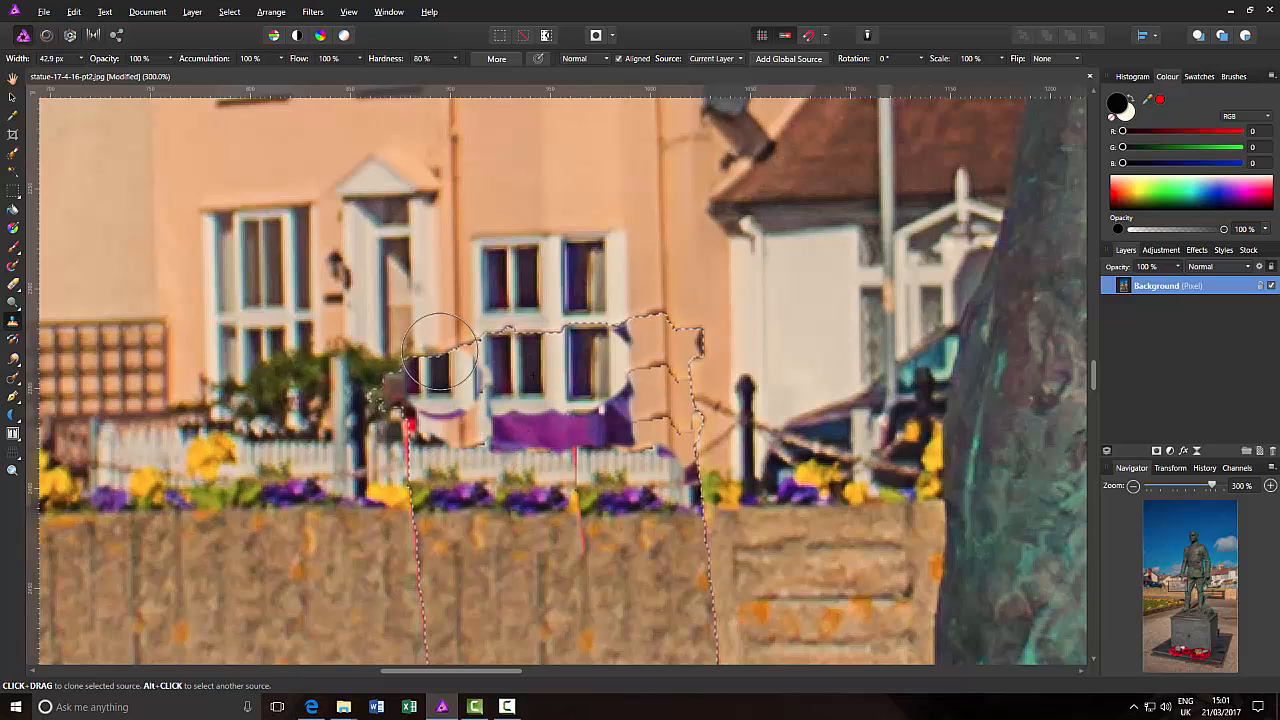
# - Clone house wall texture over the bin's remaining red and purple pixels
pyautogui.moveTo(440, 356); pyautogui.dragTo(550, 444)
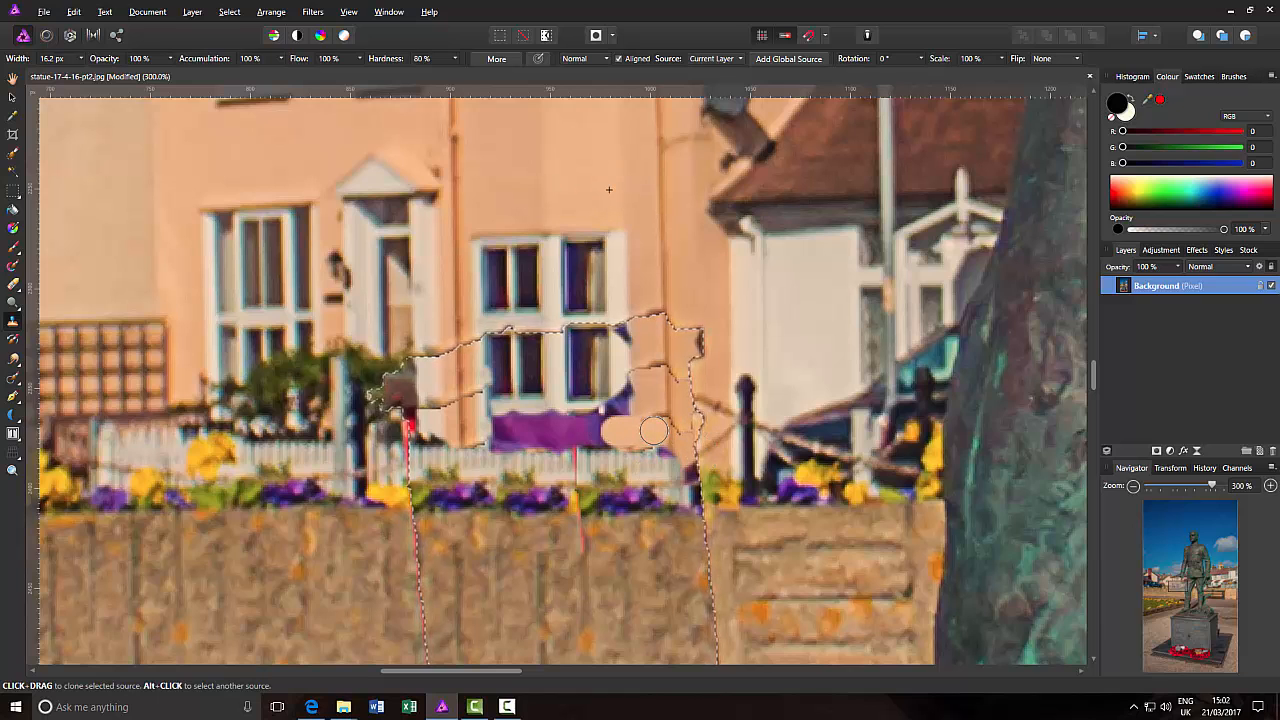
pyautogui.moveTo(652, 430); pyautogui.dragTo(648, 344)
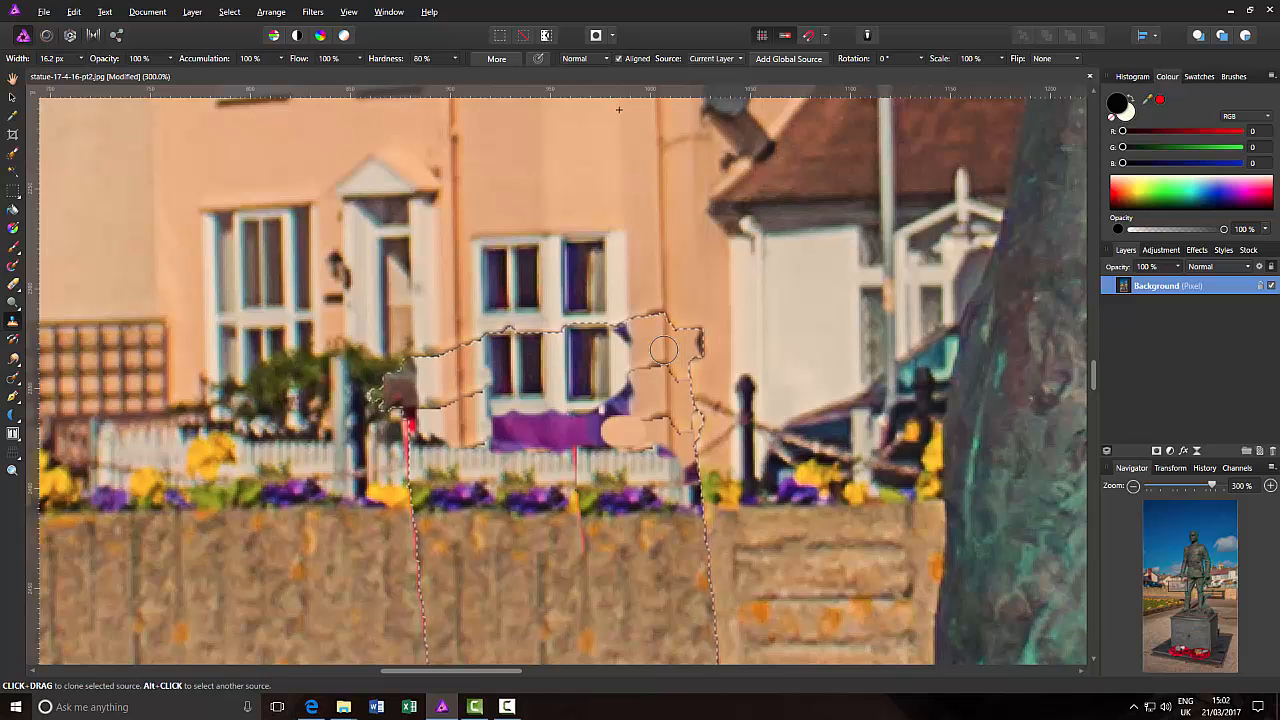
pyautogui.moveTo(664, 368)
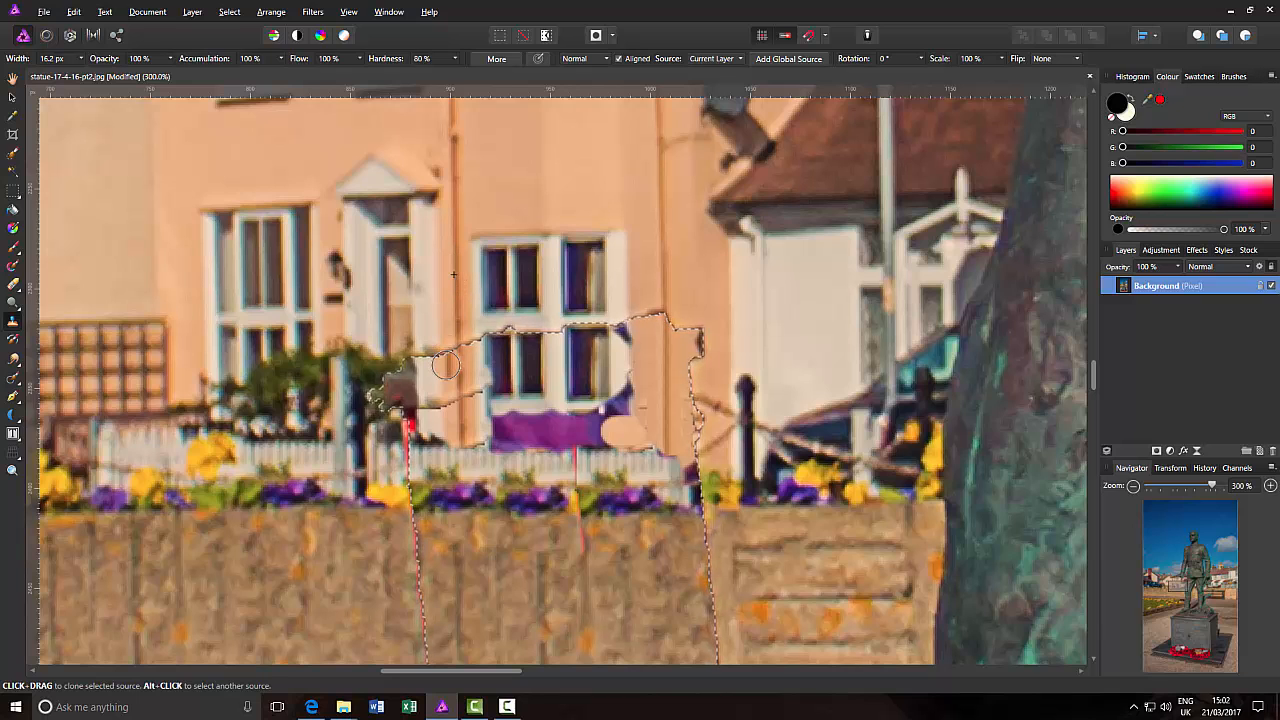
pyautogui.moveTo(456, 372)
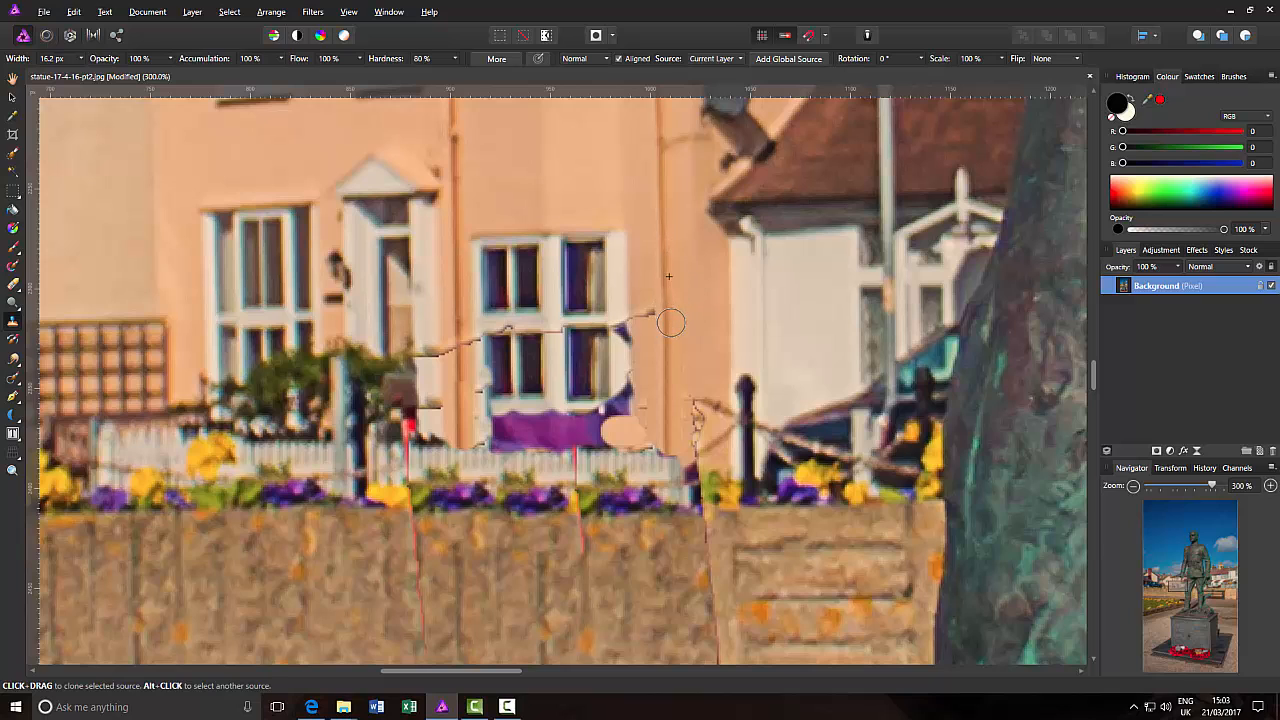
pyautogui.moveTo(646, 300)
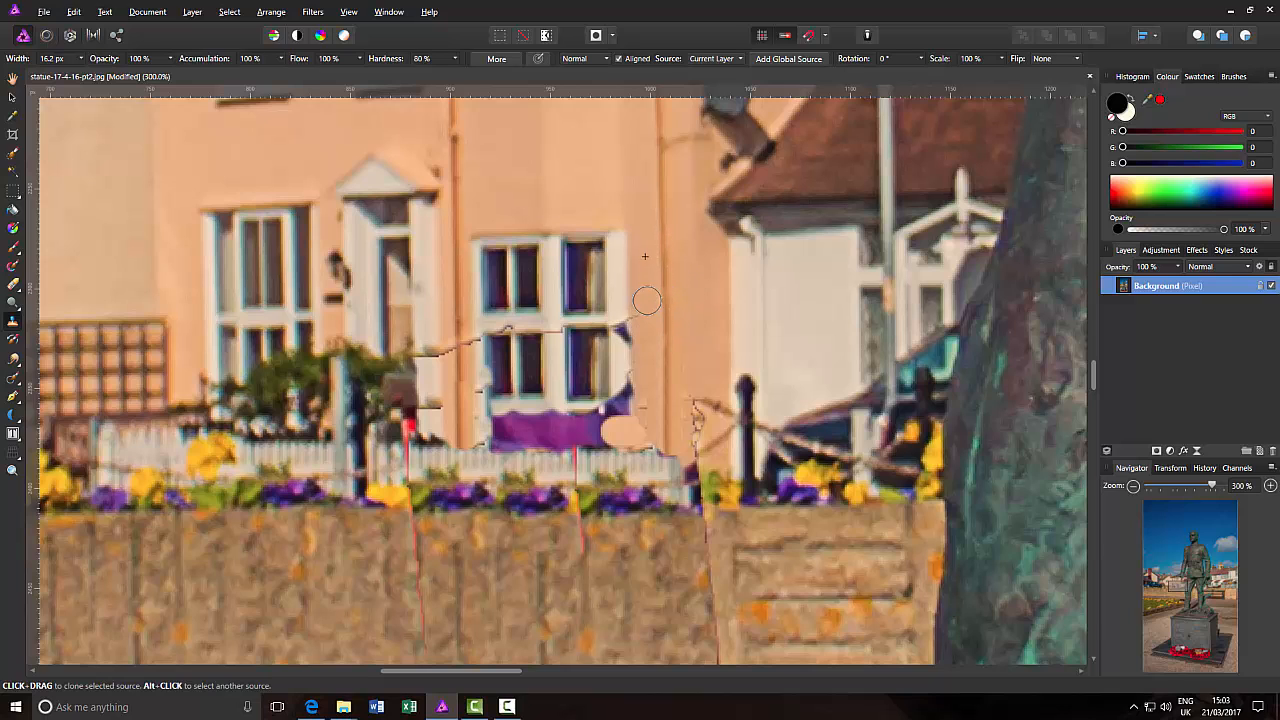
pyautogui.moveTo(660, 328)
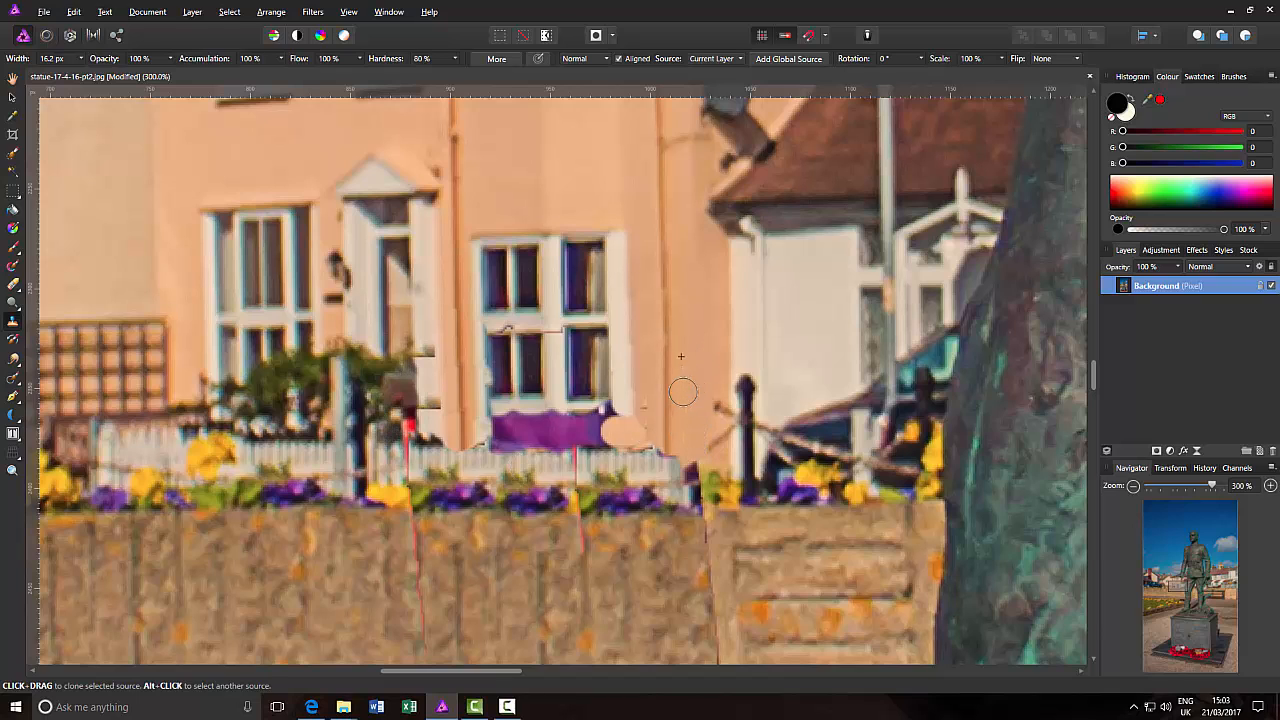
pyautogui.moveTo(648, 418)
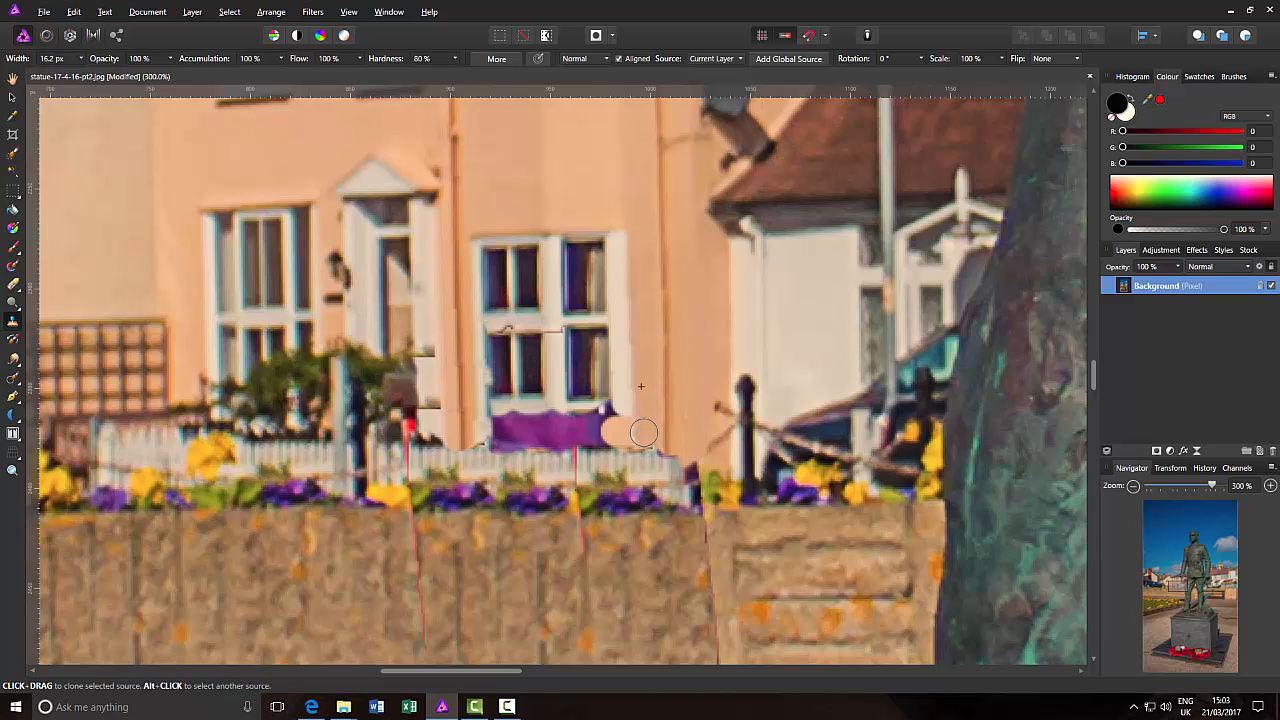
pyautogui.moveTo(644, 432)
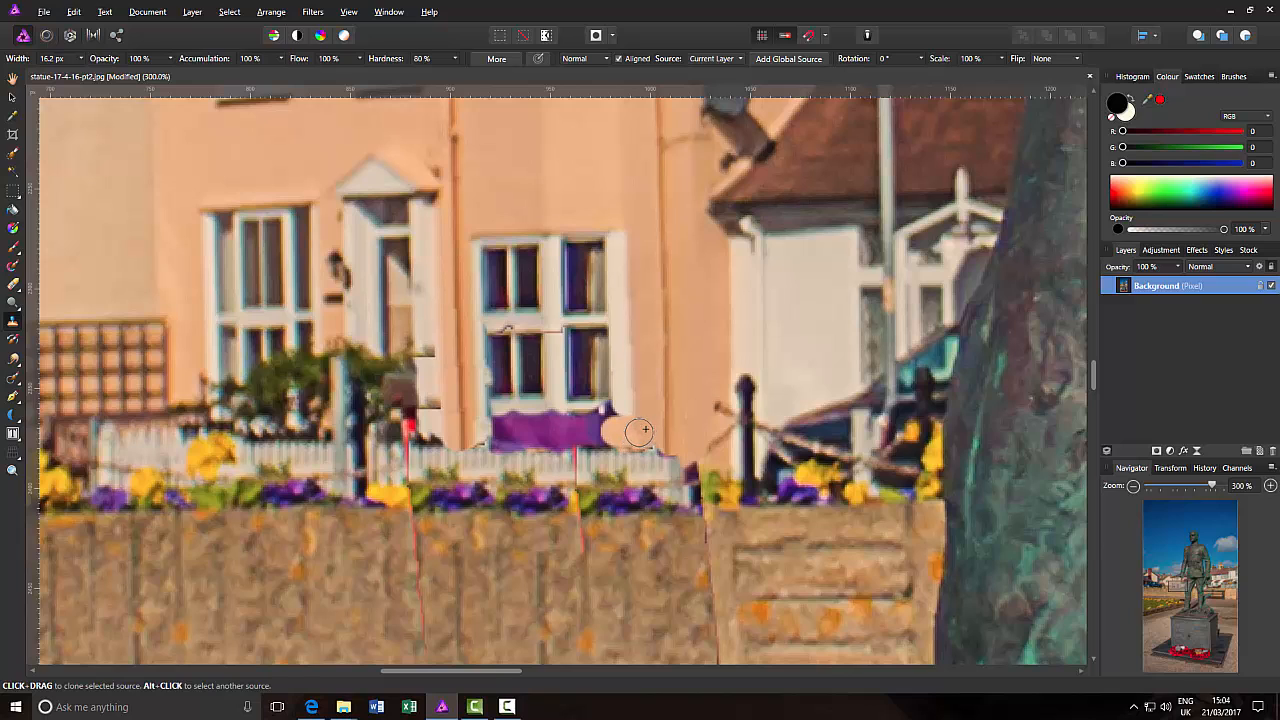
pyautogui.moveTo(624, 430)
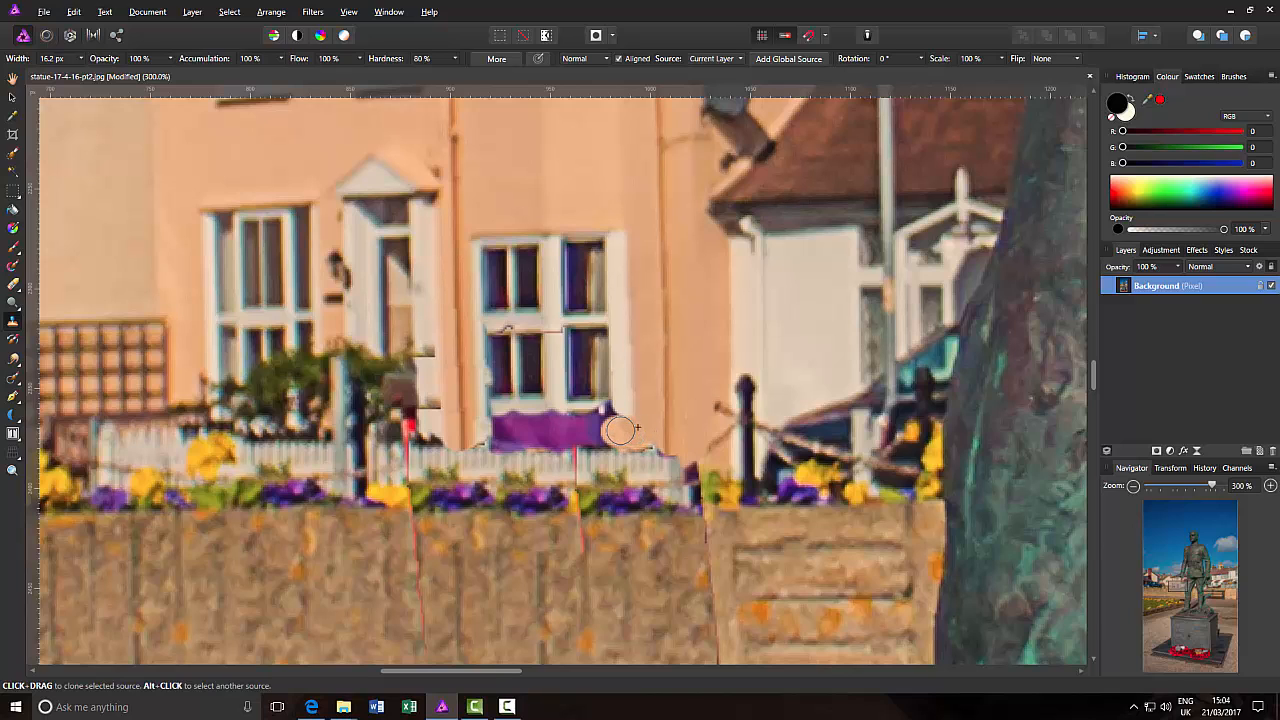
pyautogui.moveTo(588, 430)
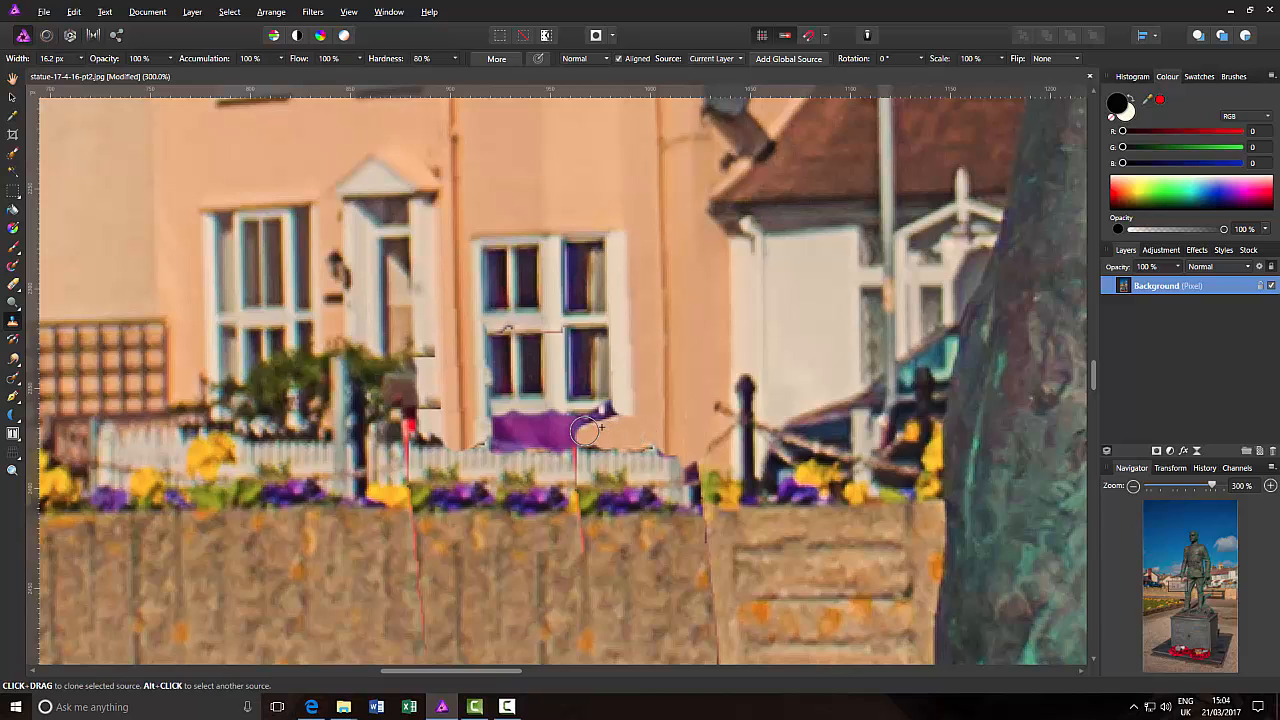
# - Stroke the Clone Brush along the patch edge to blend the cloned wall into the purple banner
pyautogui.moveTo(584, 430); pyautogui.dragTo(624, 432)
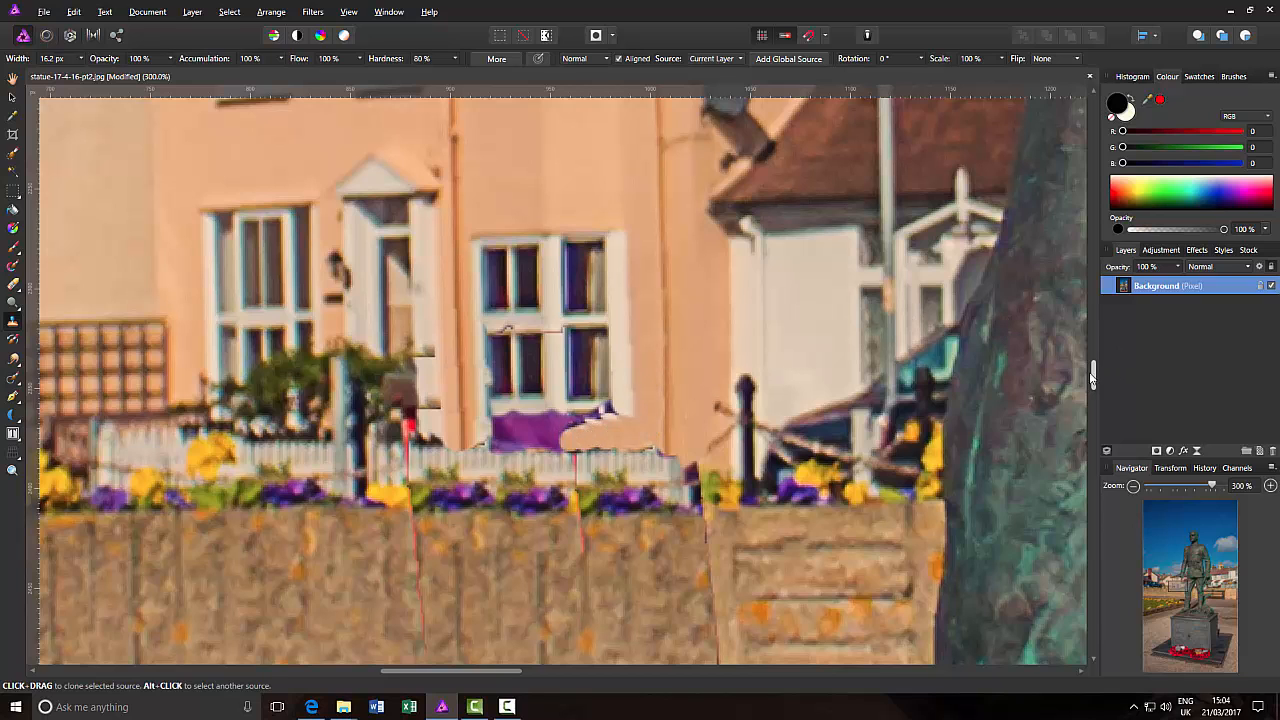
# - Scroll the view up to the house's upper storey above the repaired area
pyautogui.scroll(3)
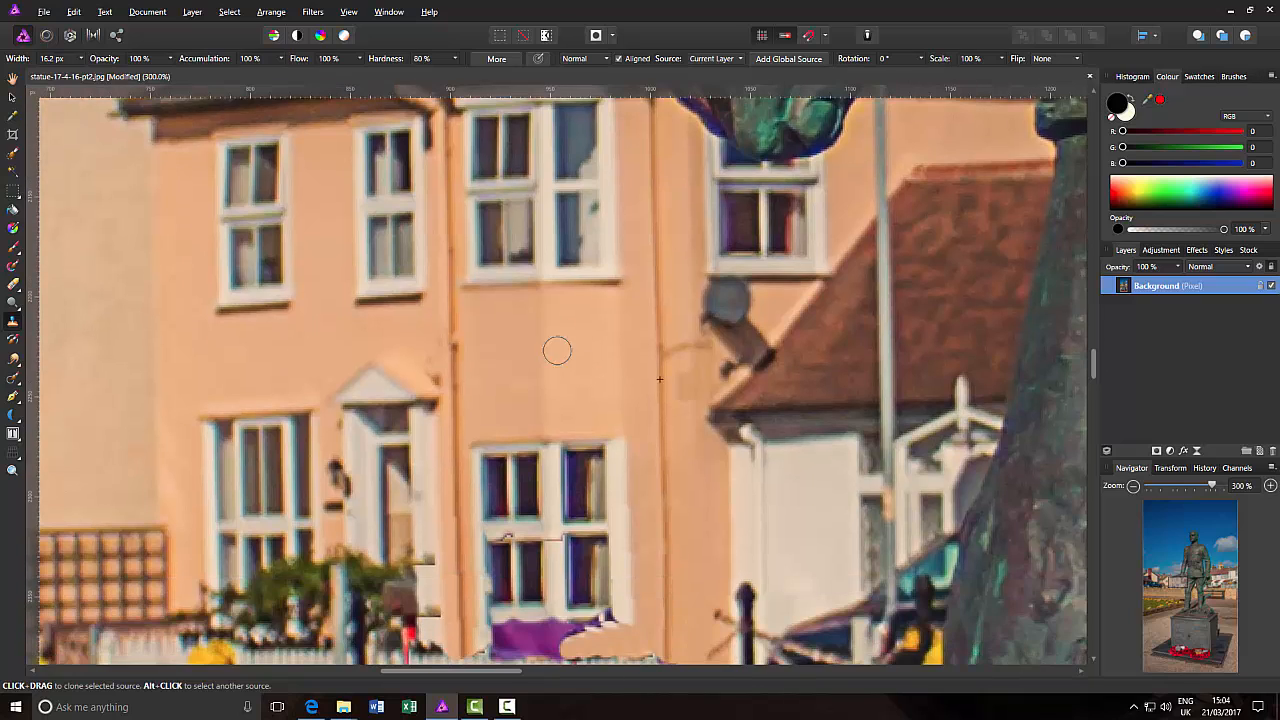
pyautogui.moveTo(612, 280)
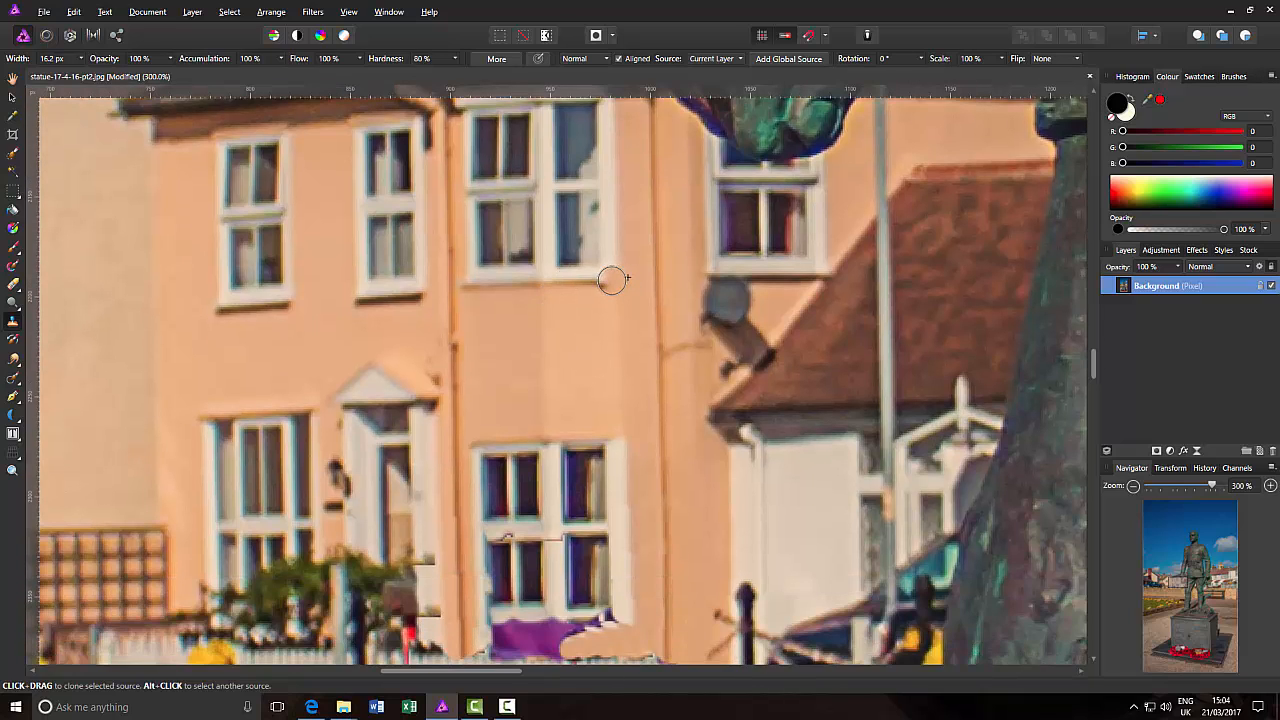
pyautogui.moveTo(616, 280)
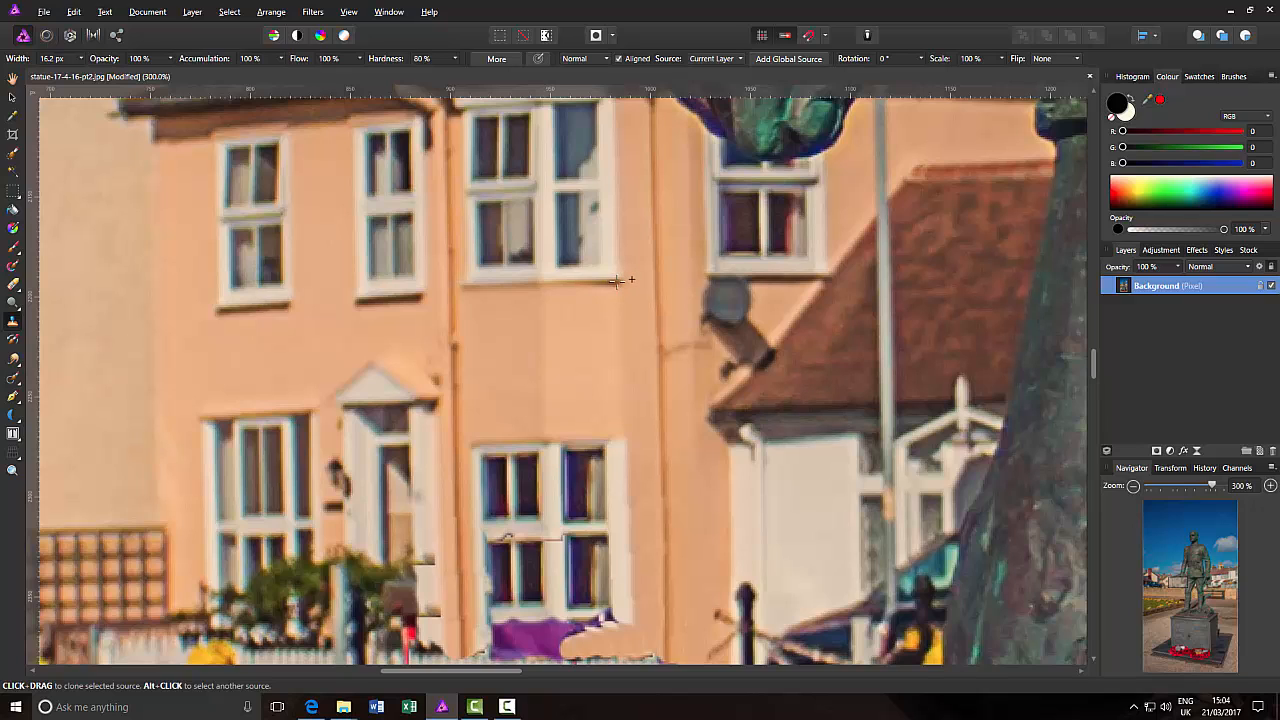
pyautogui.moveTo(624, 638)
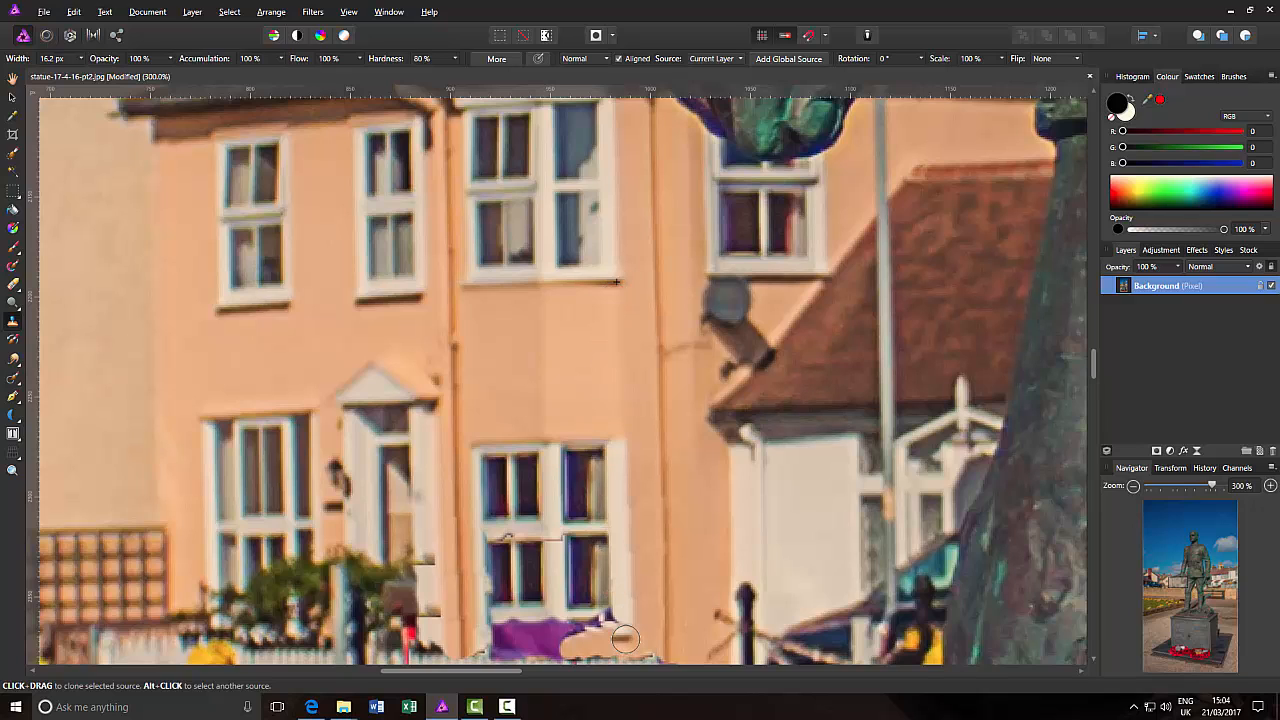
pyautogui.moveTo(624, 630)
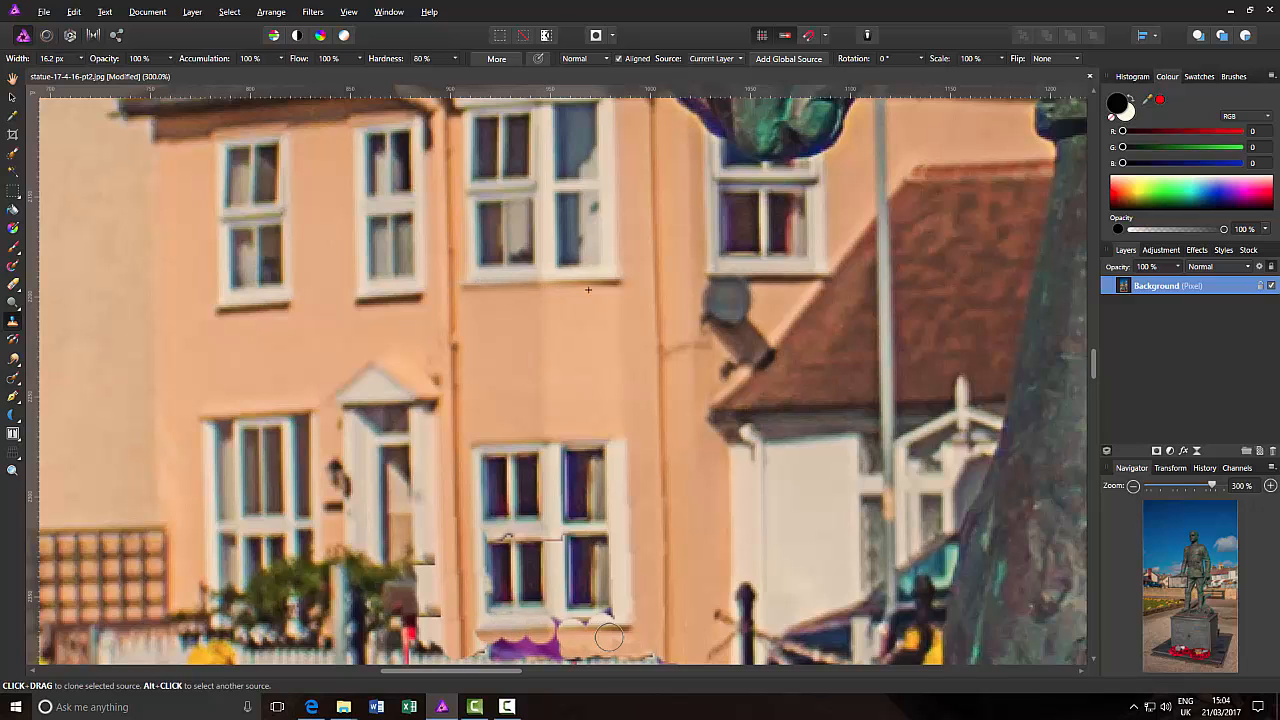
pyautogui.moveTo(608, 618)
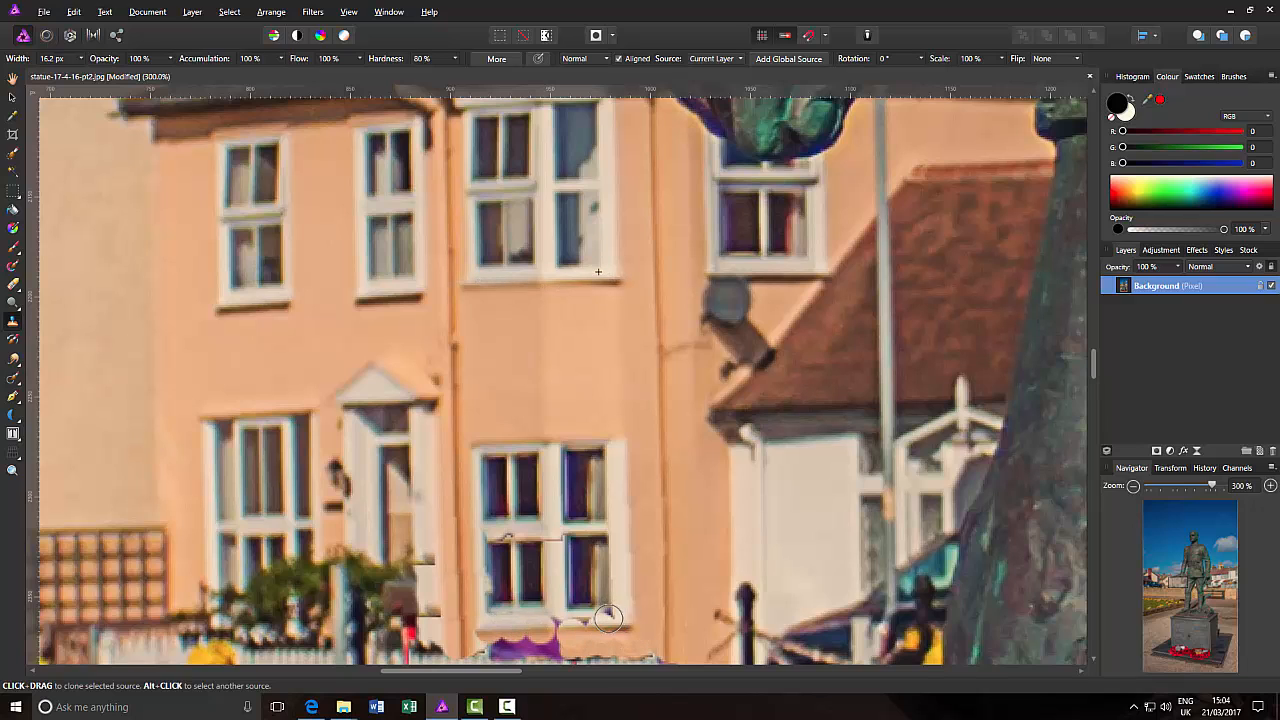
pyautogui.moveTo(520, 624)
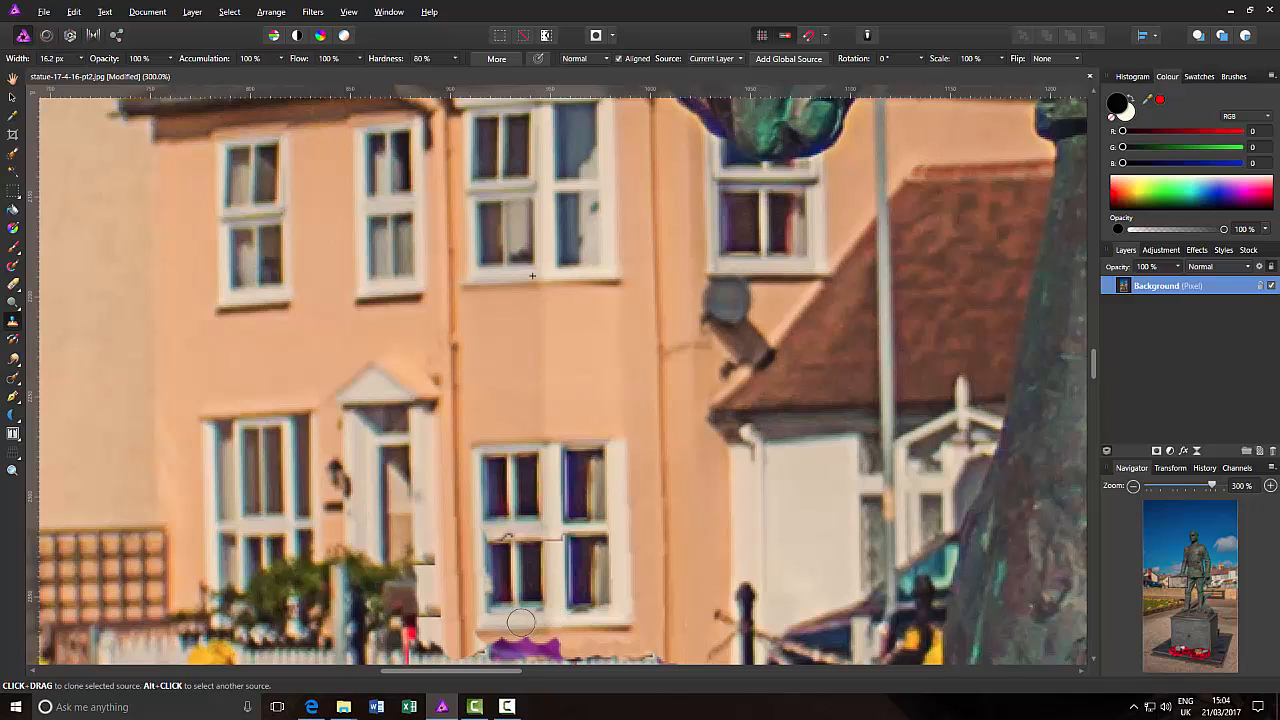
pyautogui.moveTo(636, 626)
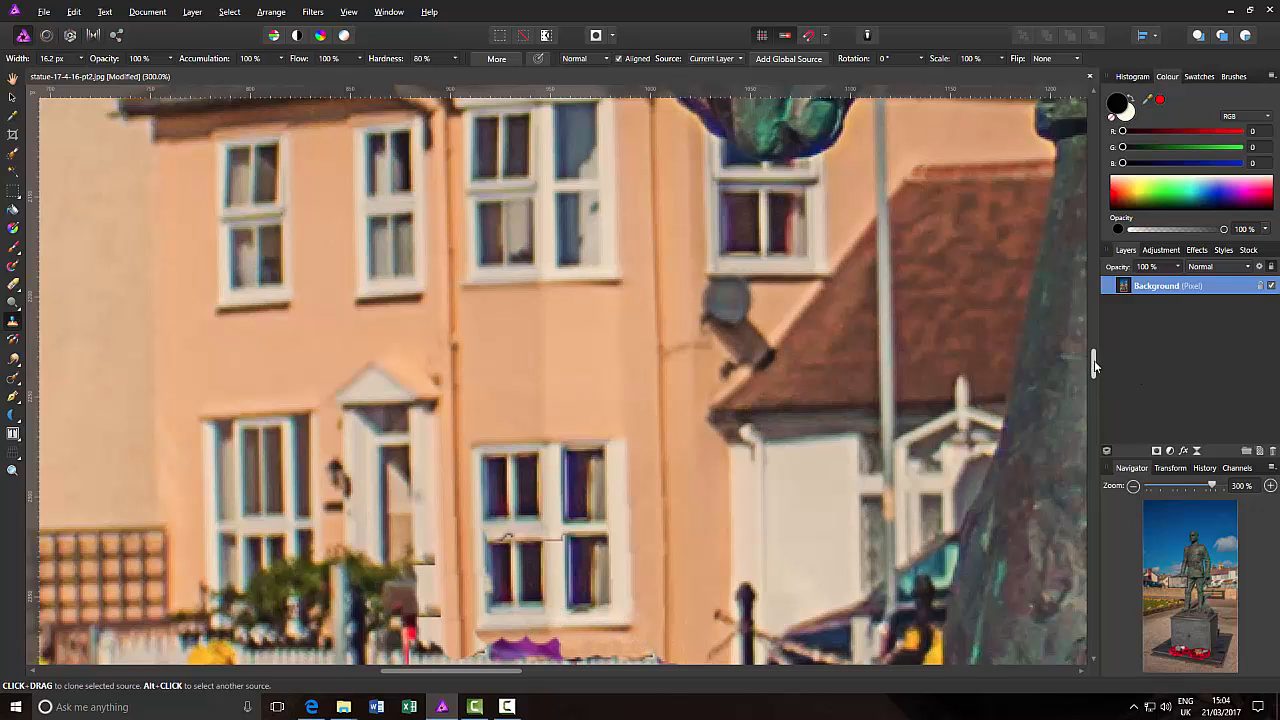
# - Scroll the view down to the picket fence, flowerbed and low brick wall
pyautogui.scroll(-3)
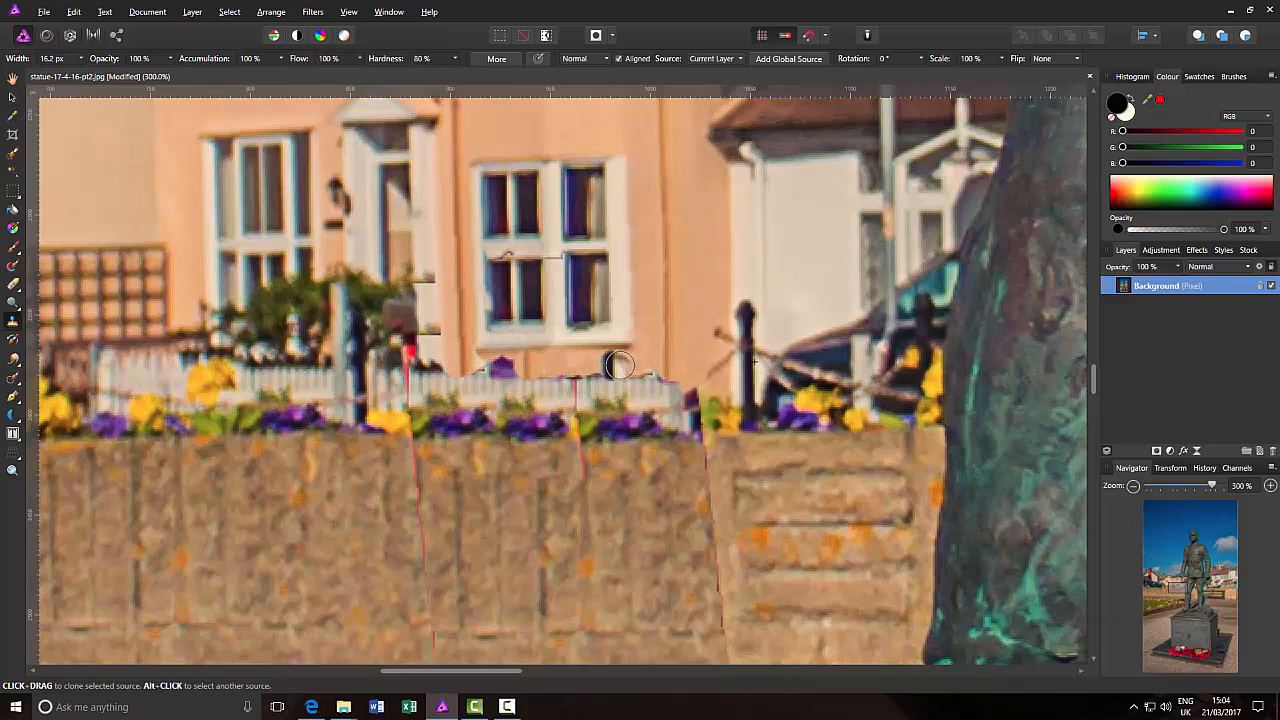
pyautogui.moveTo(690, 358)
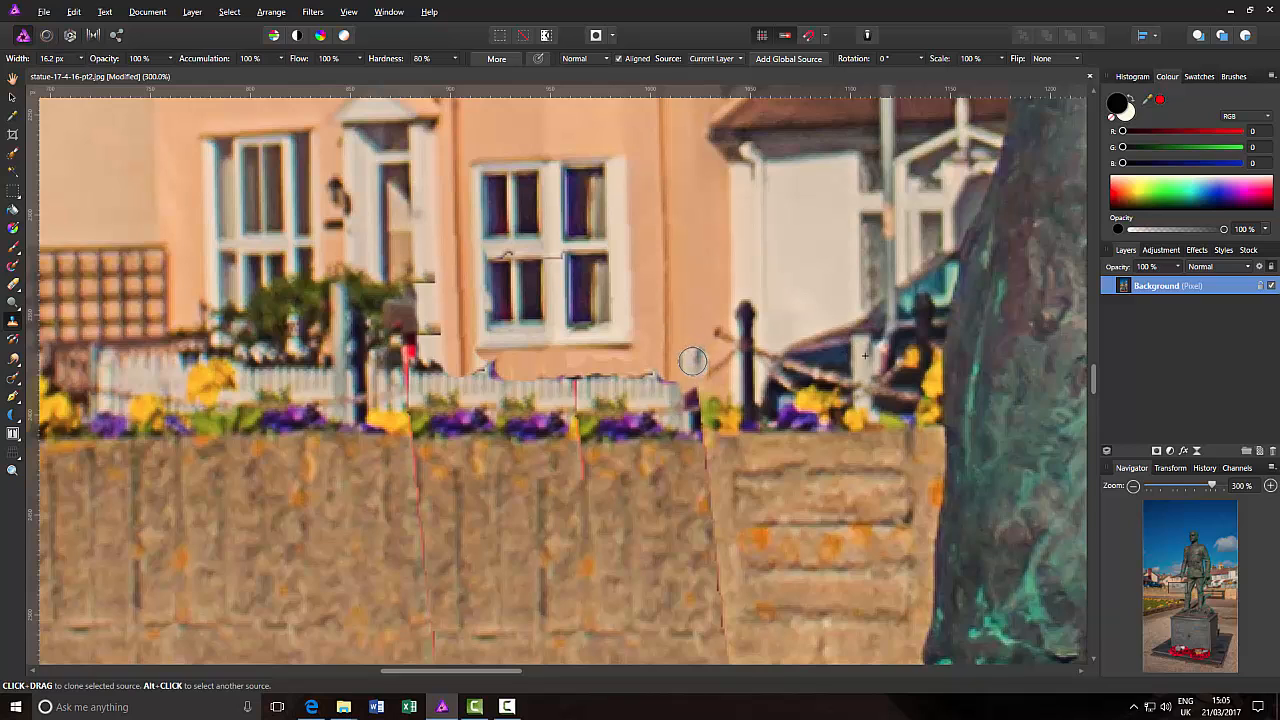
pyautogui.moveTo(690, 356)
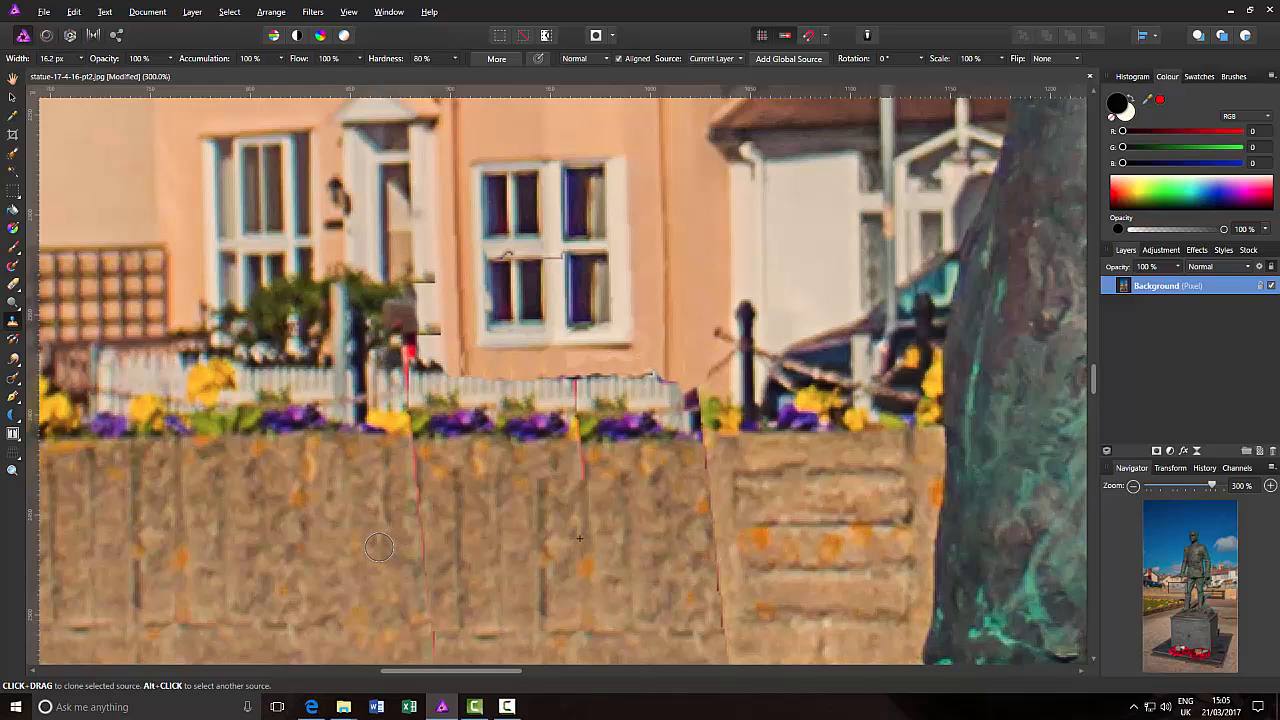
pyautogui.moveTo(404, 482)
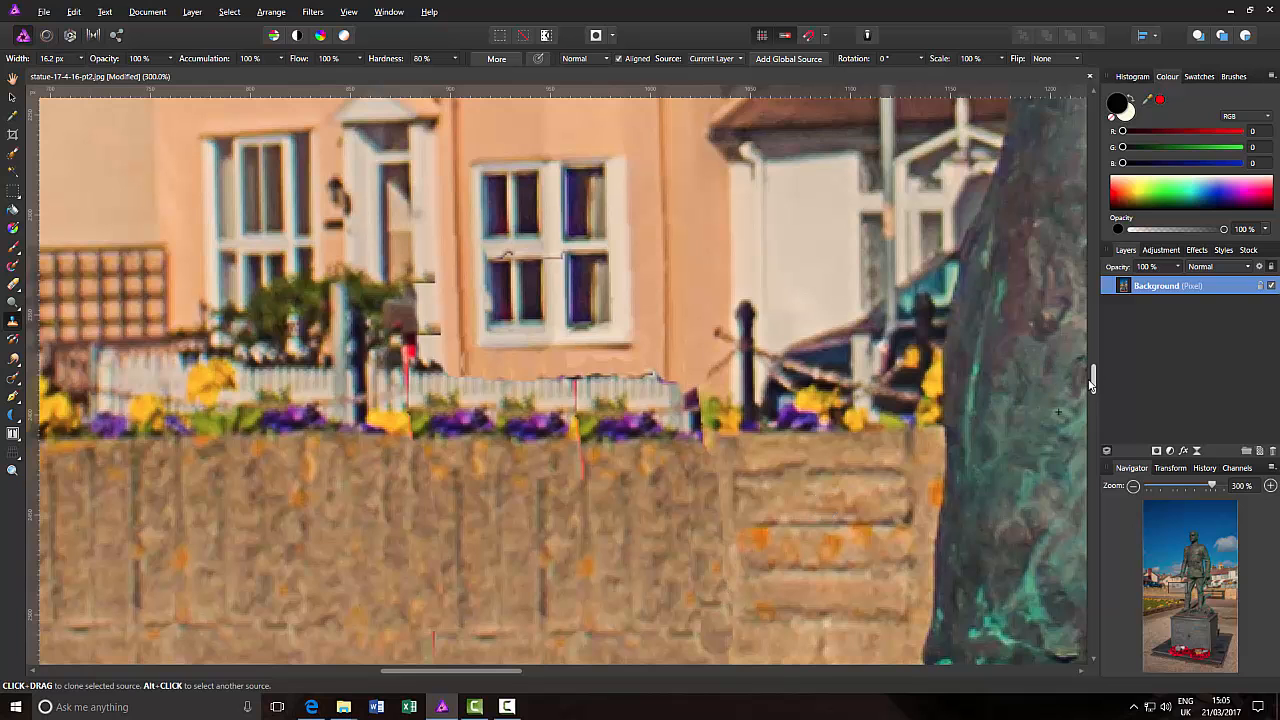
# - Paint clean stone texture over the long jagged crack across the wall beside the statue
pyautogui.scroll(-3)
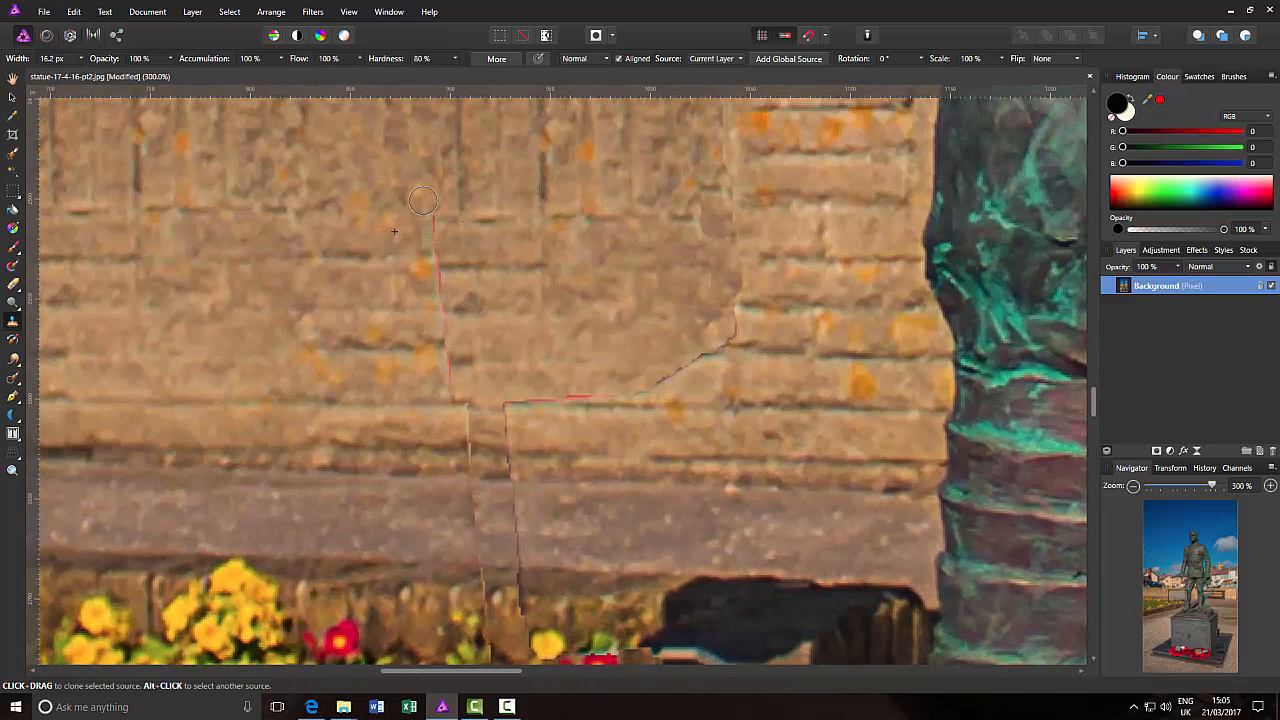
pyautogui.moveTo(422, 200); pyautogui.dragTo(676, 388)
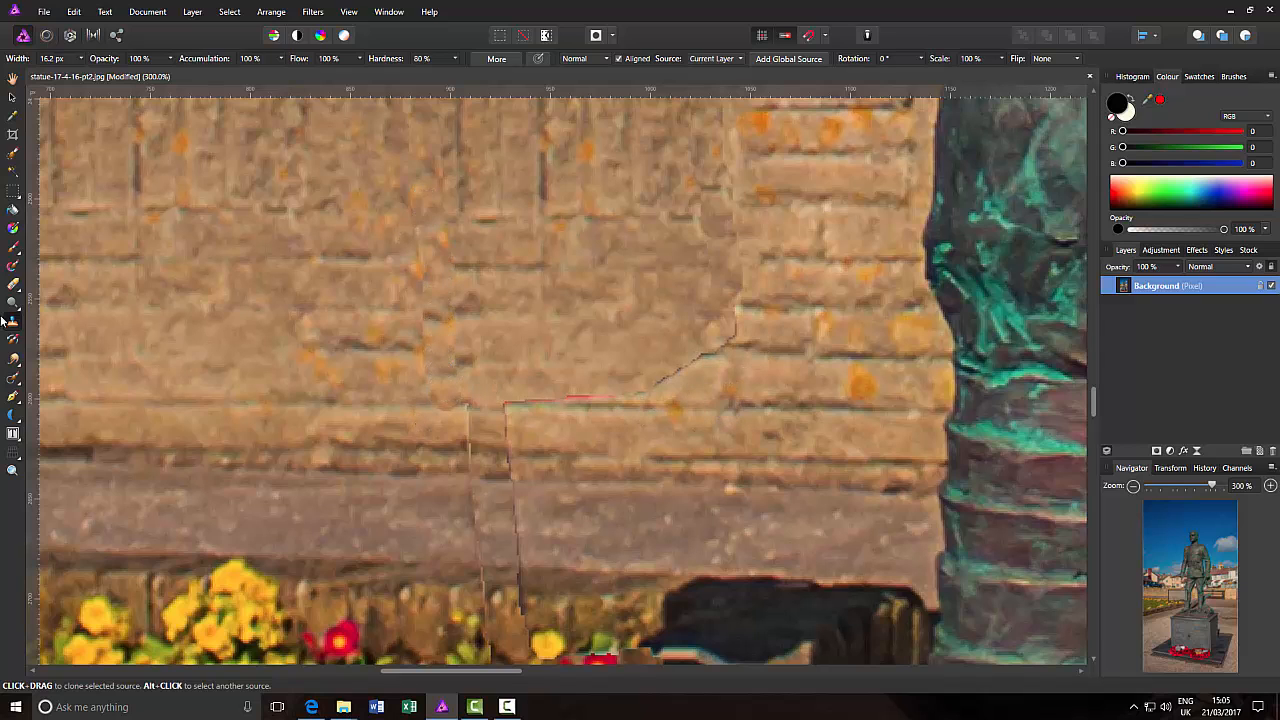
pyautogui.moveTo(12, 376)
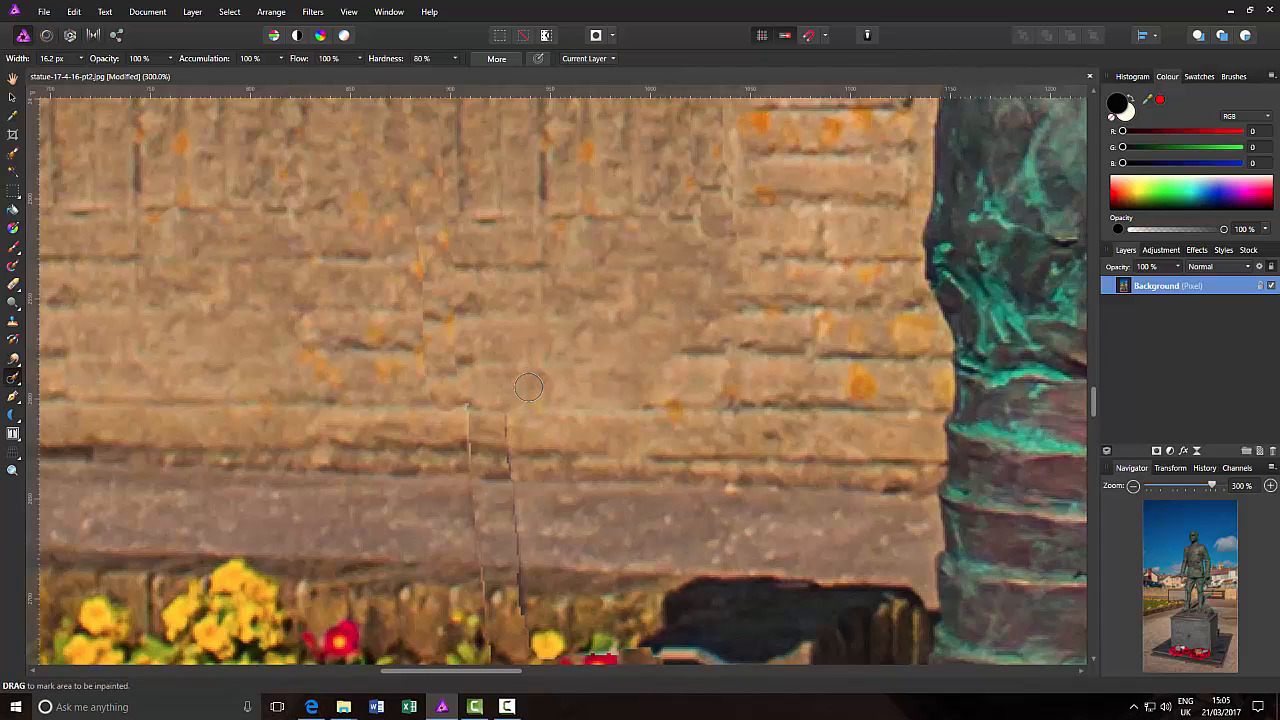
# - Inpaint the leftover crack edge and lower crack line along the wall base, undoing one stray stroke
pyautogui.moveTo(412, 224); pyautogui.dragTo(482, 448)
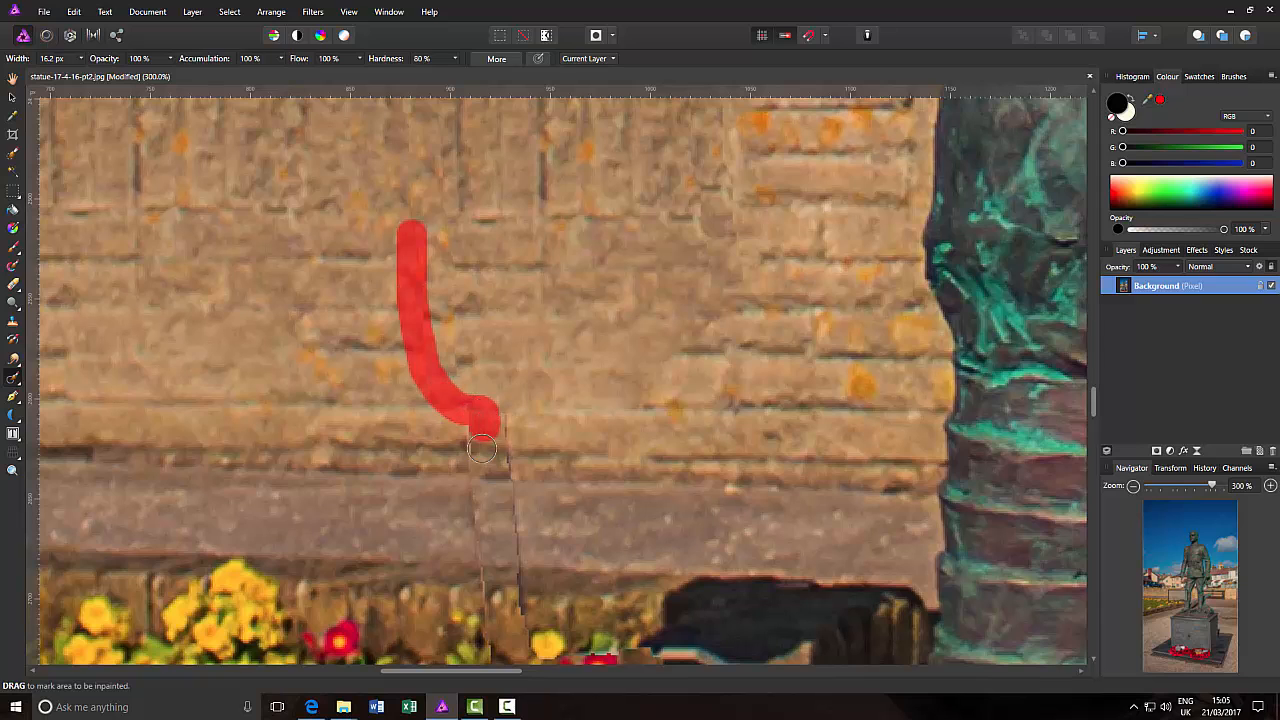
pyautogui.press('ctrl+z')
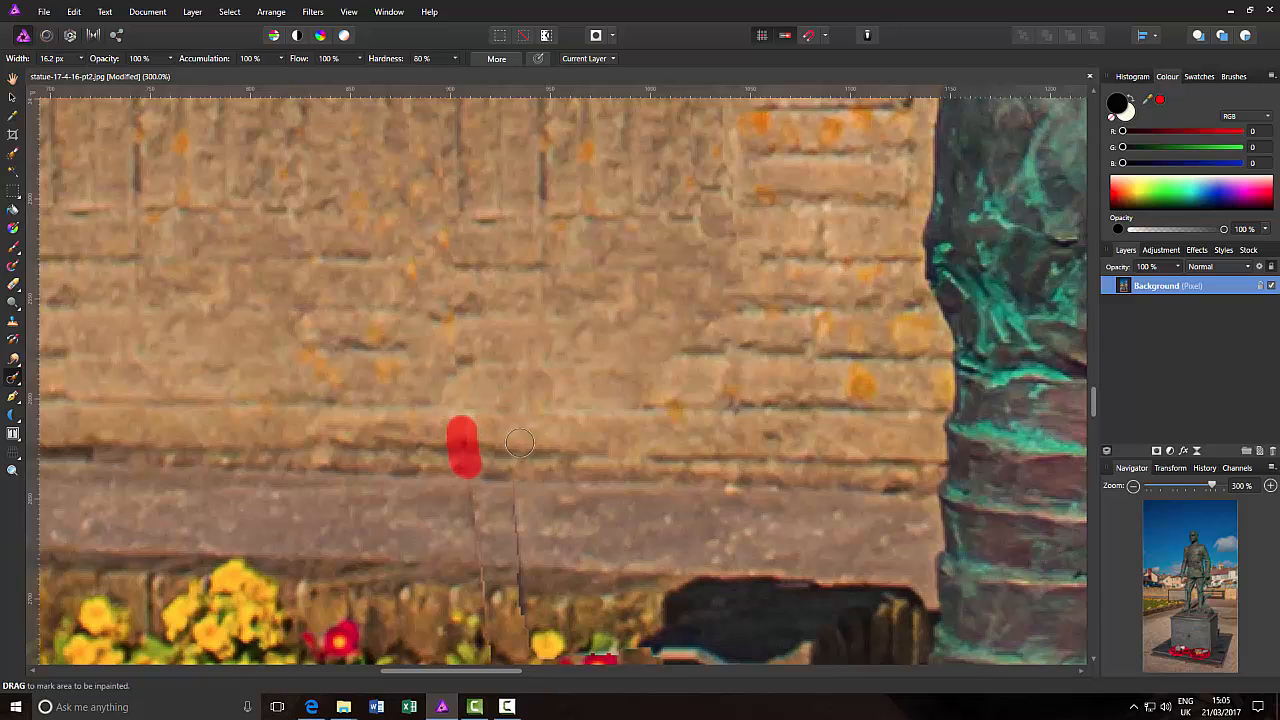
pyautogui.moveTo(464, 444); pyautogui.dragTo(484, 542)
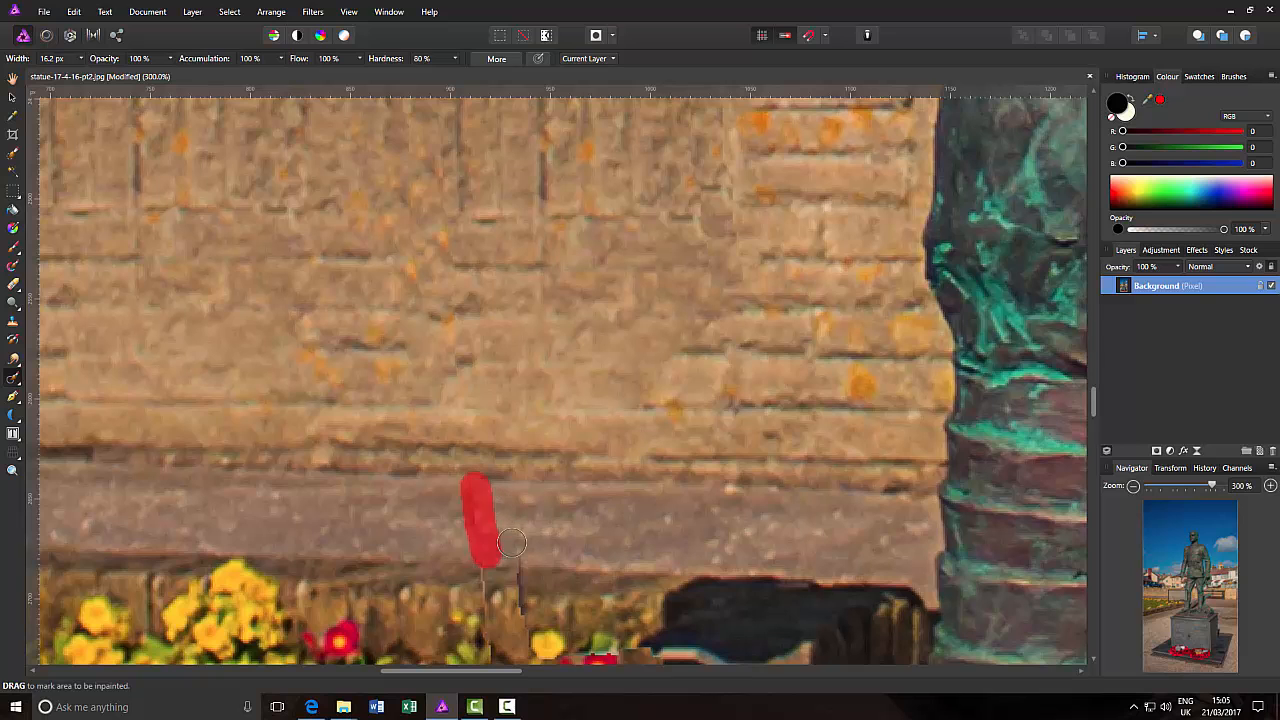
pyautogui.scroll(-3)
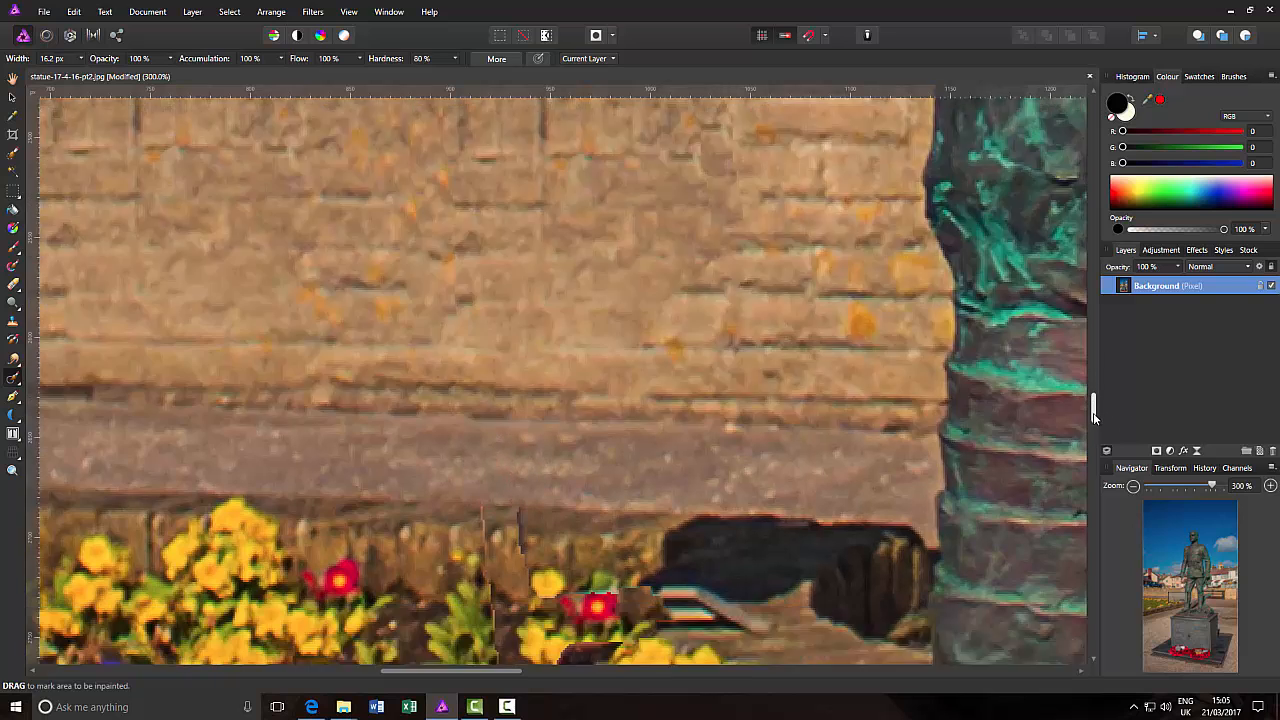
pyautogui.scroll(-3)
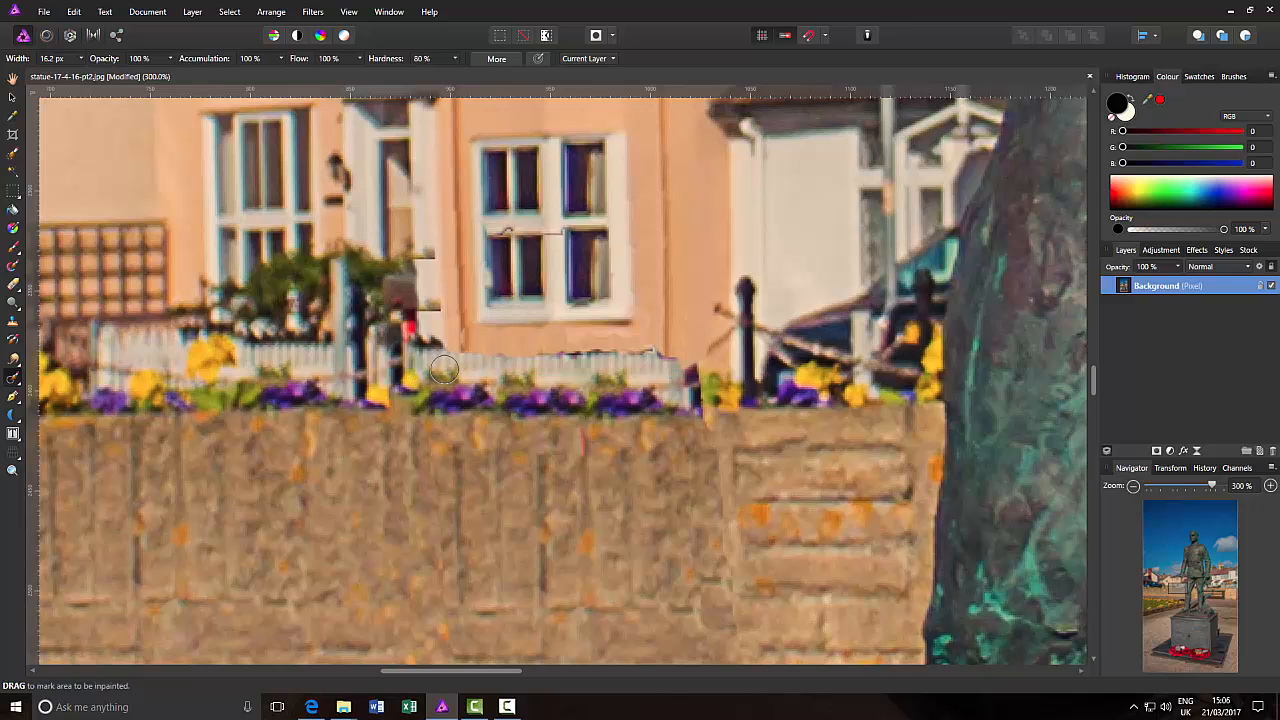
pyautogui.moveTo(702, 308)
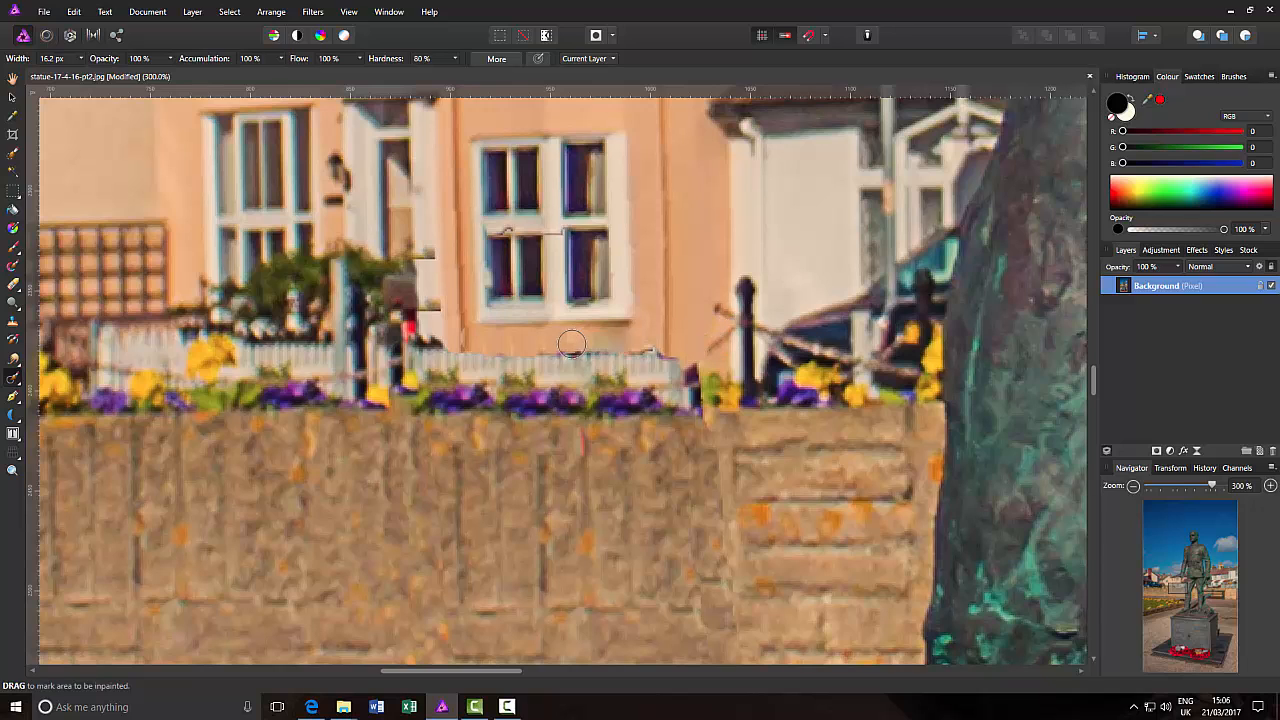
pyautogui.moveTo(530, 344)
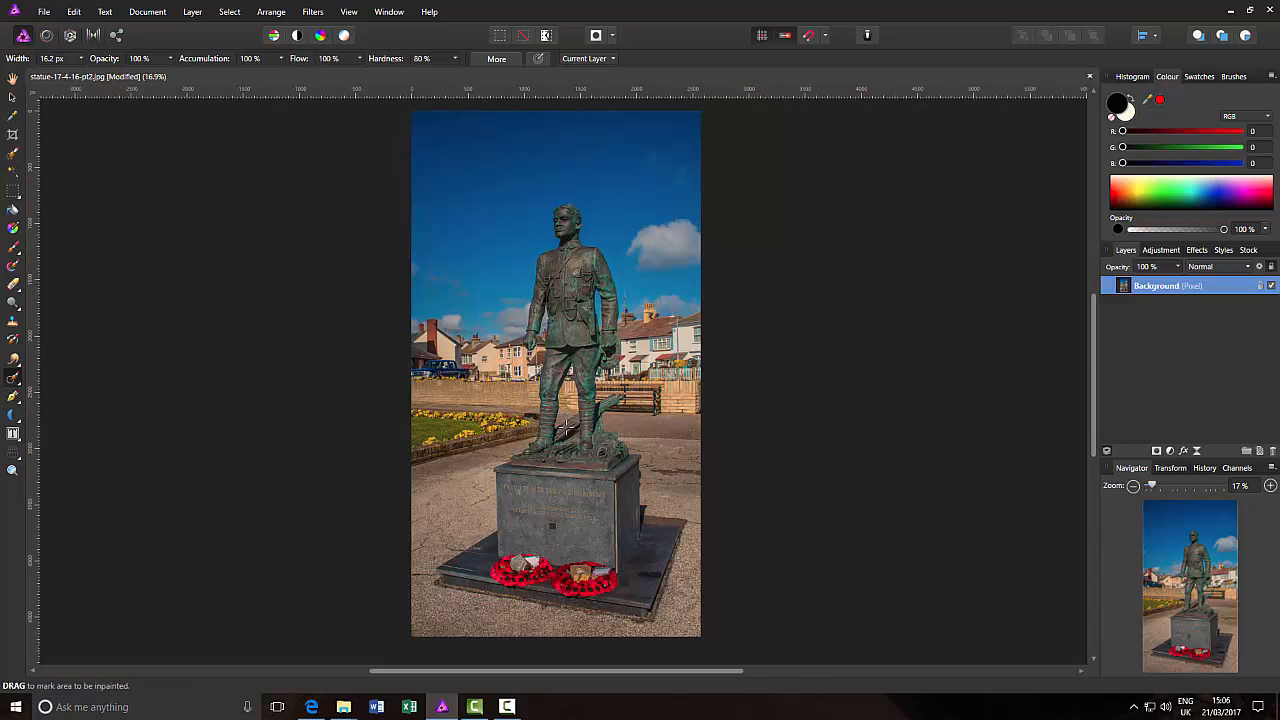
pyautogui.moveTo(782, 494)
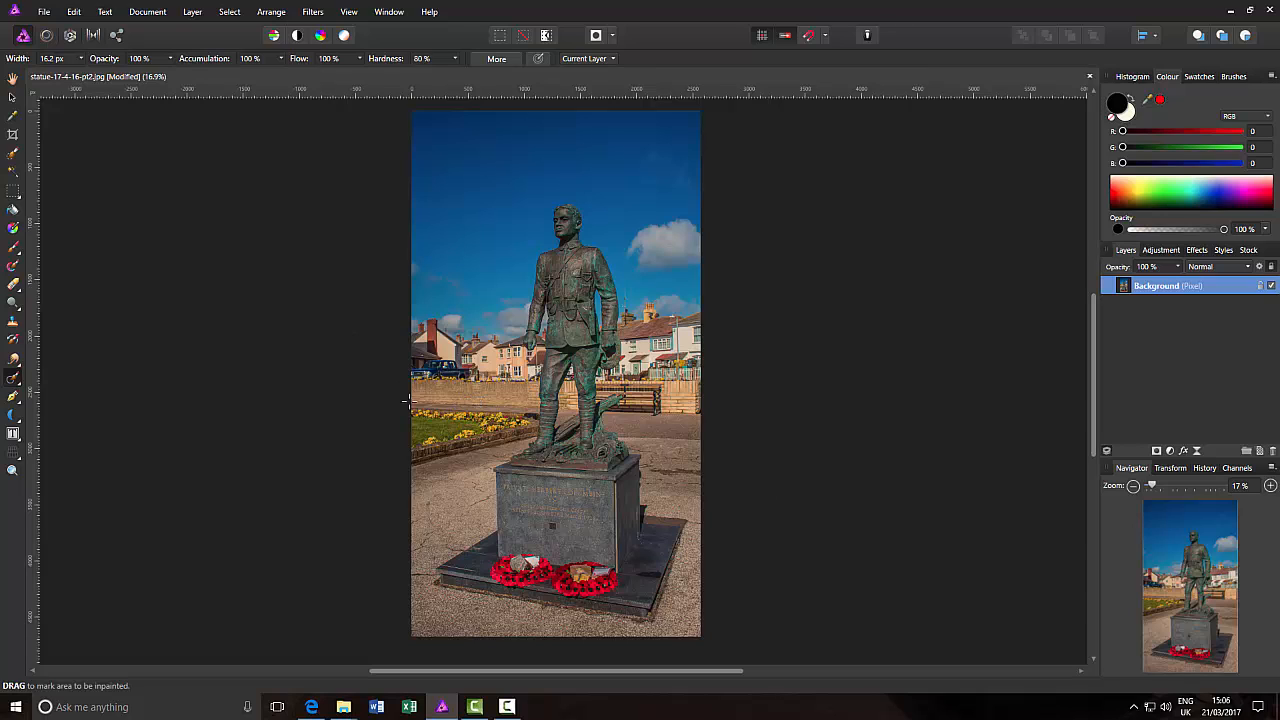
pyautogui.moveTo(766, 250)
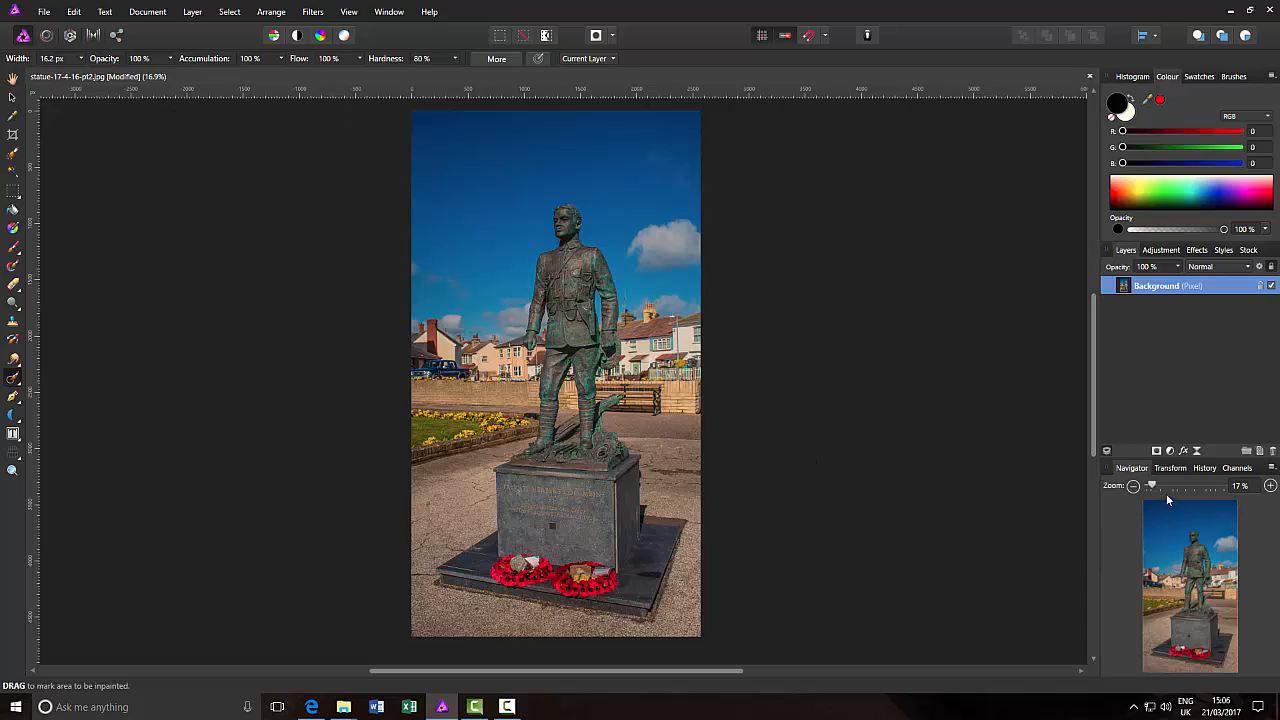
# - Raise the Navigator zoom slider to close in on the statue's legs and the cleaned wall
pyautogui.moveTo(1150, 486); pyautogui.dragTo(1176, 486)
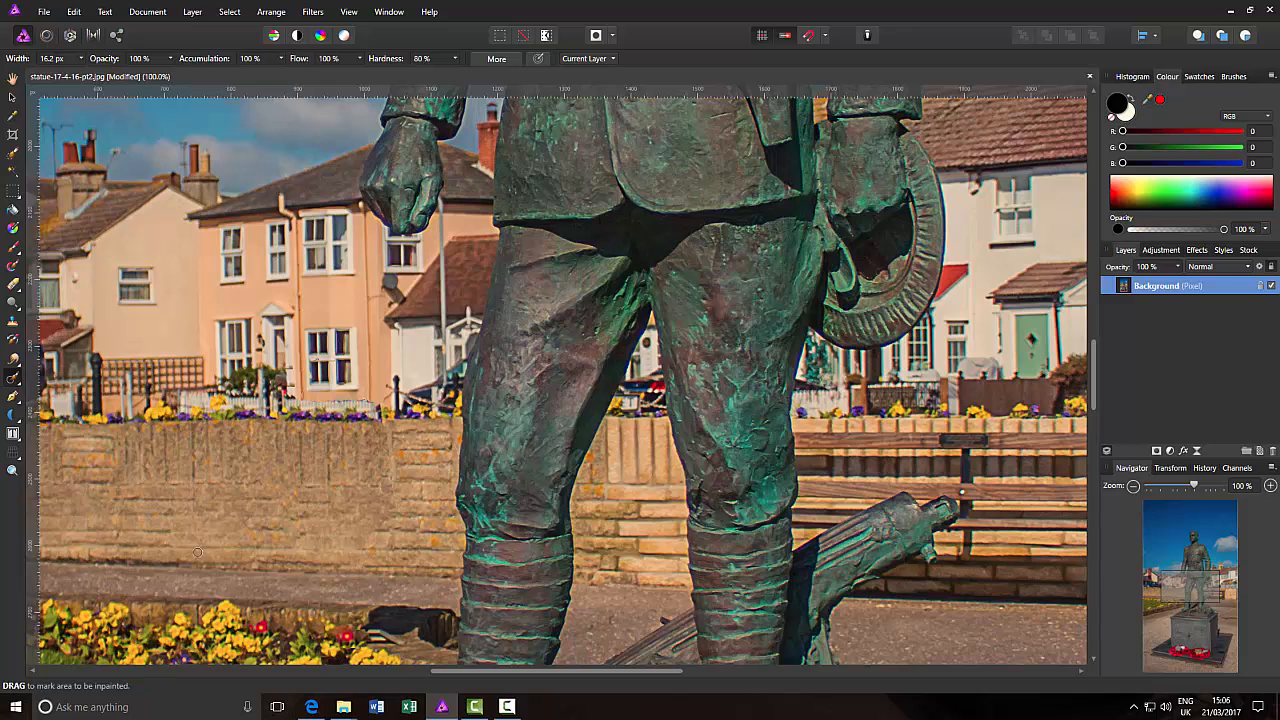
pyautogui.moveTo(364, 496)
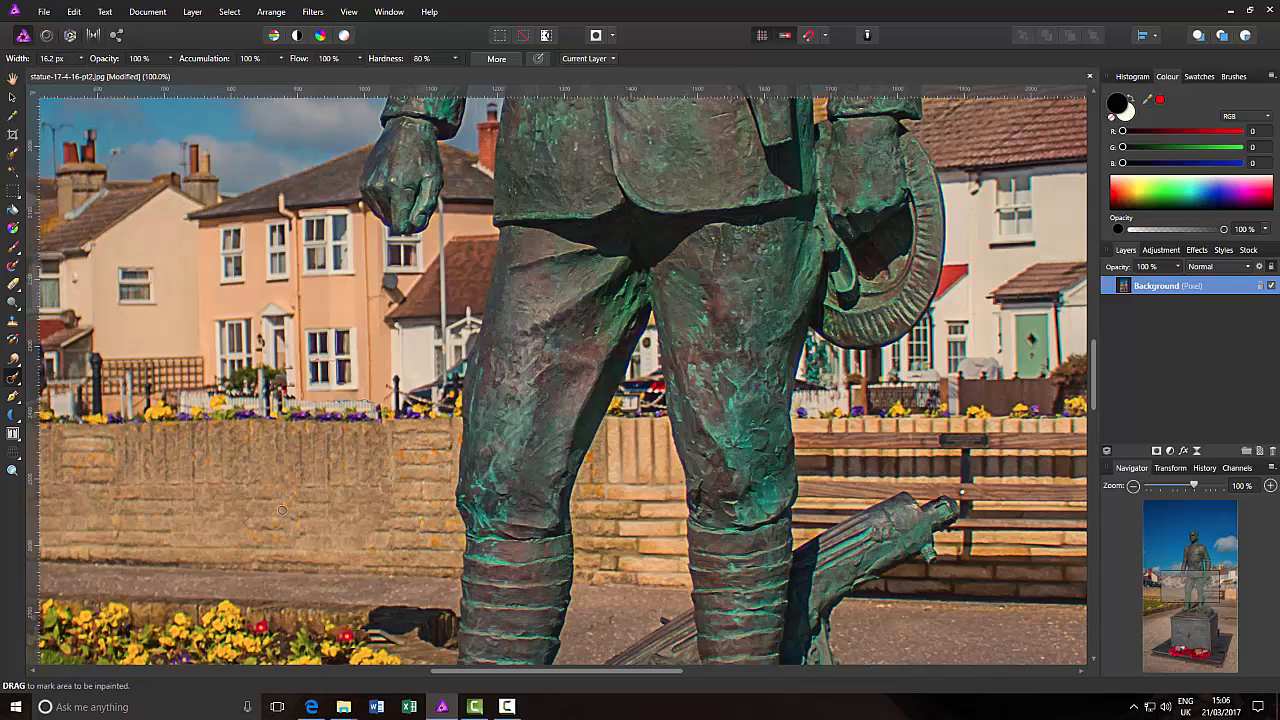
pyautogui.moveTo(304, 540)
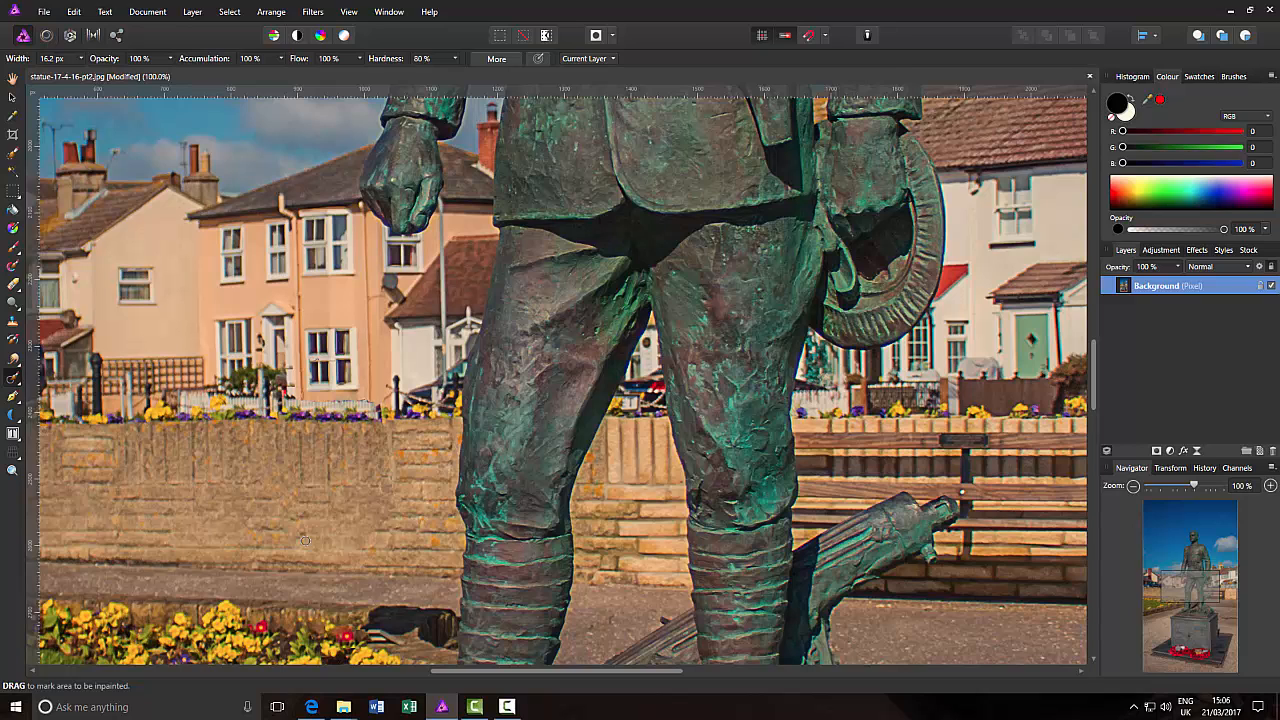
pyautogui.moveTo(332, 480)
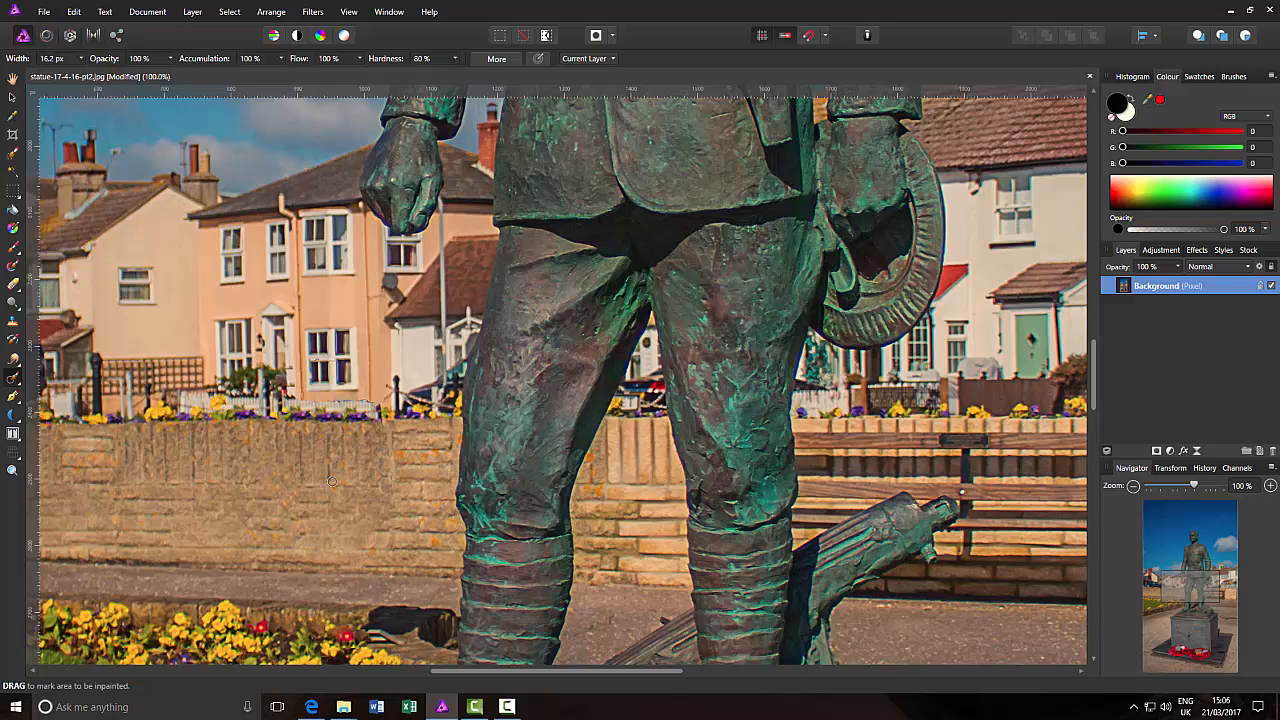
pyautogui.moveTo(328, 524)
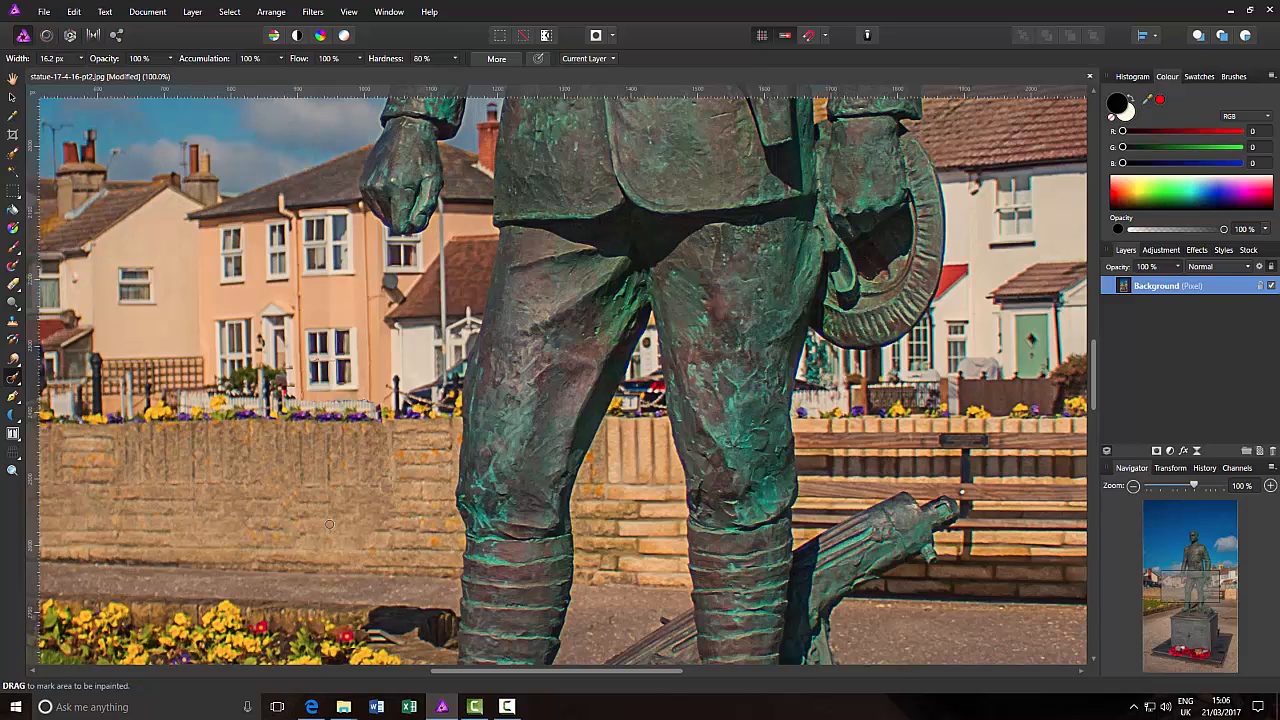
pyautogui.moveTo(320, 520)
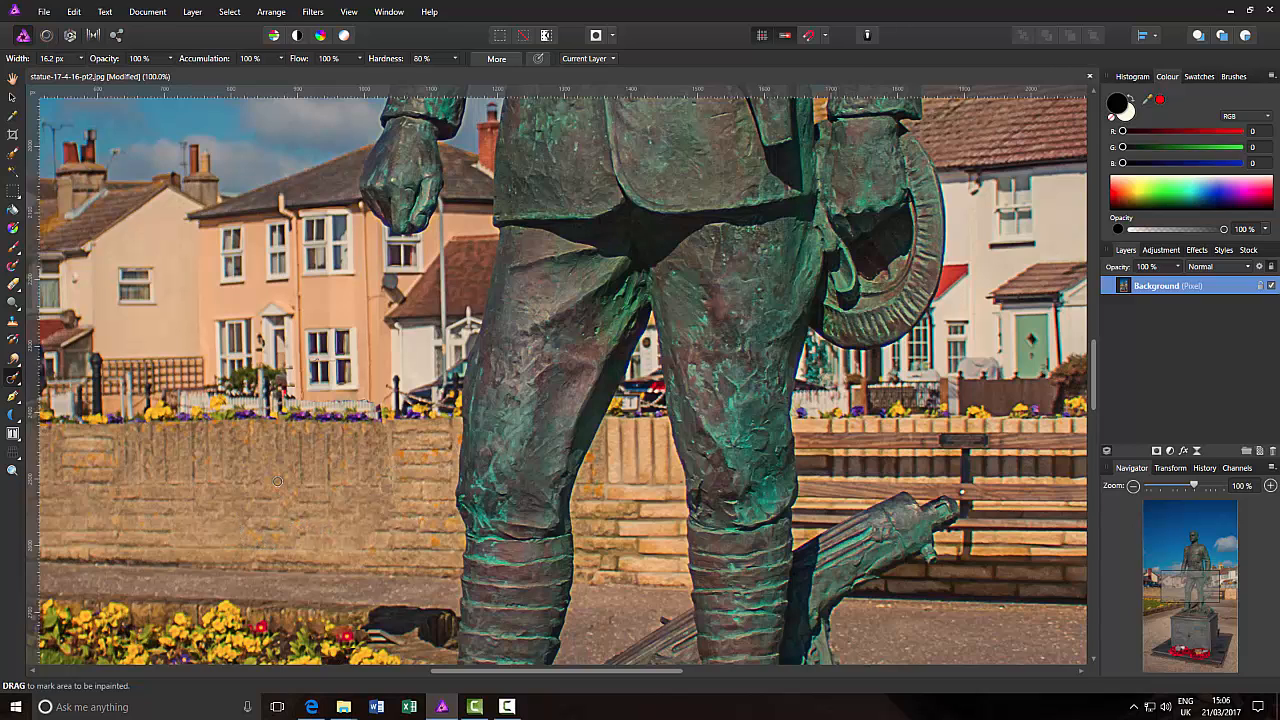
pyautogui.moveTo(266, 492)
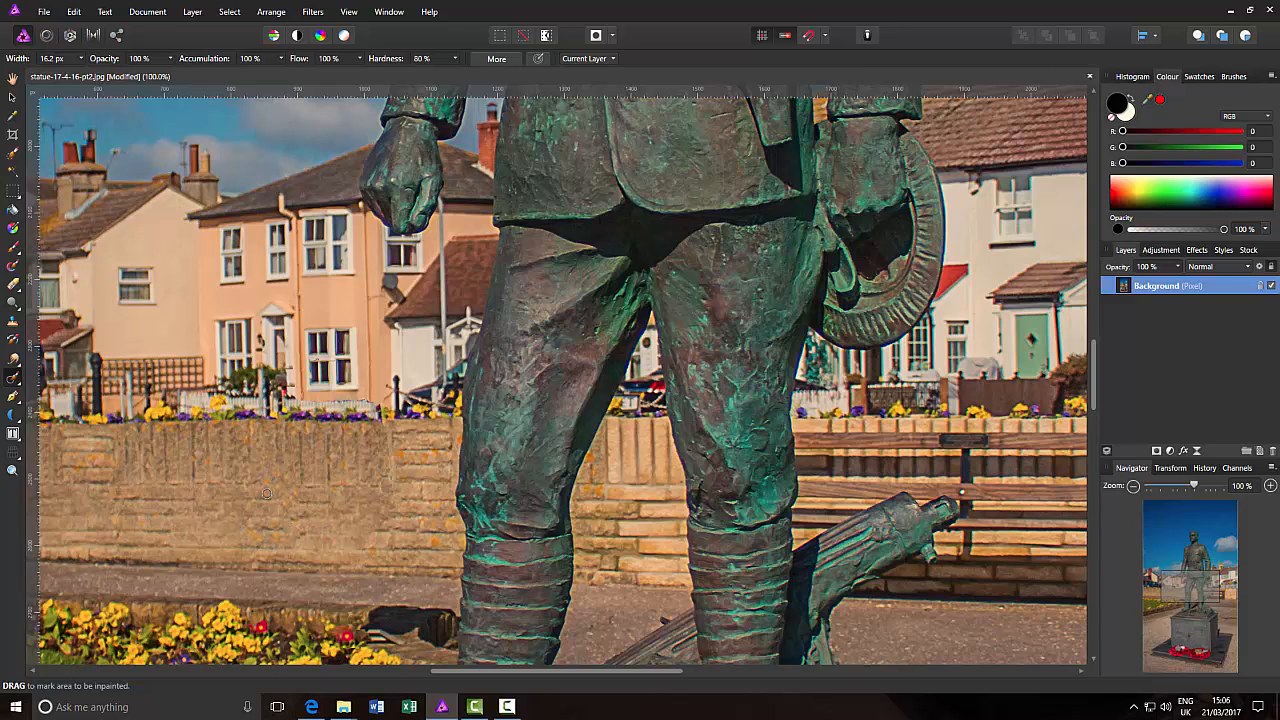